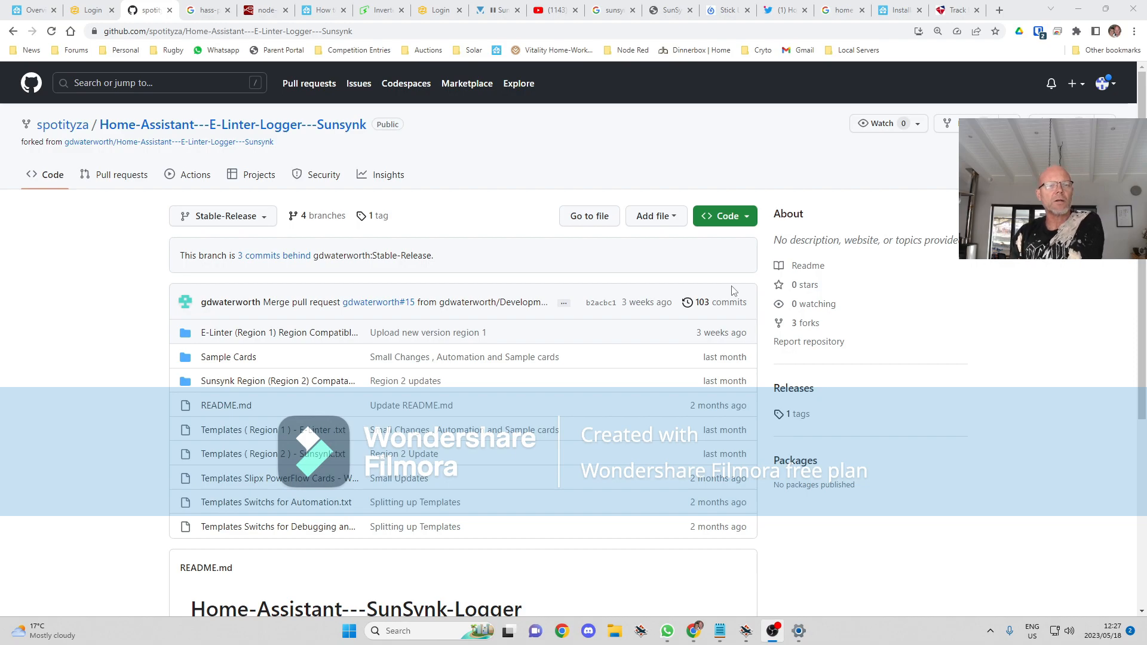
mouse_move(157, 162)
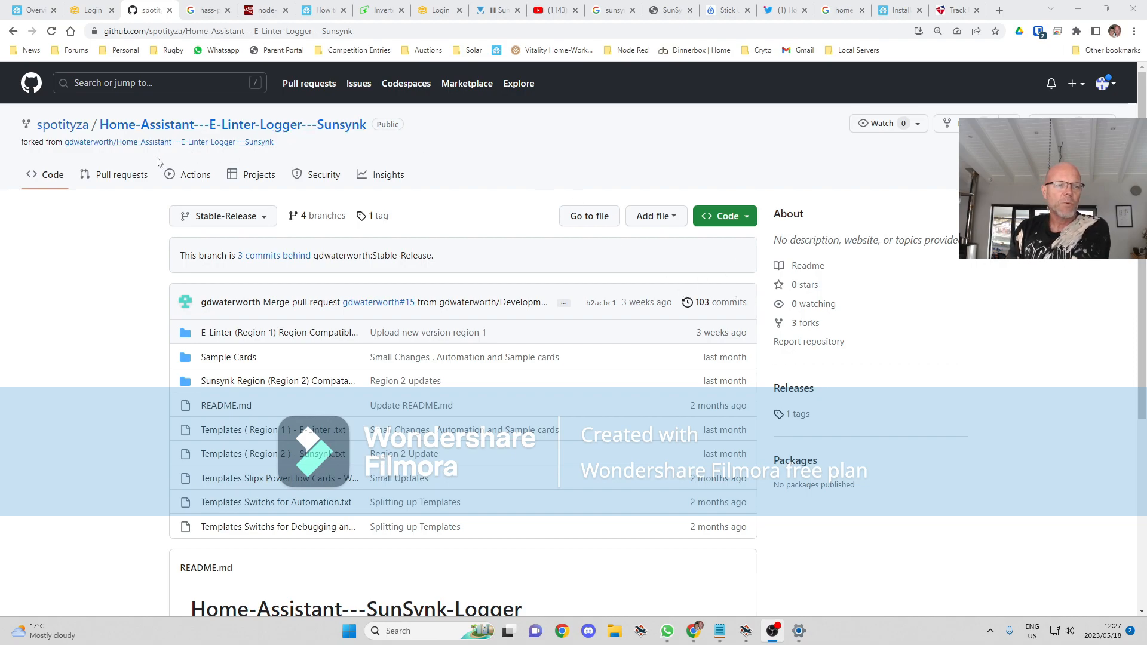
mouse_move(232, 124)
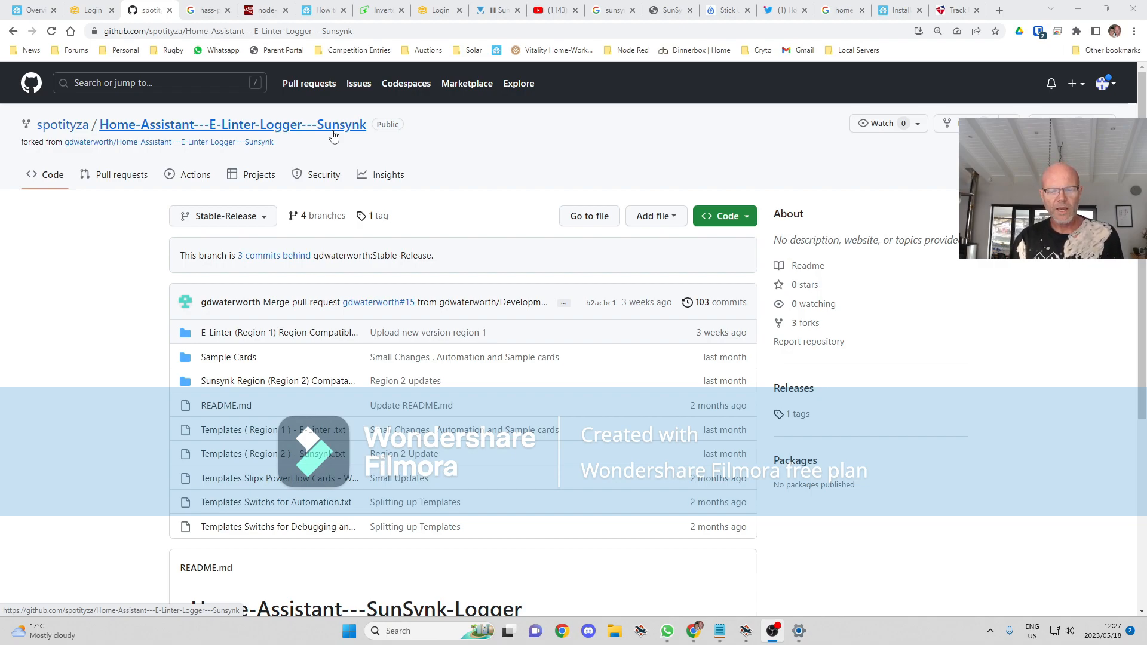
mouse_move(625, 146)
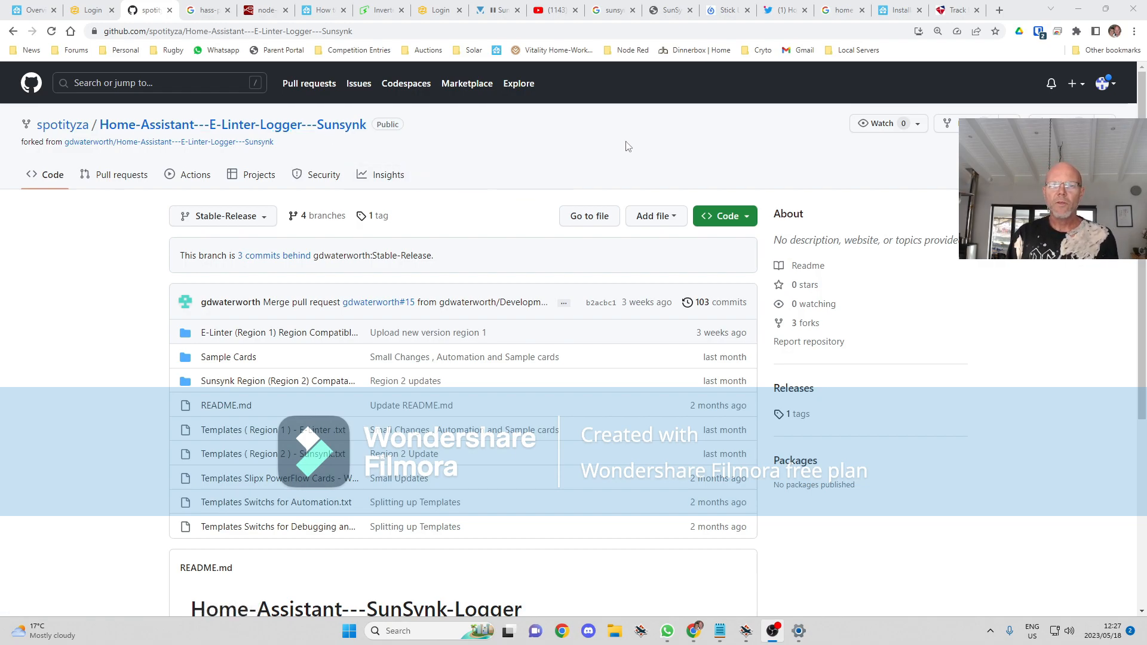
Compare the SunSynk WiFi logger and Solarman stick logger pages, then bring up the sunsynk.net login page
left_click(668, 9)
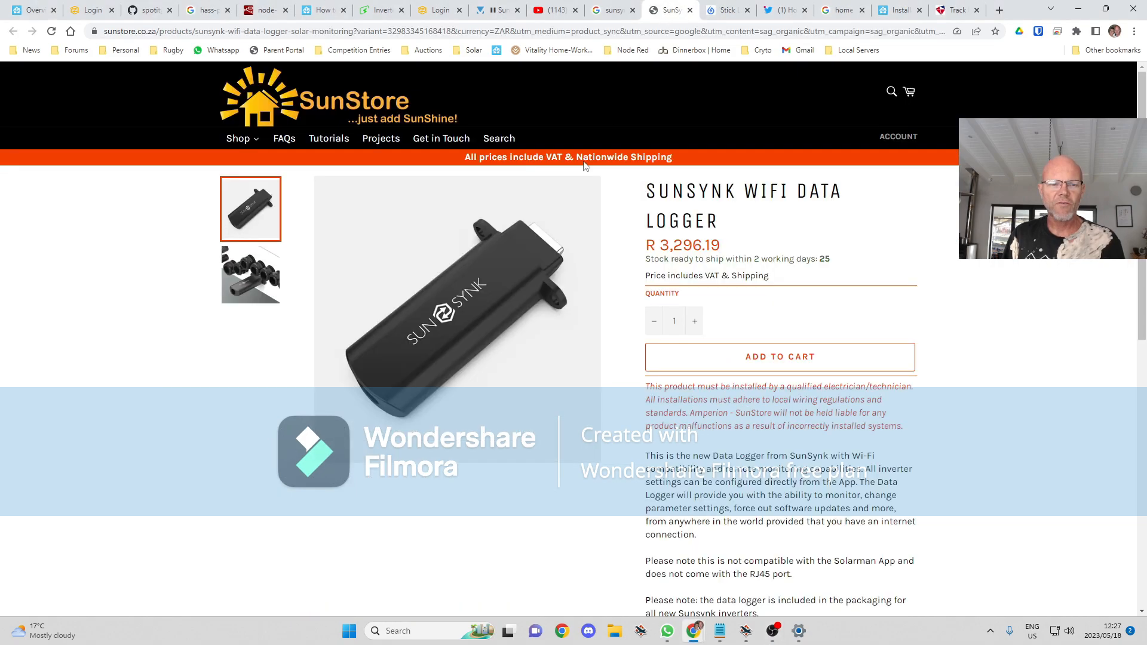
mouse_move(483, 355)
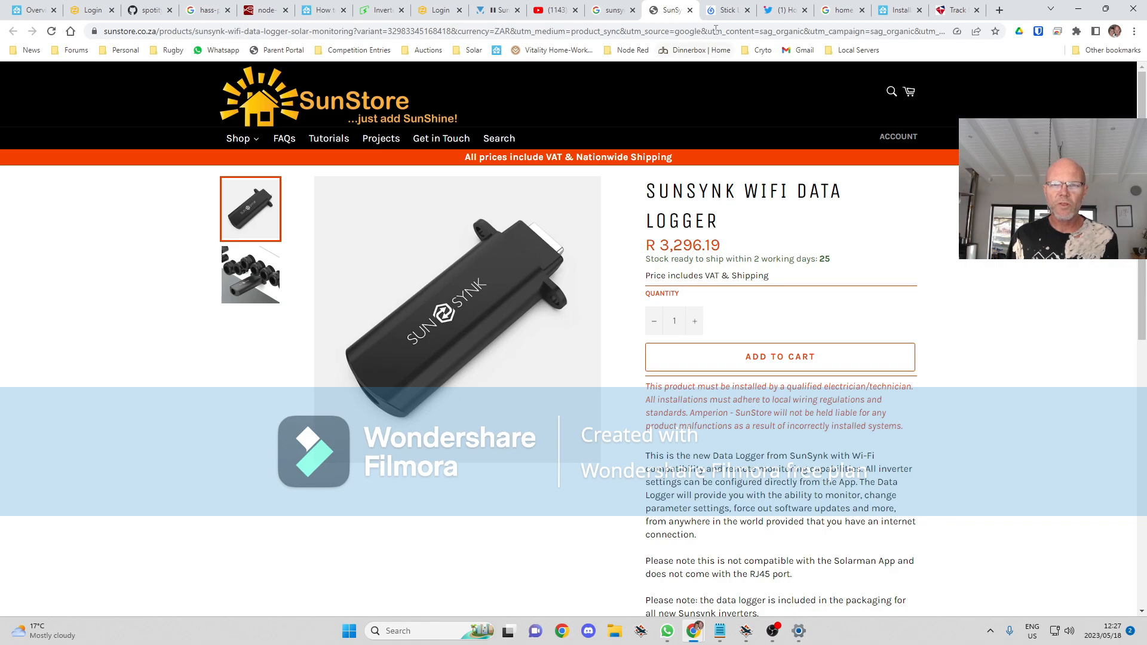
left_click(727, 10)
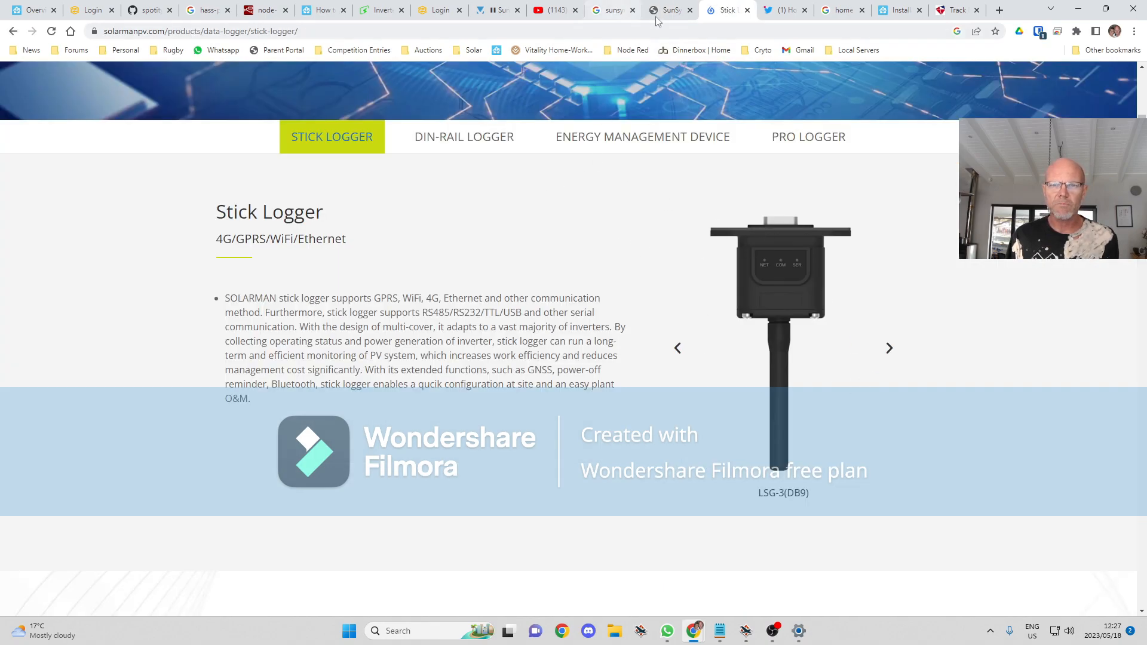
left_click(667, 10)
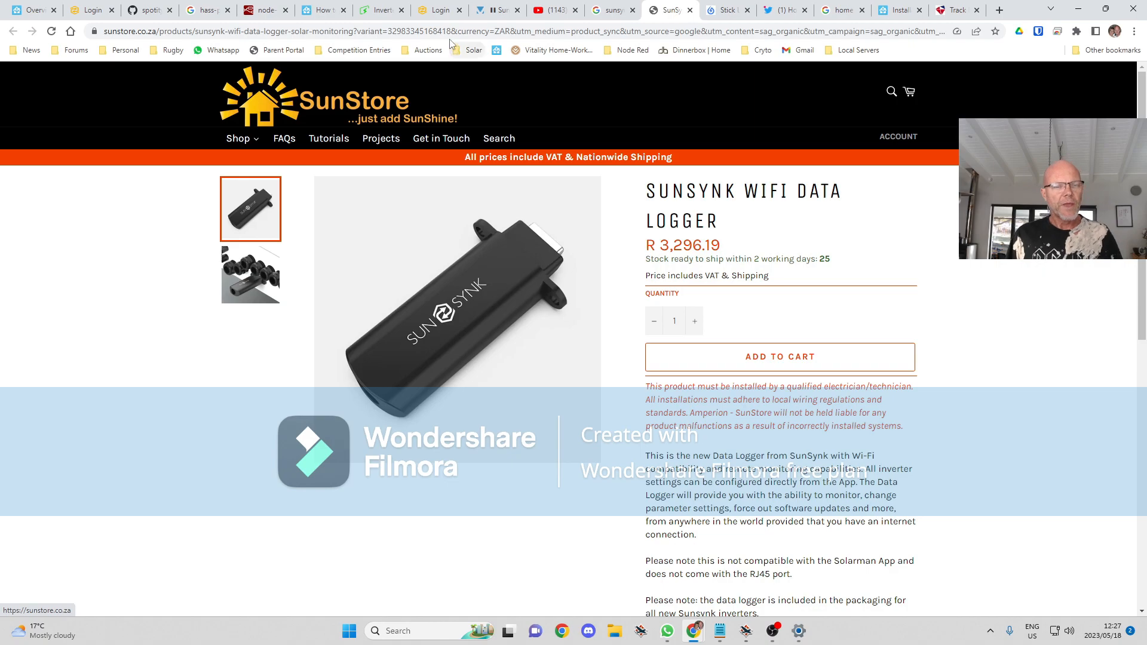
left_click(439, 10)
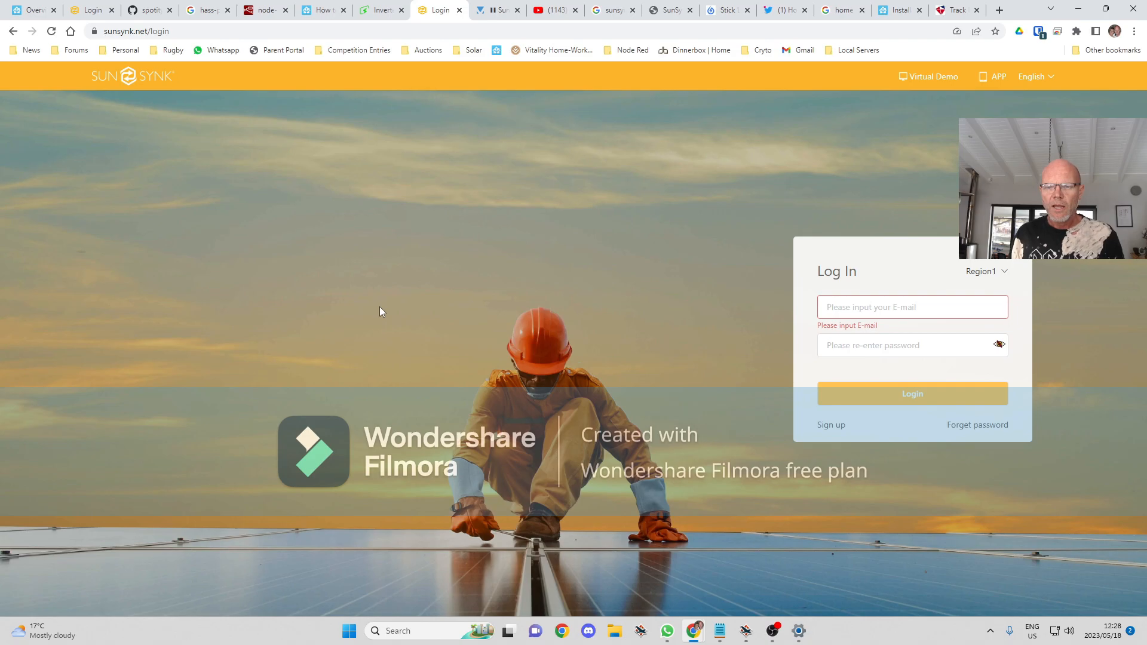
Check the Region1/Region2 login options, keep Region1, and switch to the PowerView inverter list
left_click(912, 344)
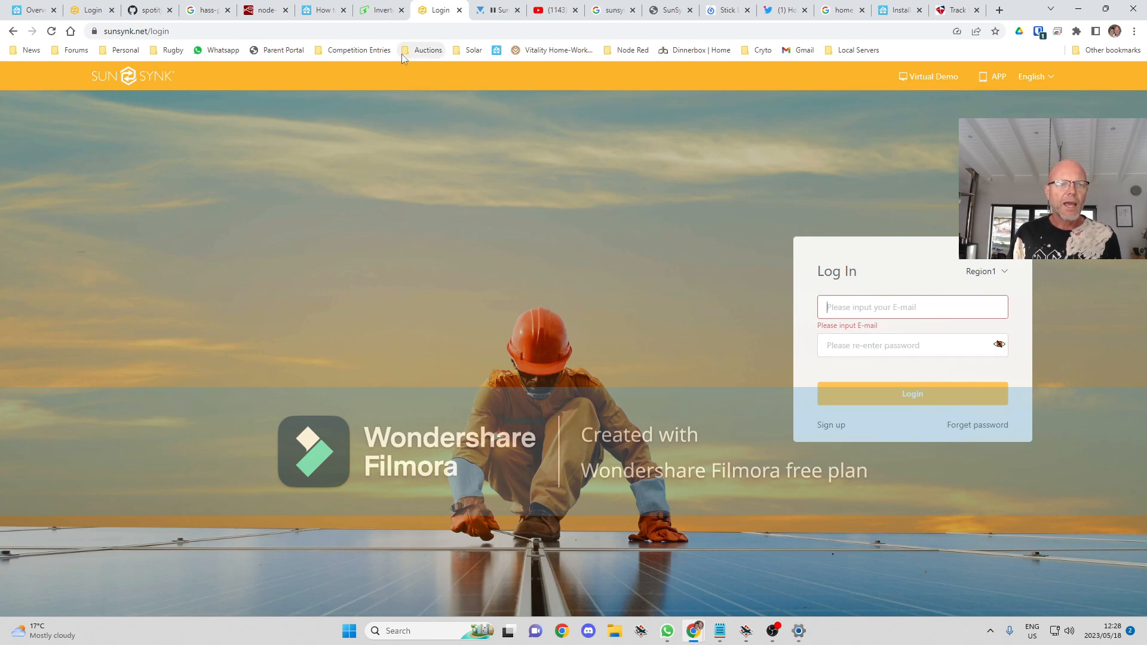
mouse_move(1004, 281)
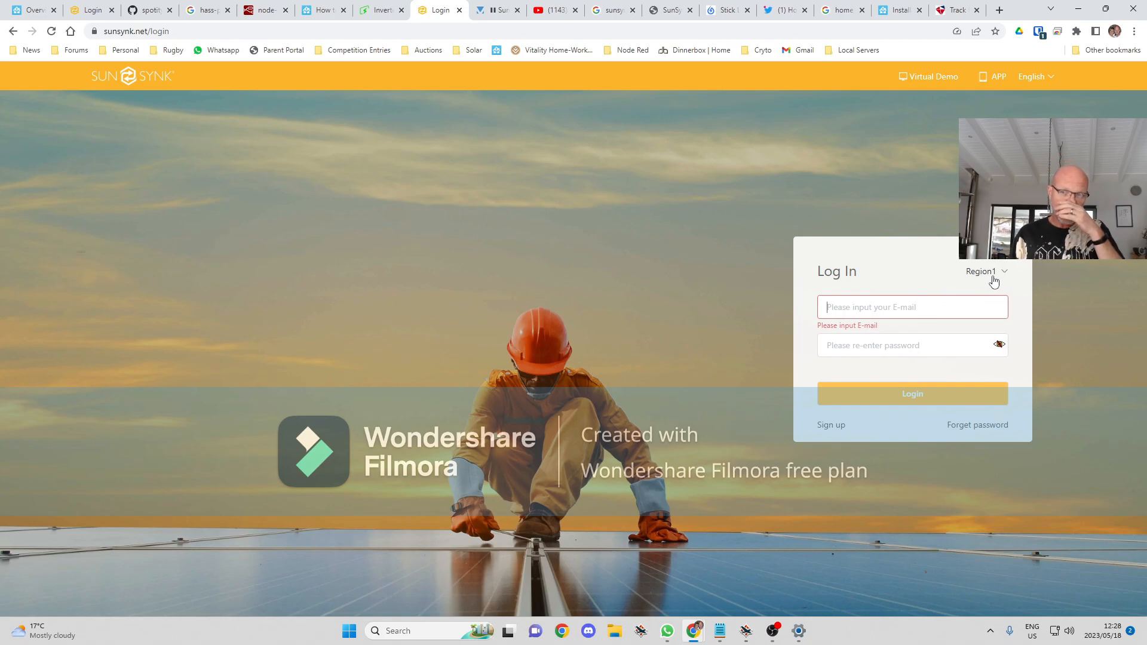
mouse_move(490, 239)
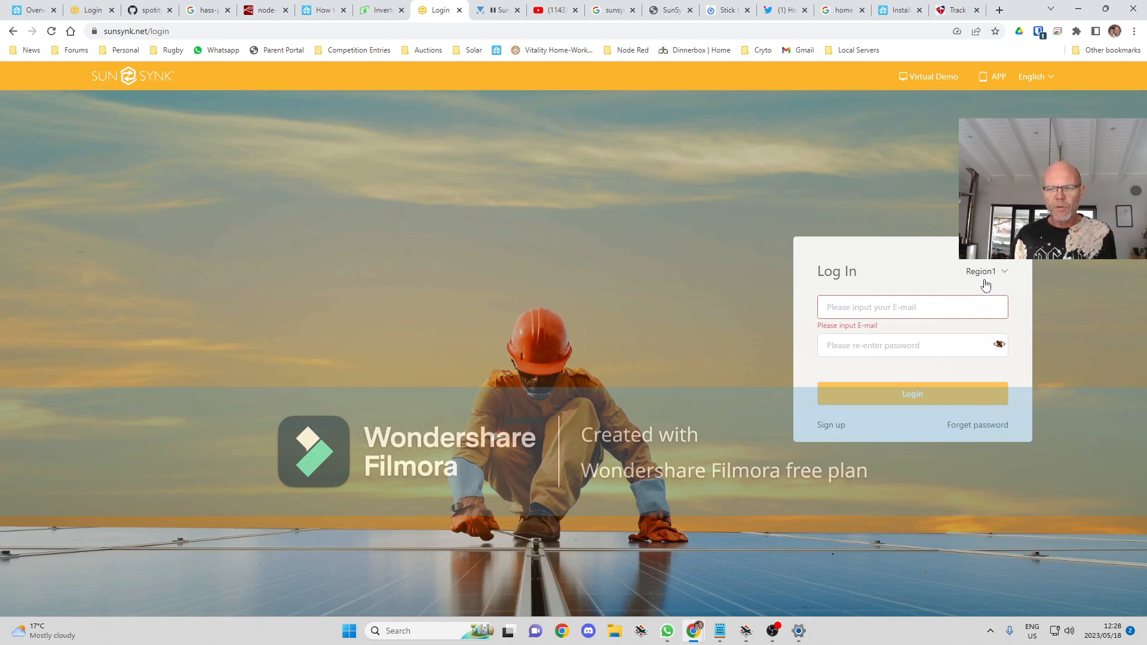
left_click(984, 272)
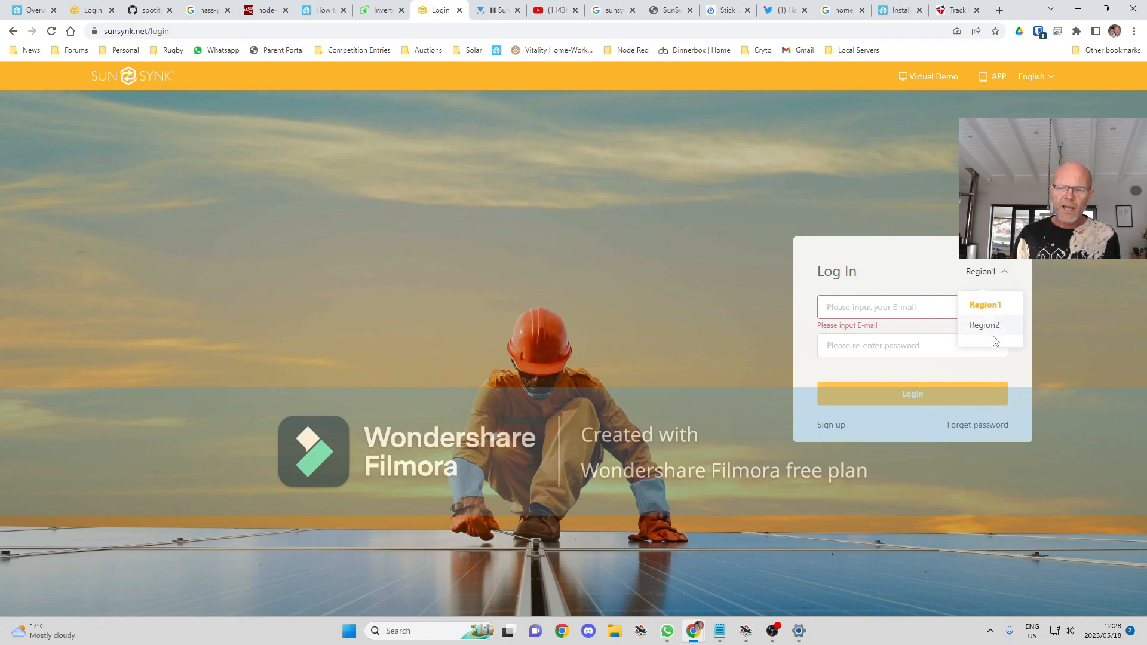
left_click(984, 305)
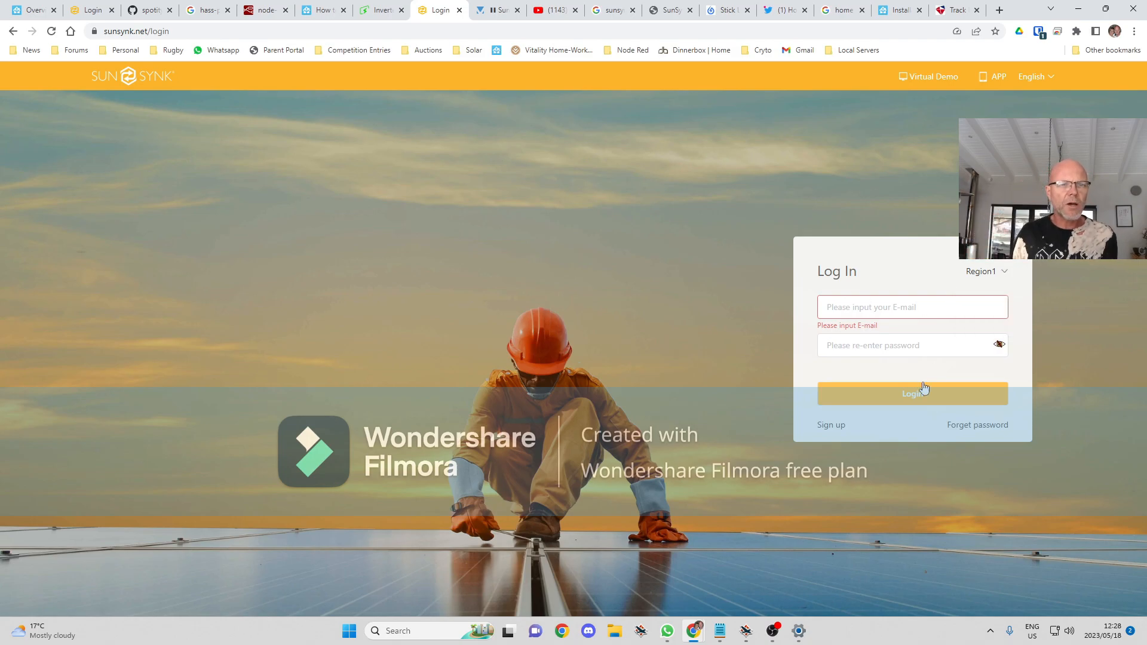
mouse_move(712, 347)
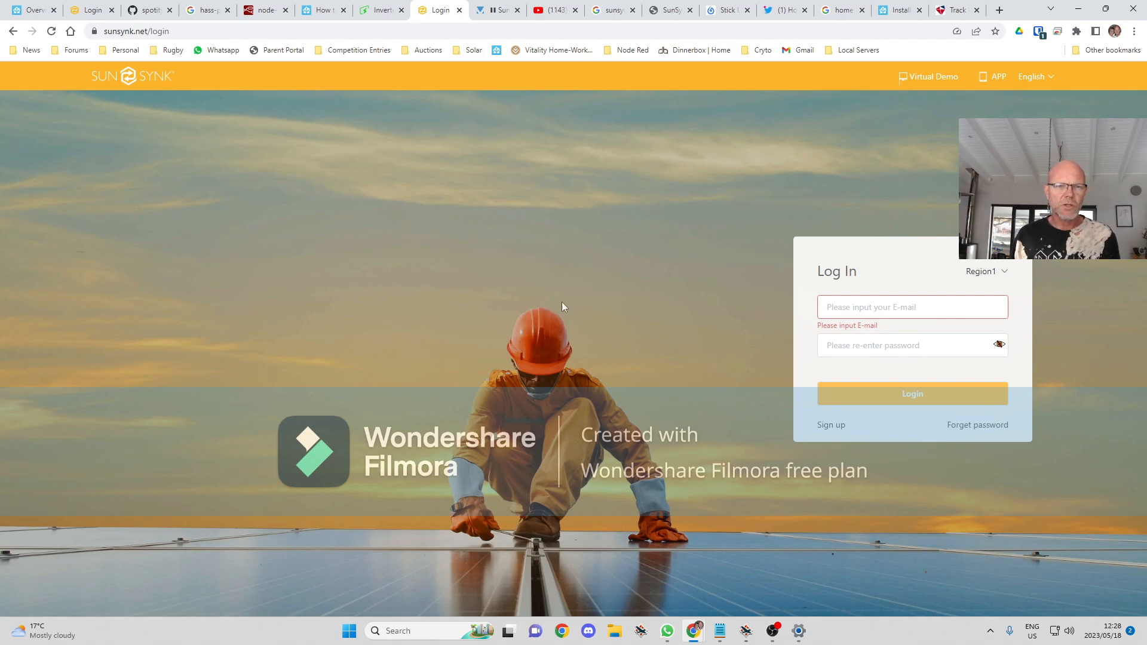
mouse_move(418, 214)
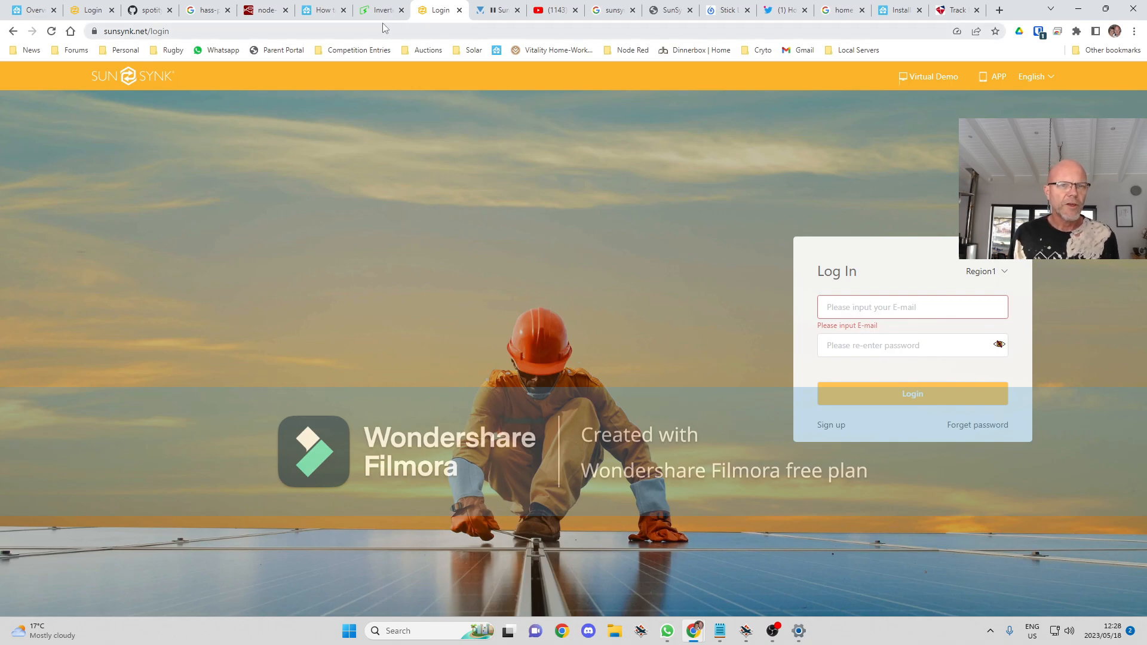
left_click(376, 10)
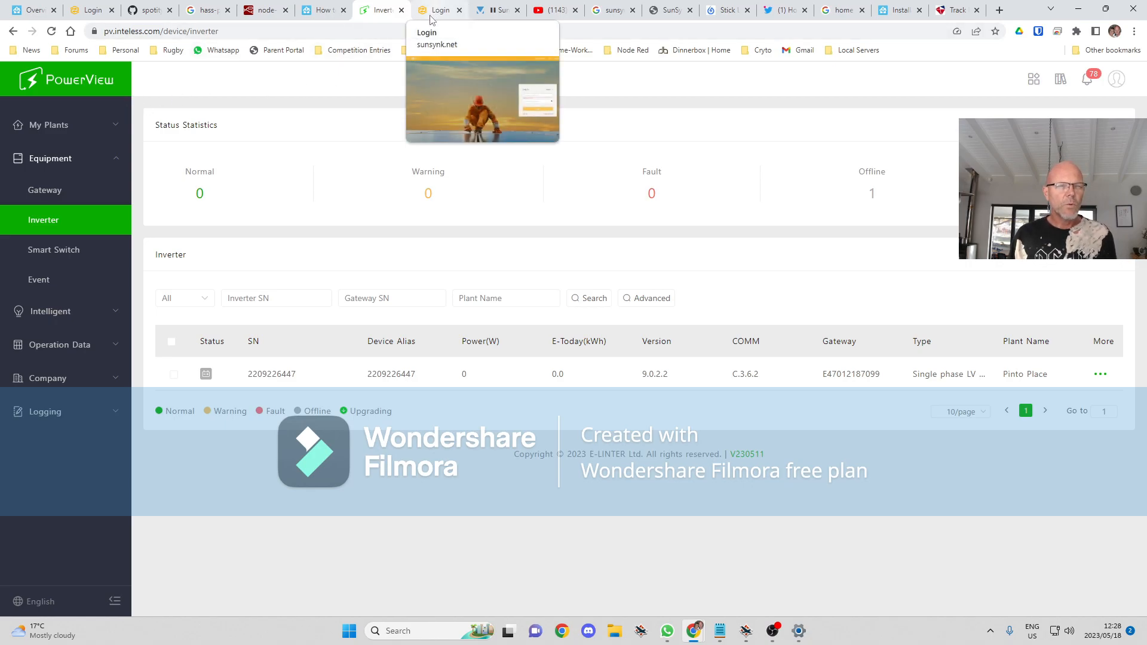
Flip between the PowerView inverter list and SunSynk login, ending on the Home Assistant Overview
left_click(439, 10)
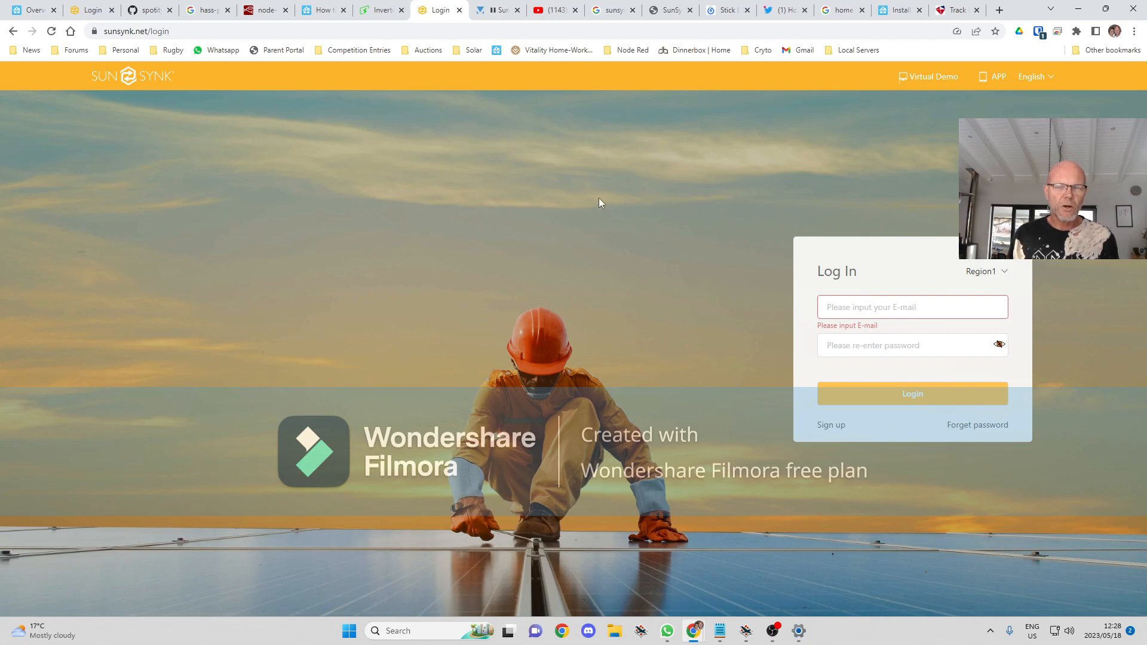
left_click(380, 10)
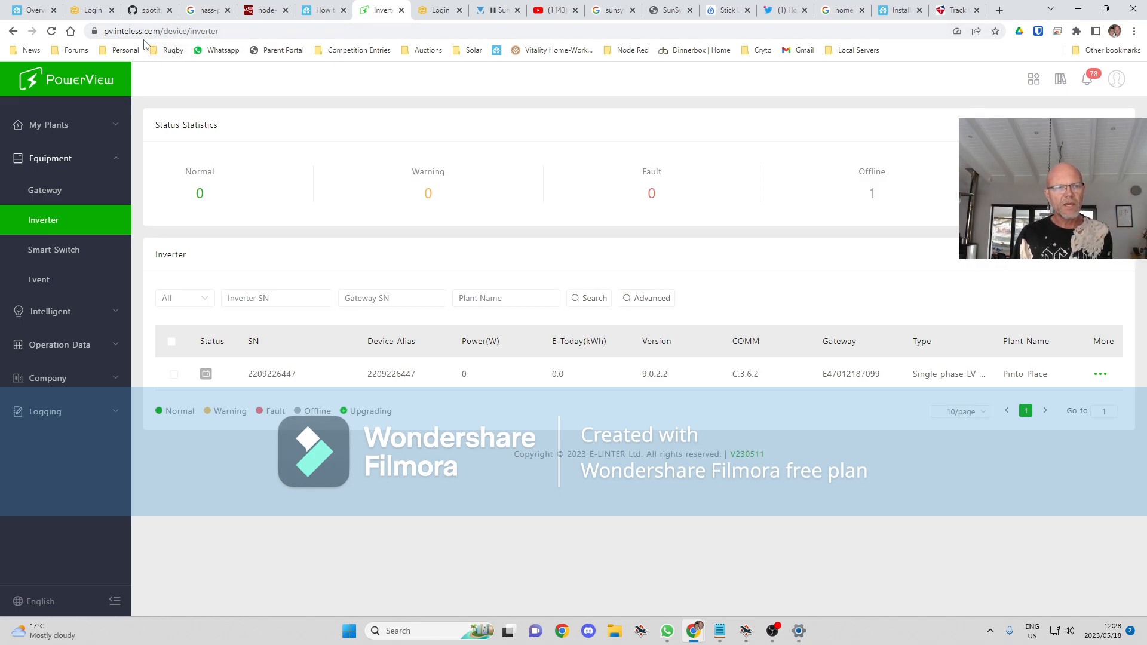
mouse_move(473, 213)
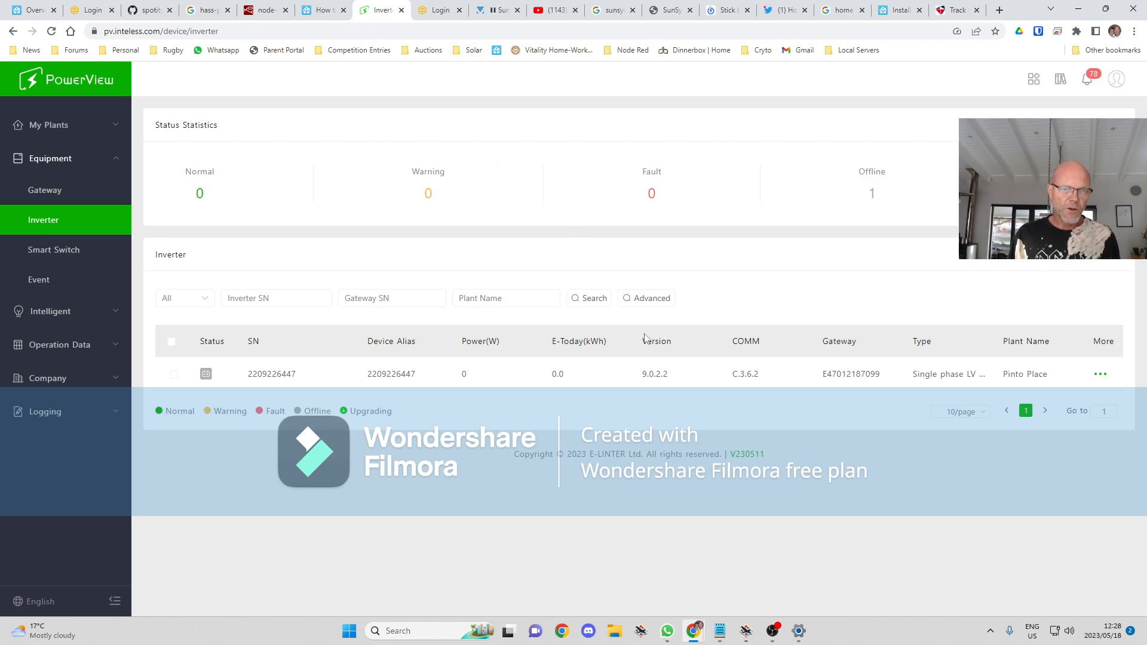
left_click(430, 10)
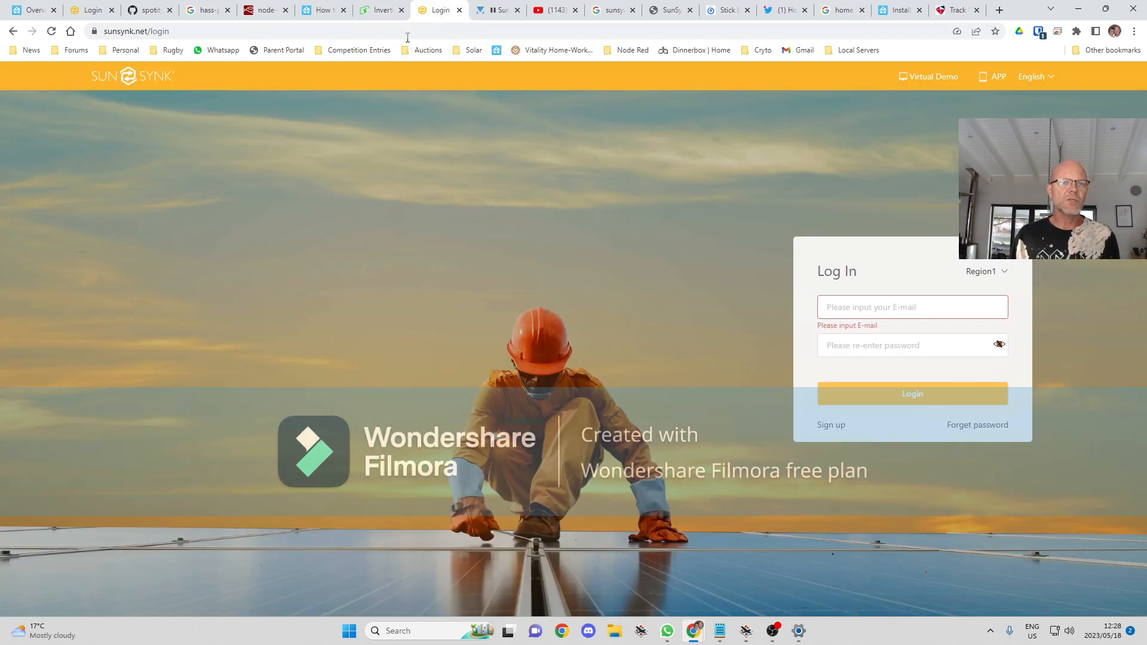
left_click(321, 10)
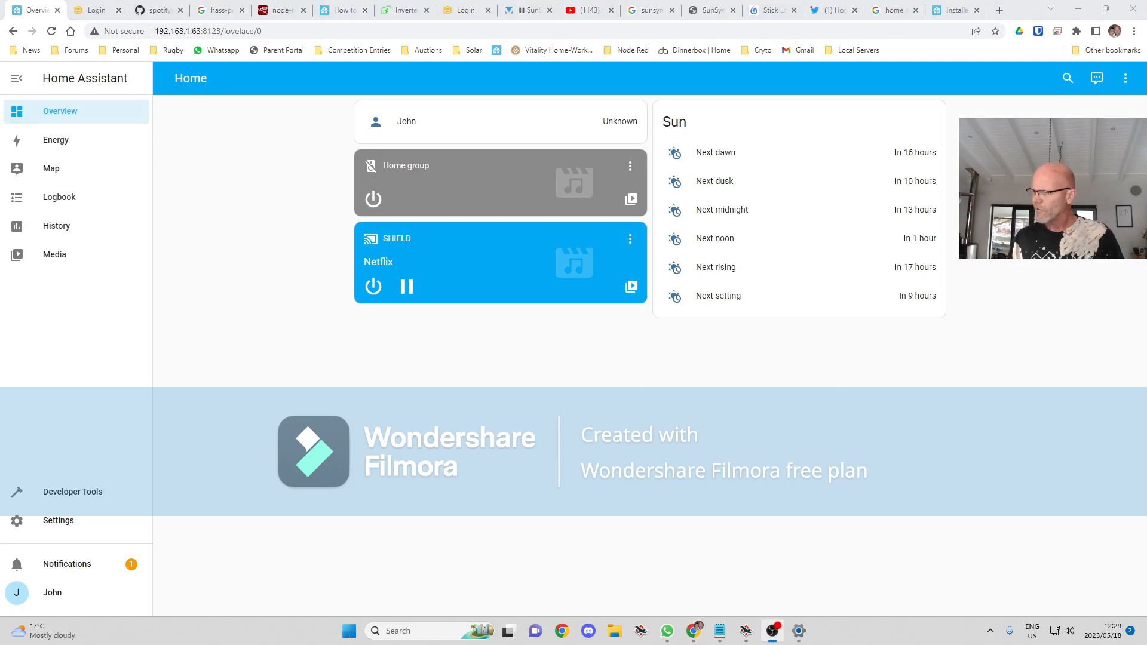
mouse_move(100, 507)
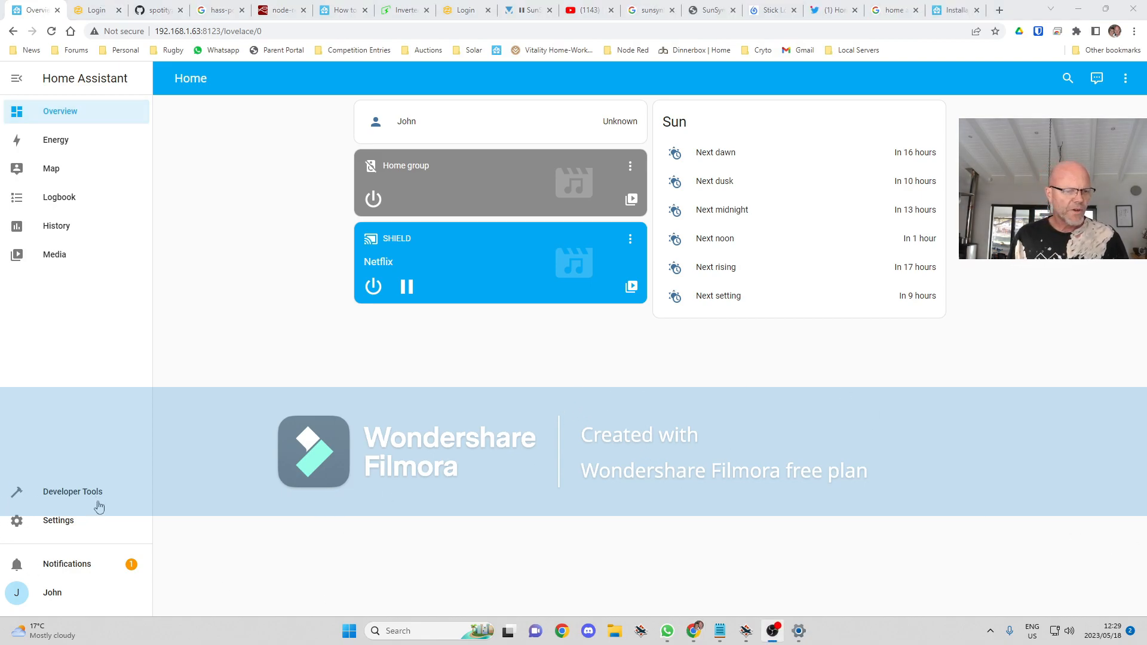
Go to Settings > Add-ons, which shows no add-ons installed yet
left_click(371, 286)
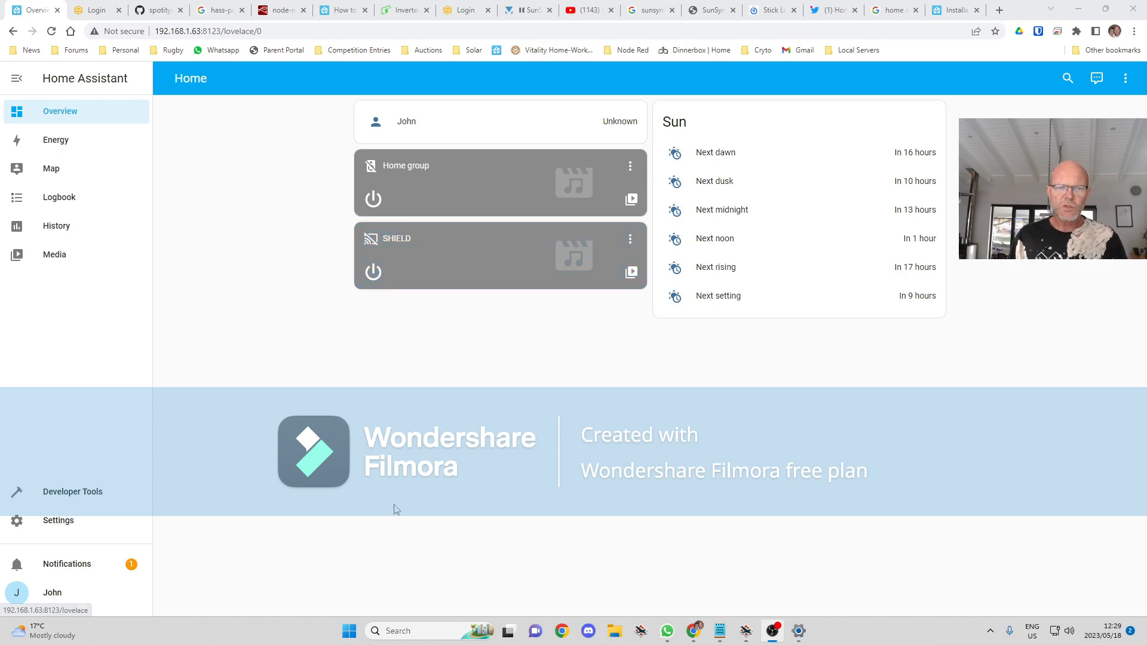
left_click(57, 520)
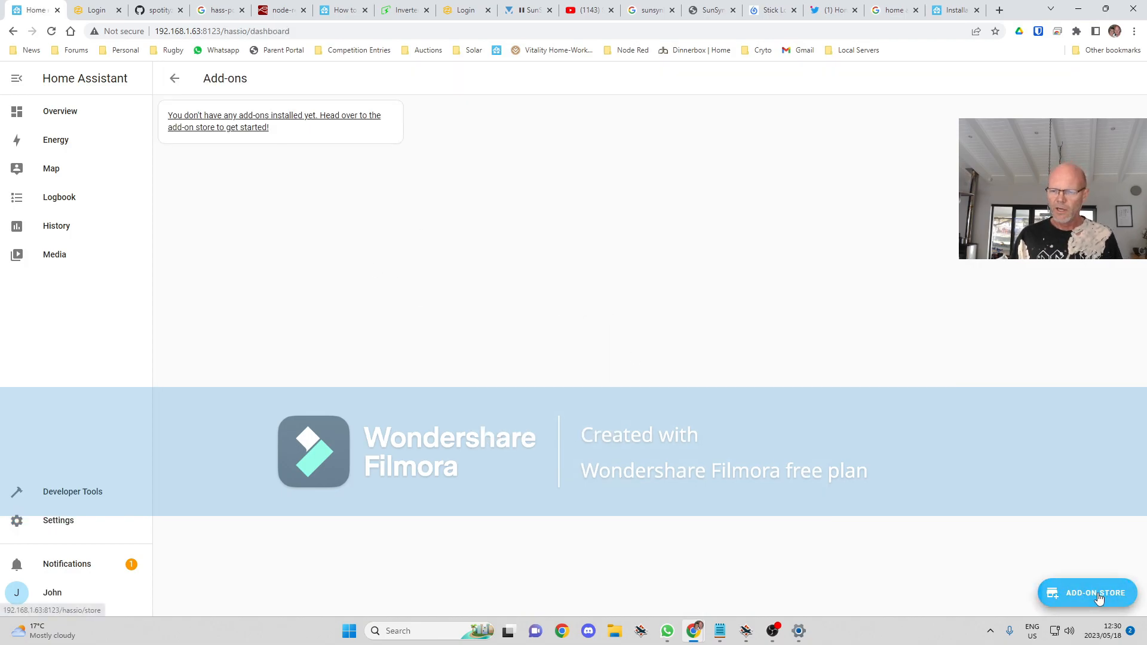
In the Add-on Store search 'node', start installing Node-RED, and return to the store listing
left_click(1086, 592)
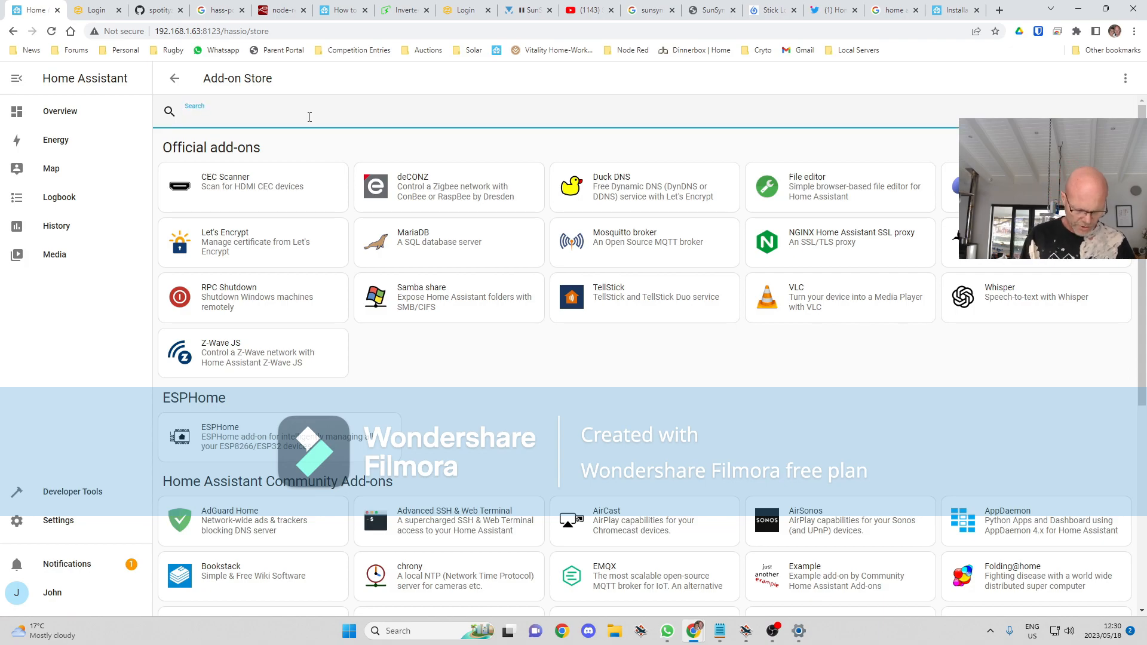
type("node")
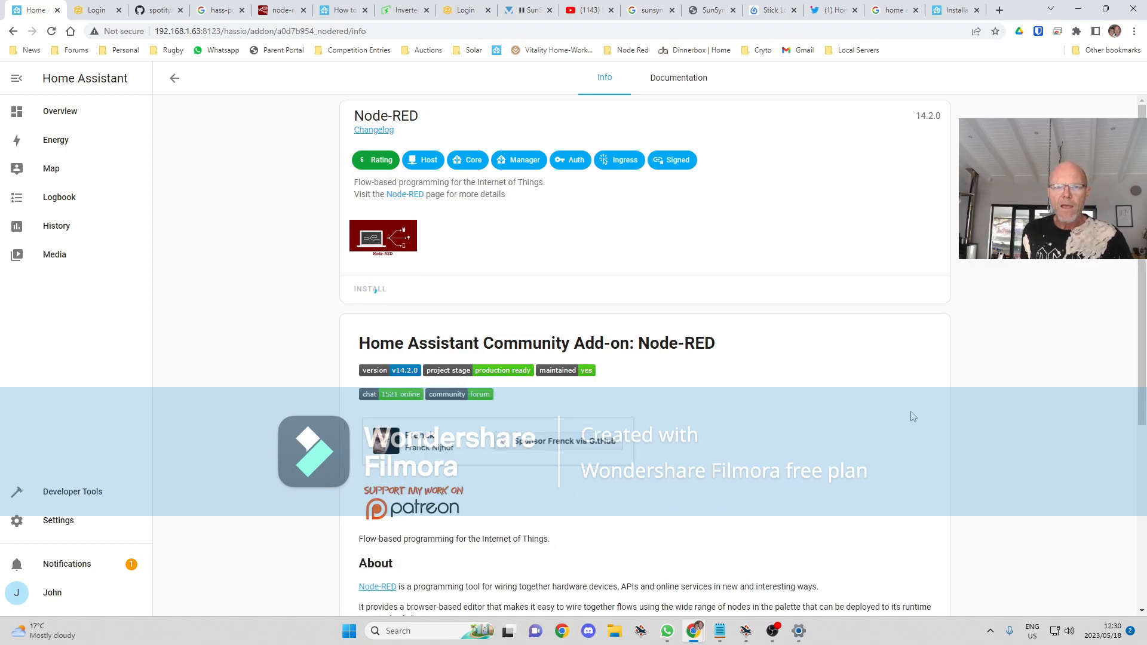
left_click(370, 289)
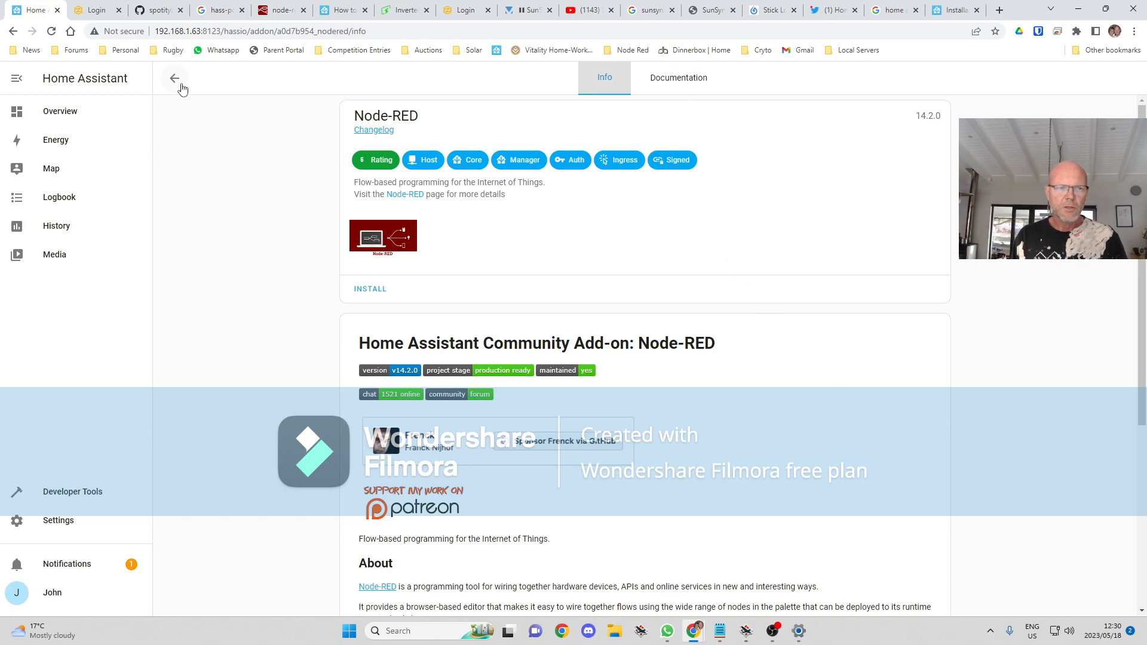
left_click(175, 79)
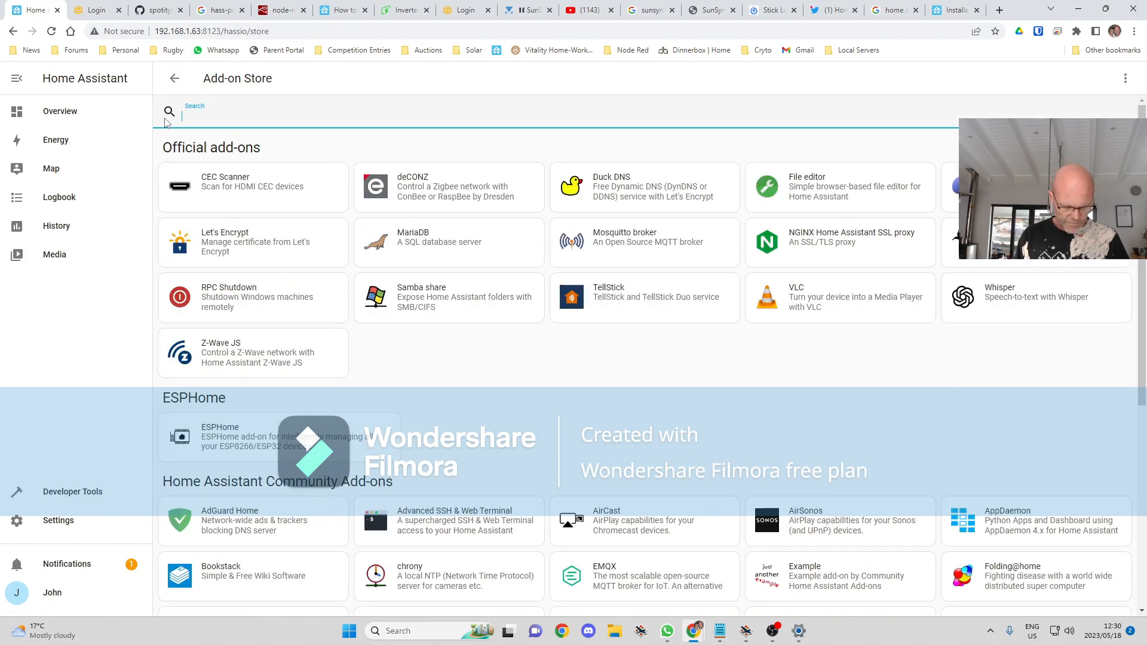
Search 'ss', install Advanced SSH & Web Terminal with repeated Install attempts, then return to the store
type("ssh")
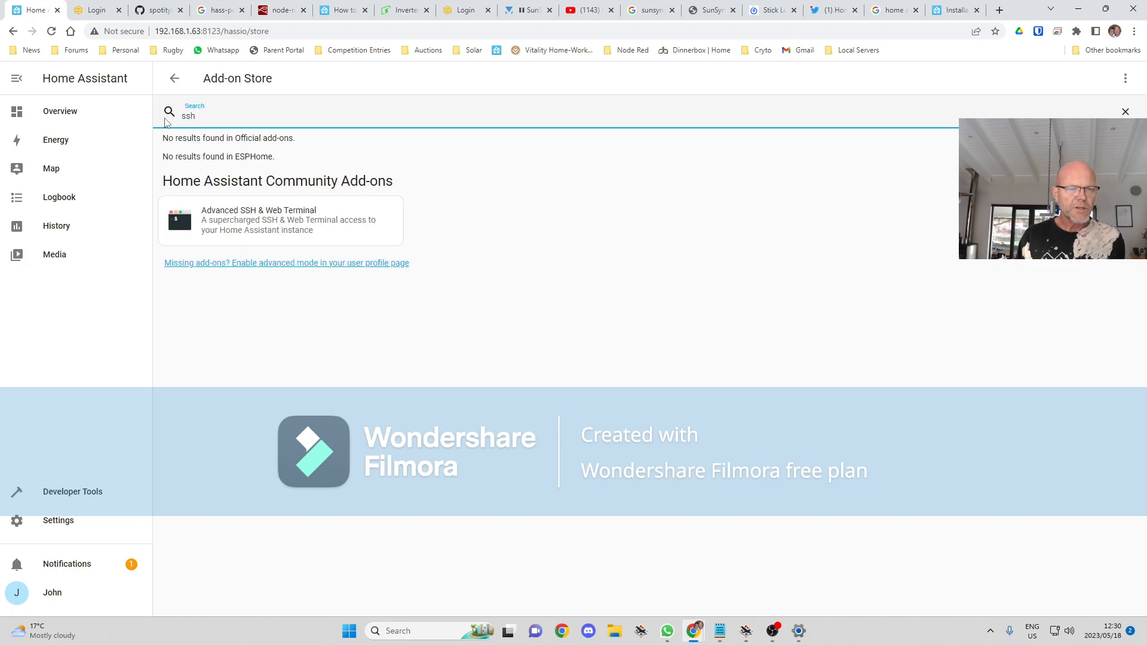
left_click(279, 220)
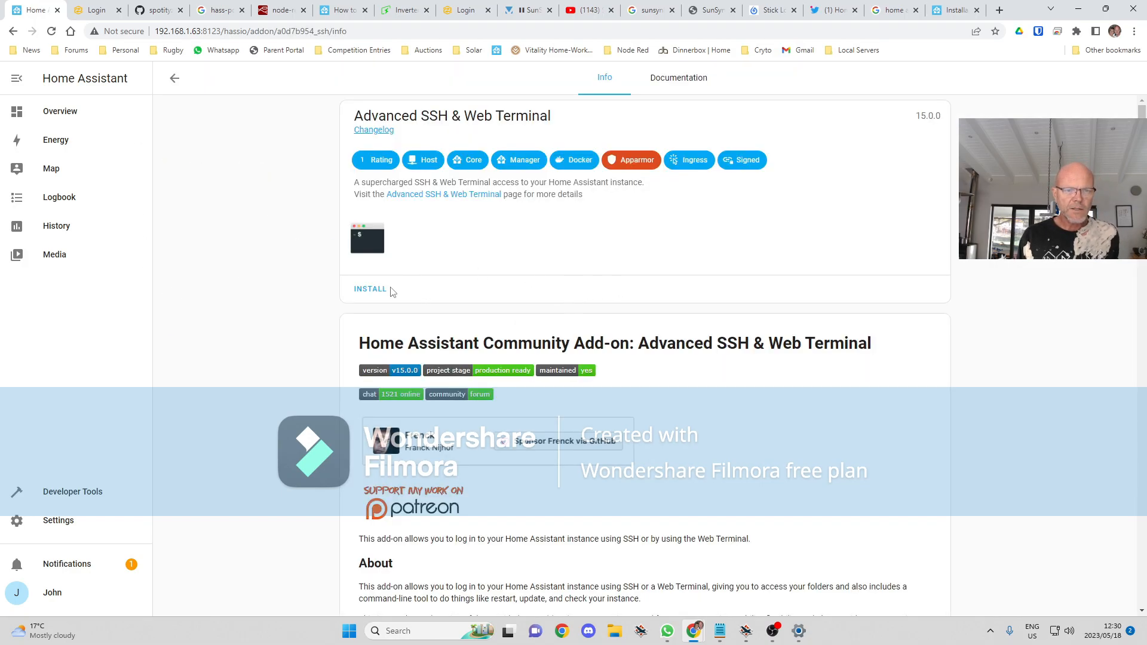
left_click(371, 288)
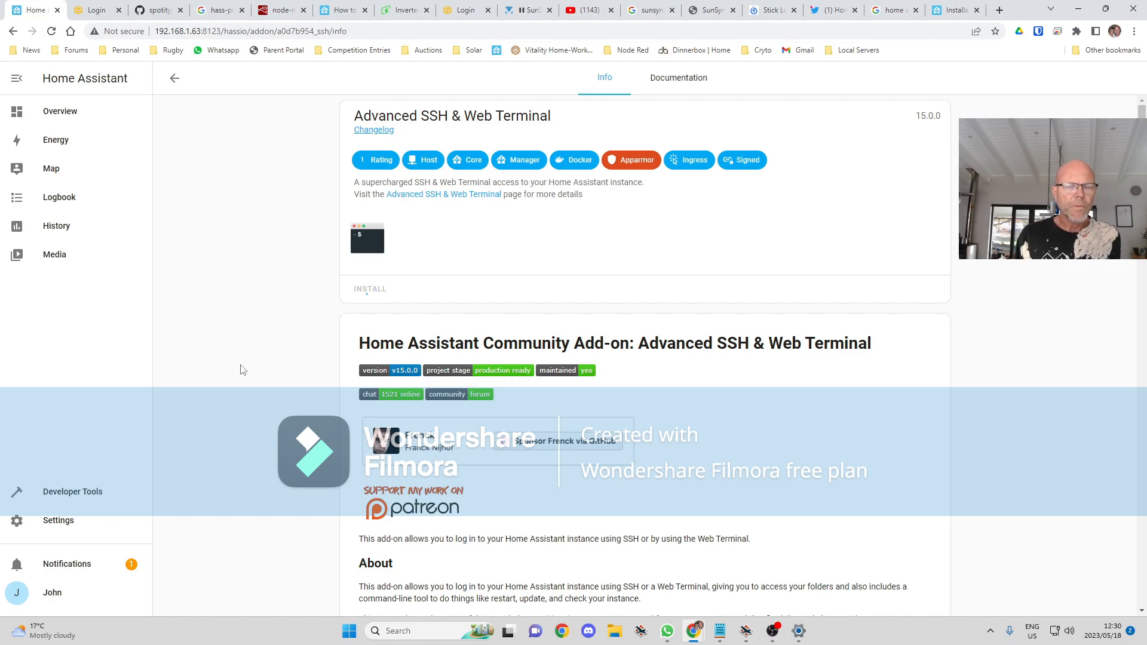
left_click(370, 288)
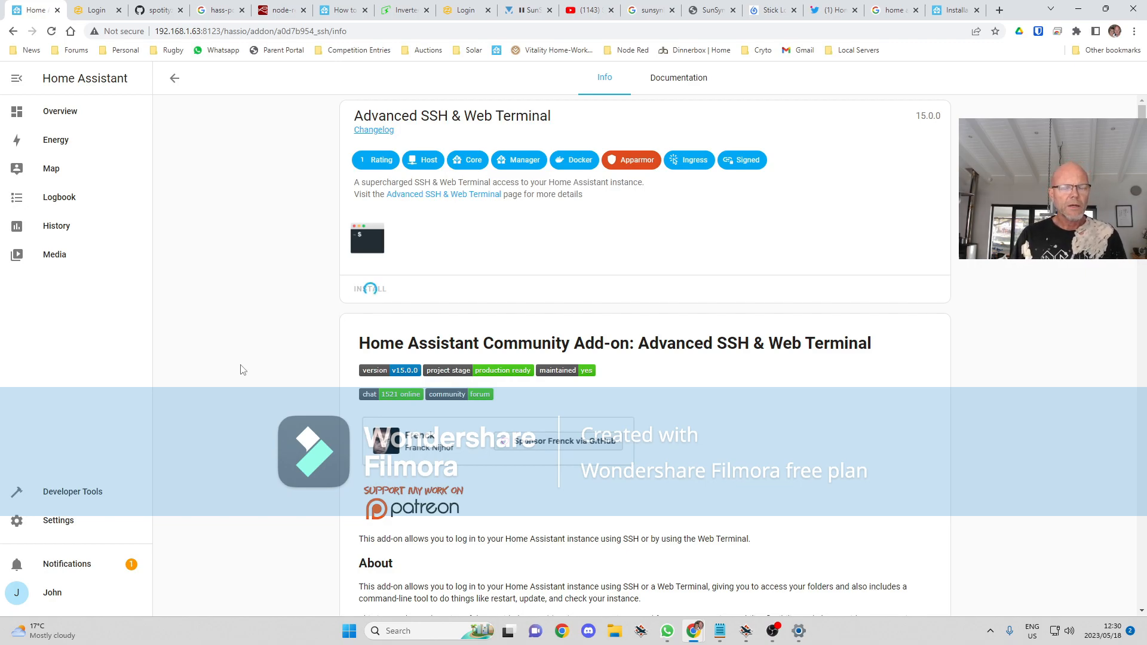
left_click(369, 288)
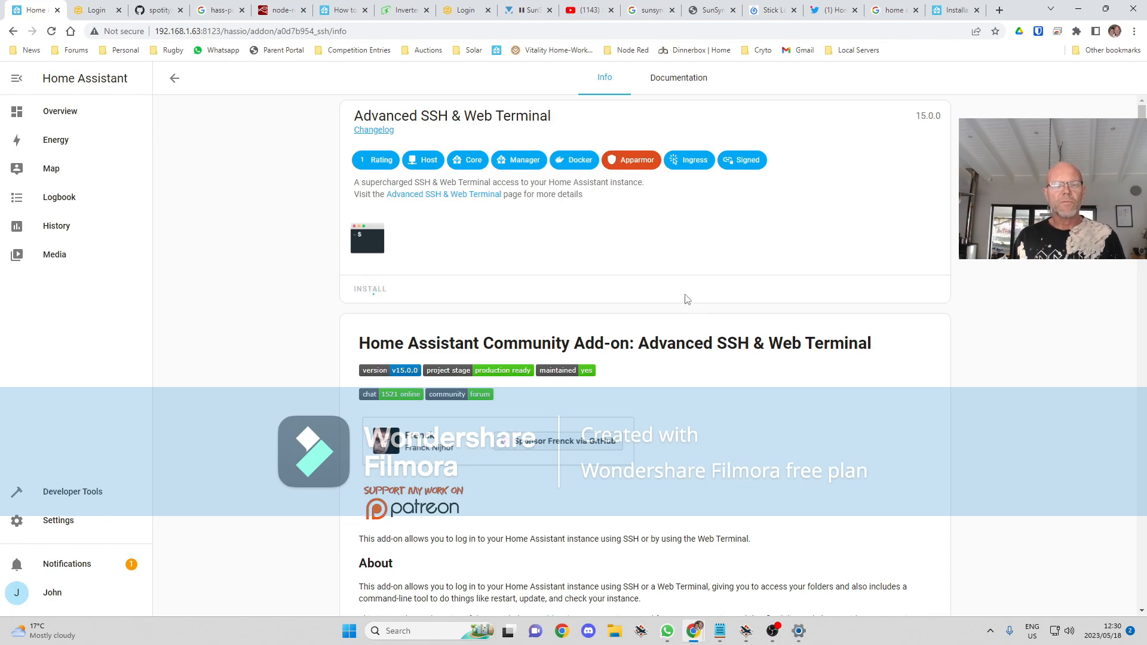
left_click(369, 288)
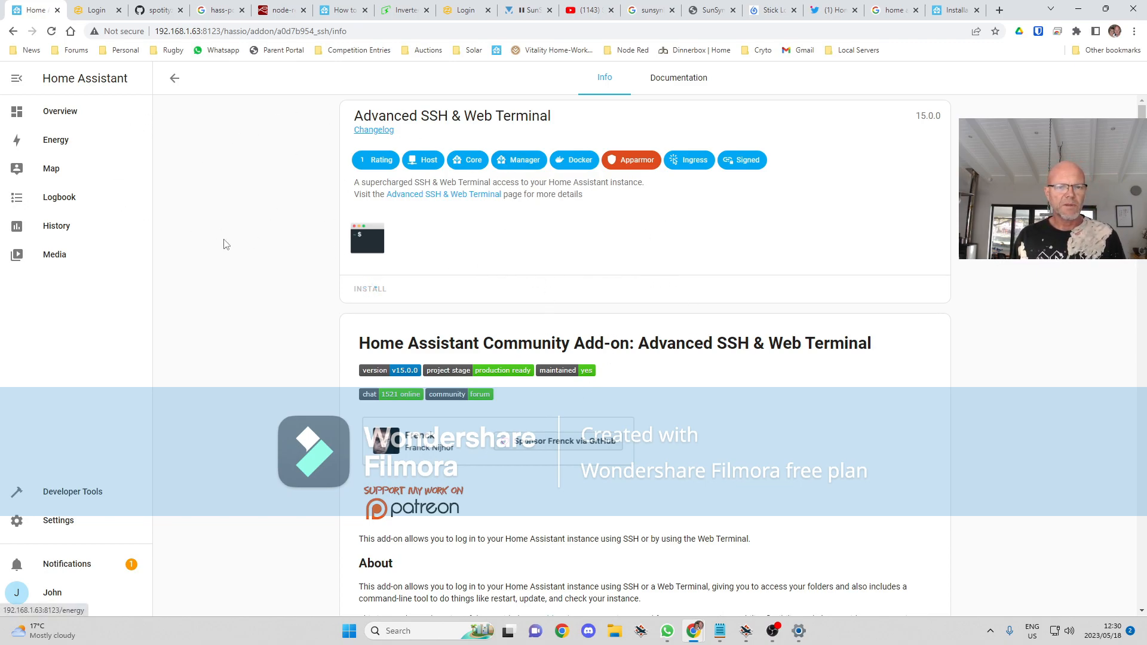
left_click(369, 288)
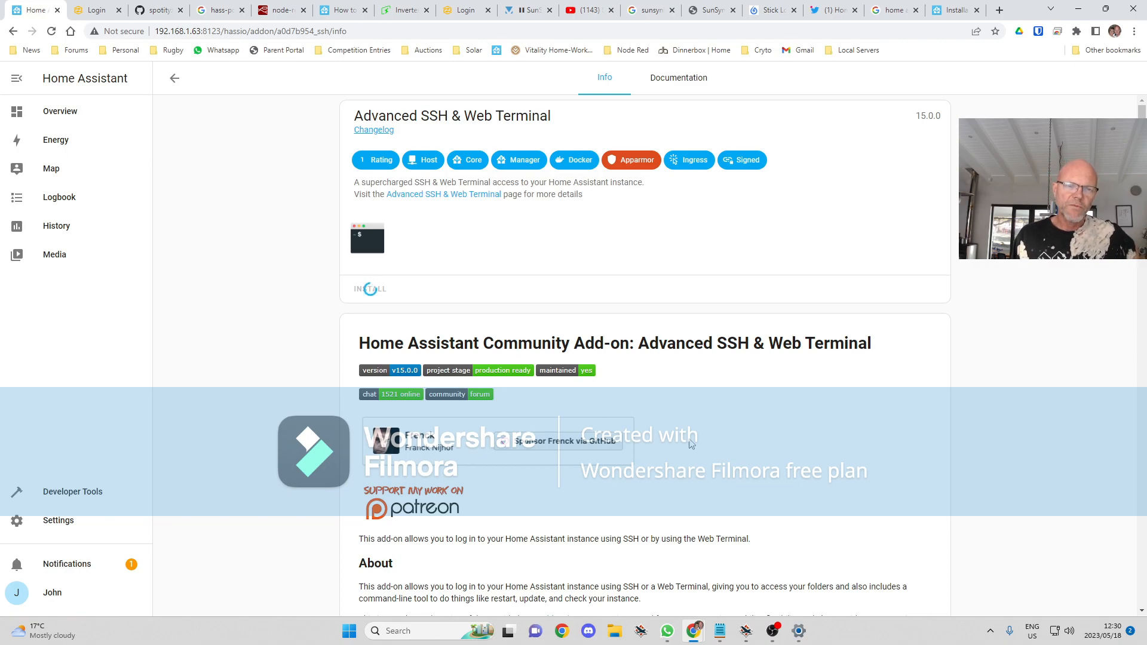
left_click(369, 288)
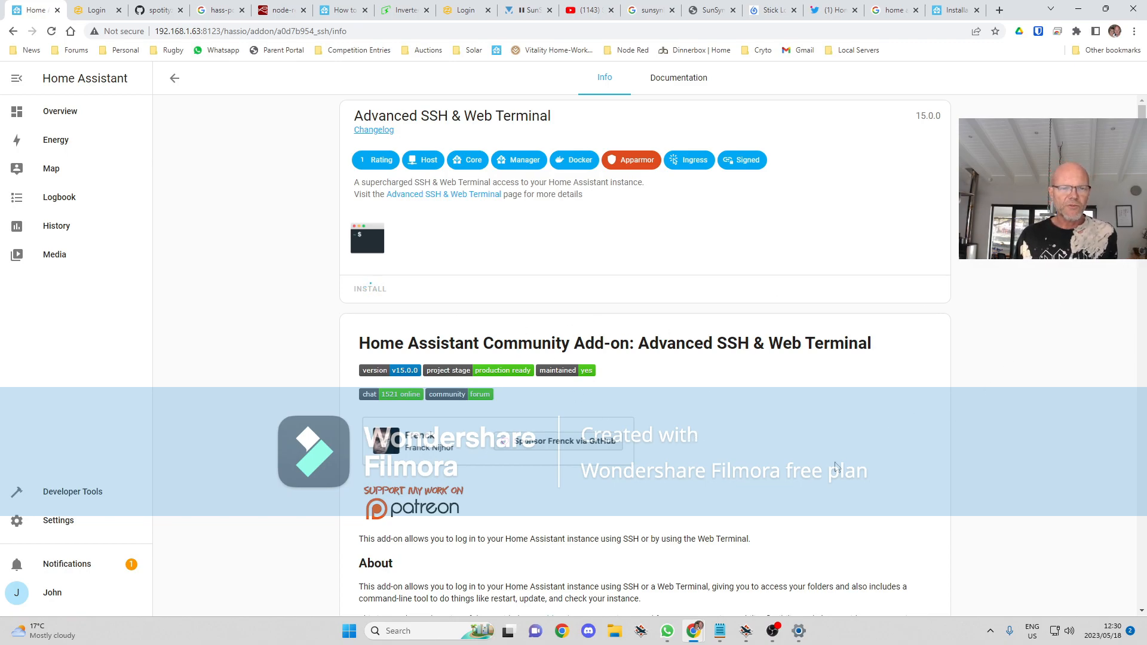
left_click(369, 288)
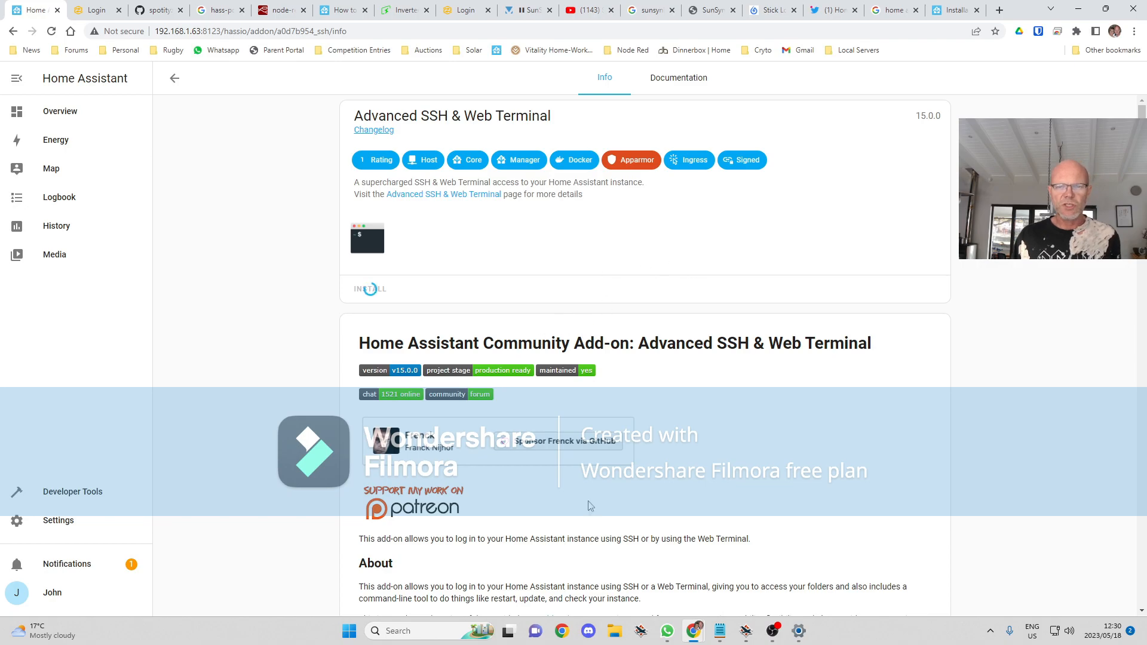
left_click(369, 288)
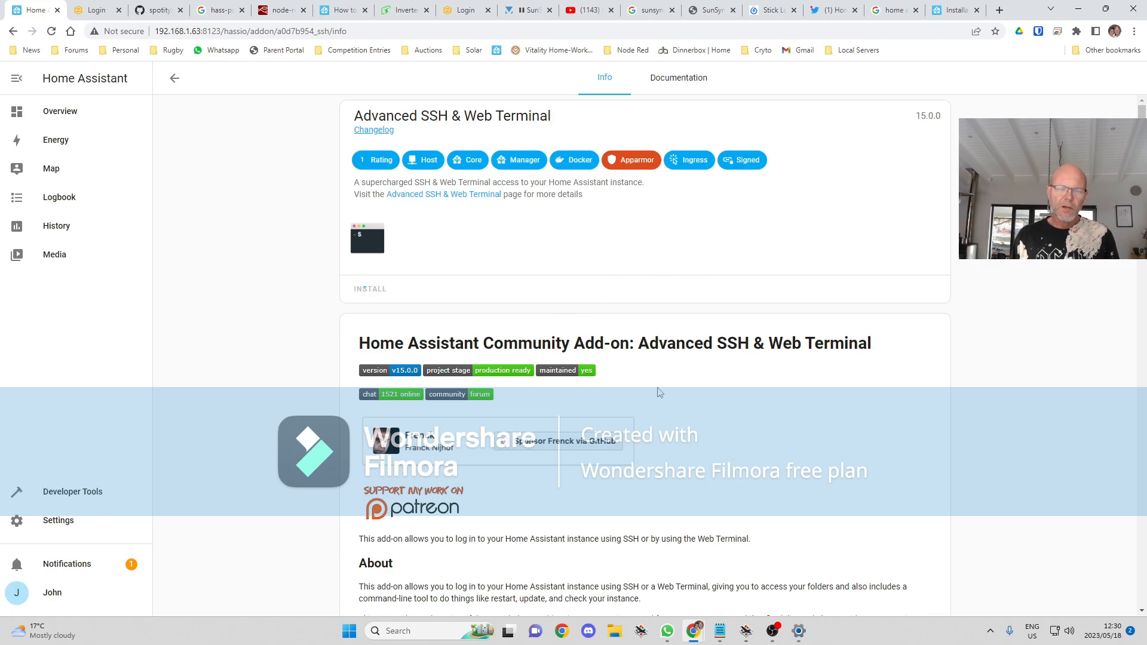
left_click(369, 288)
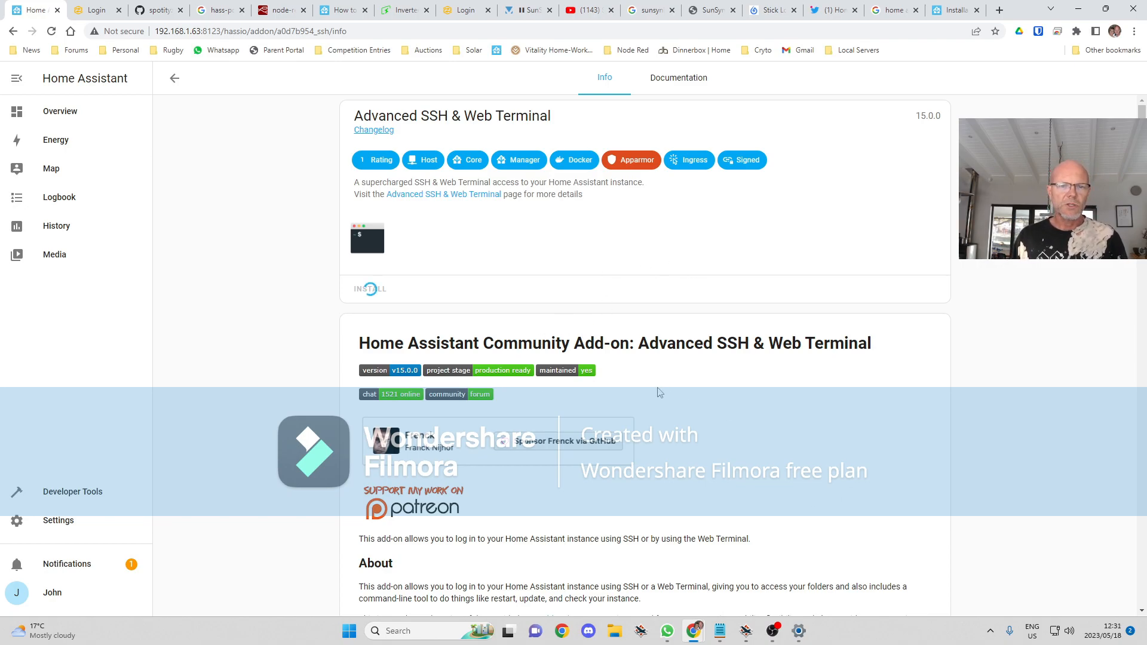
left_click(369, 289)
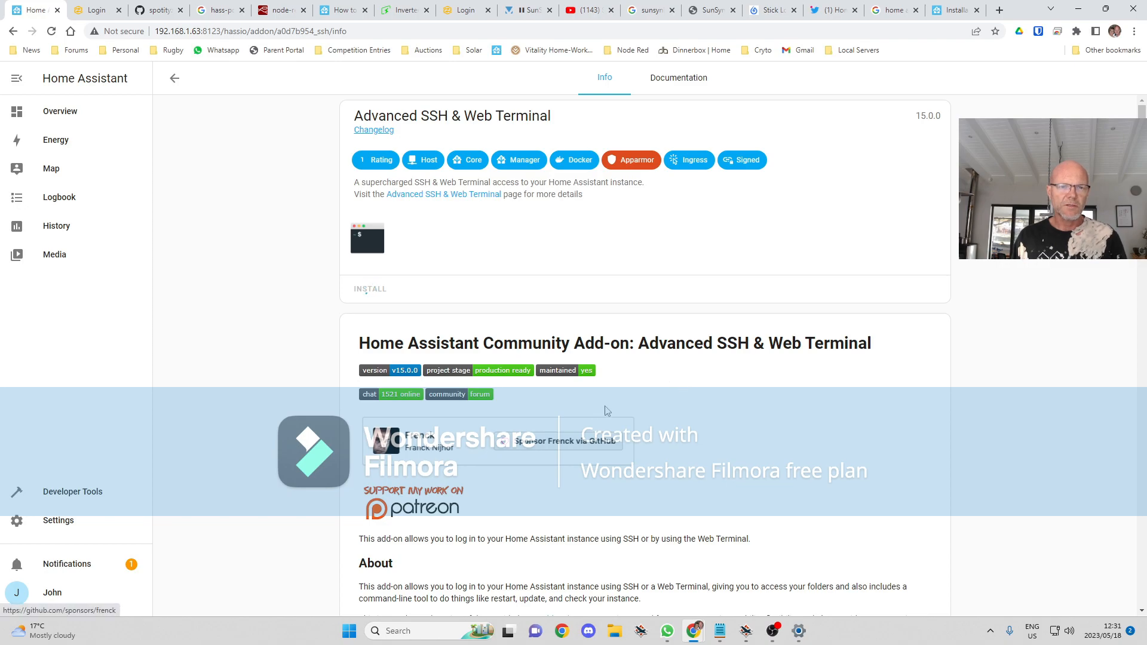
left_click(369, 288)
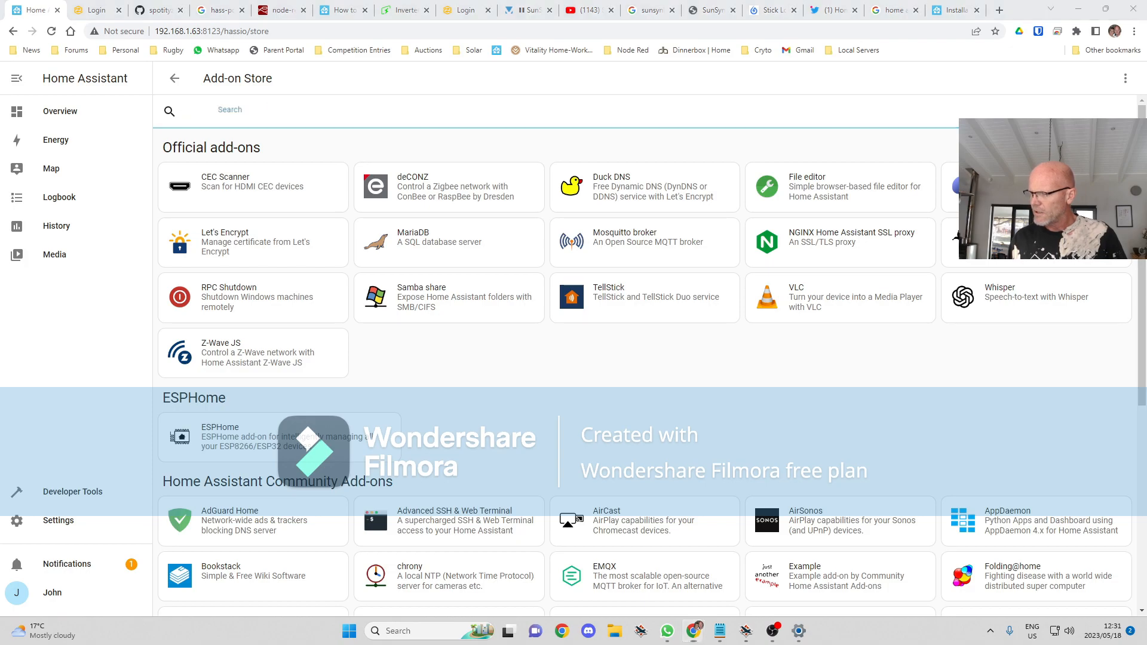
Search 'file', install the File editor add-on, and return to the installed add-ons list
left_click(230, 110)
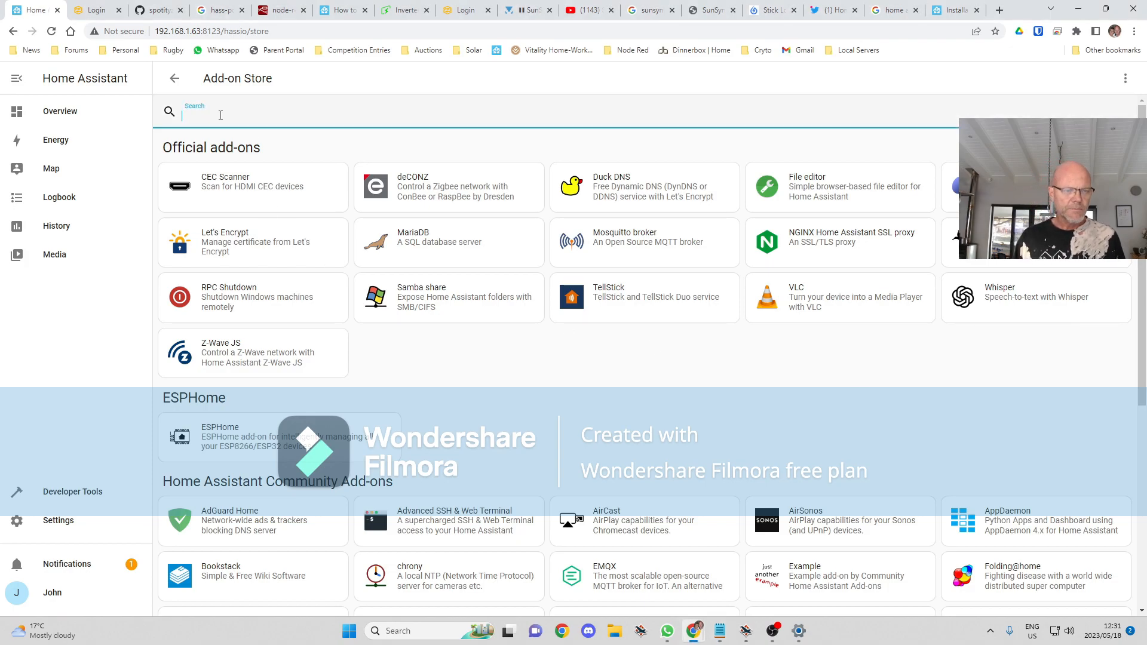
type("file")
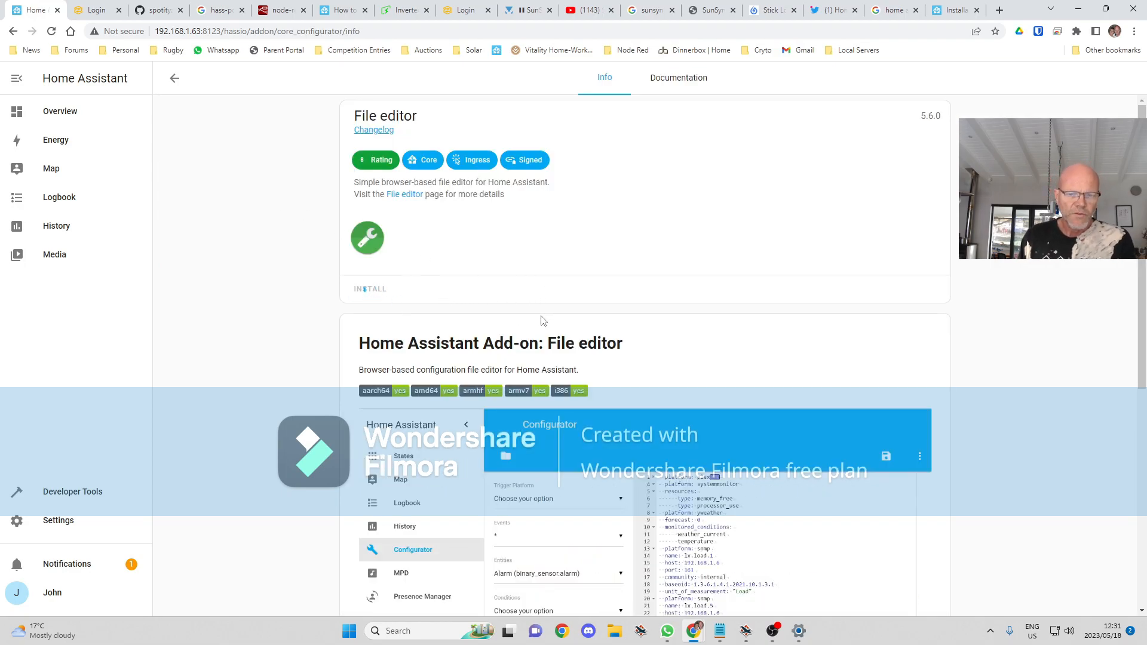
left_click(369, 288)
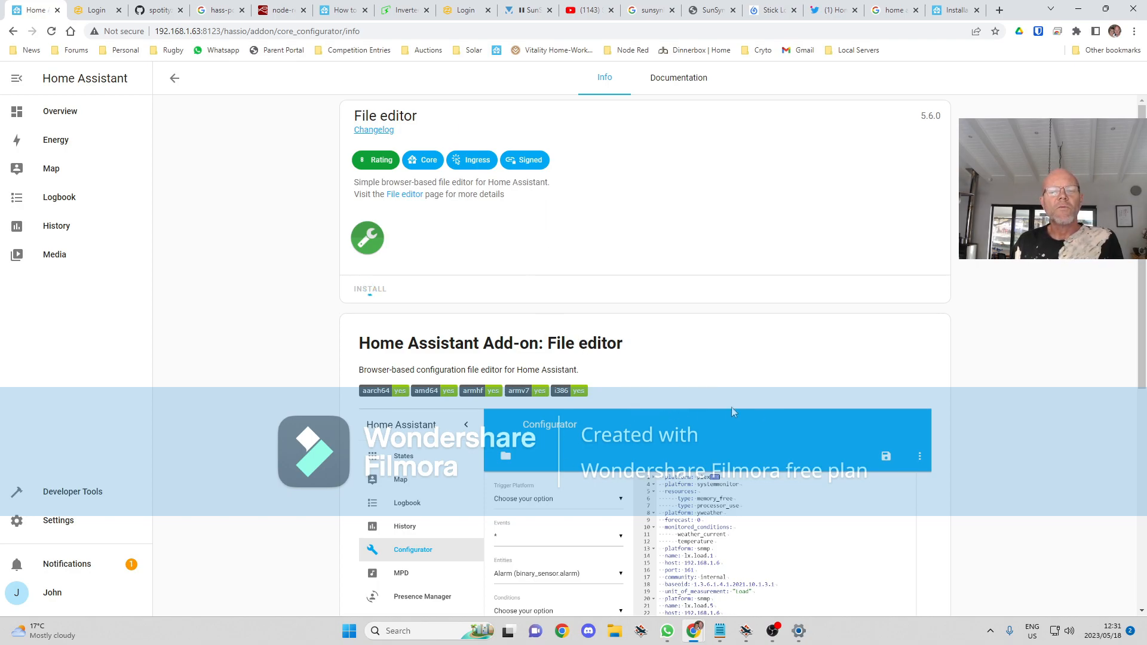
left_click(371, 288)
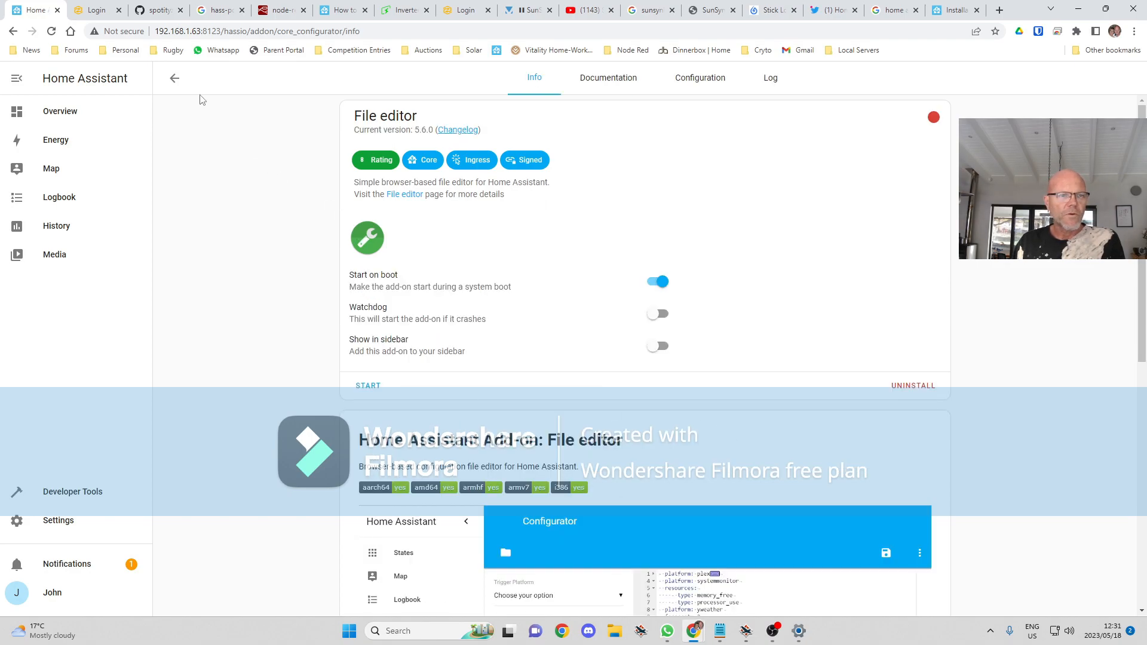
left_click(174, 79)
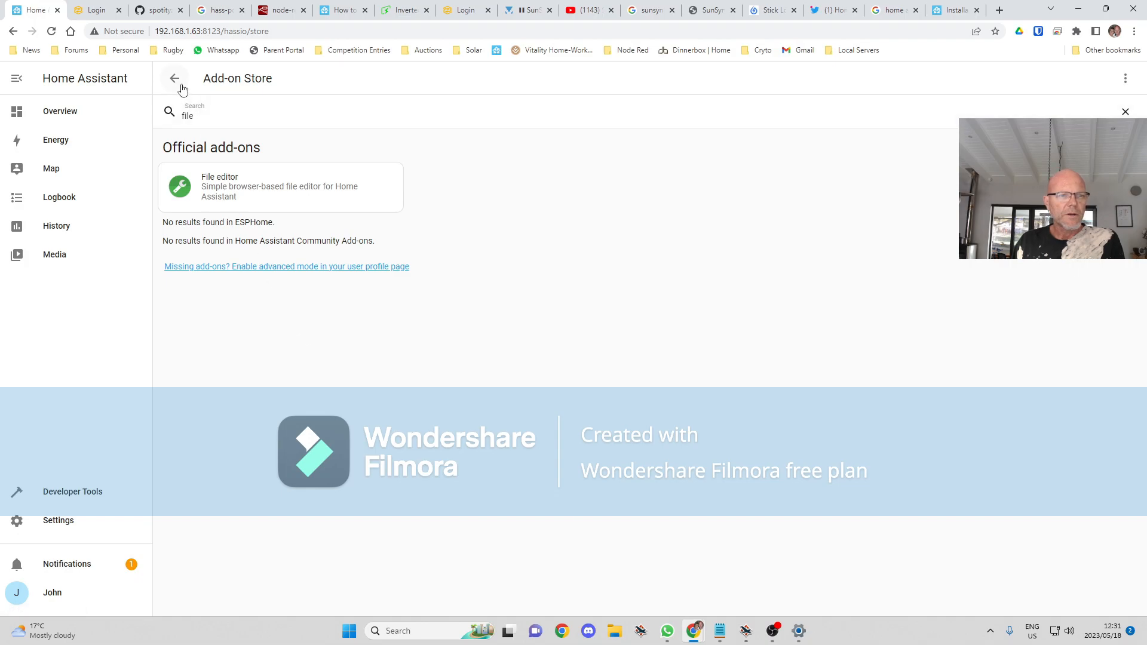
left_click(175, 79)
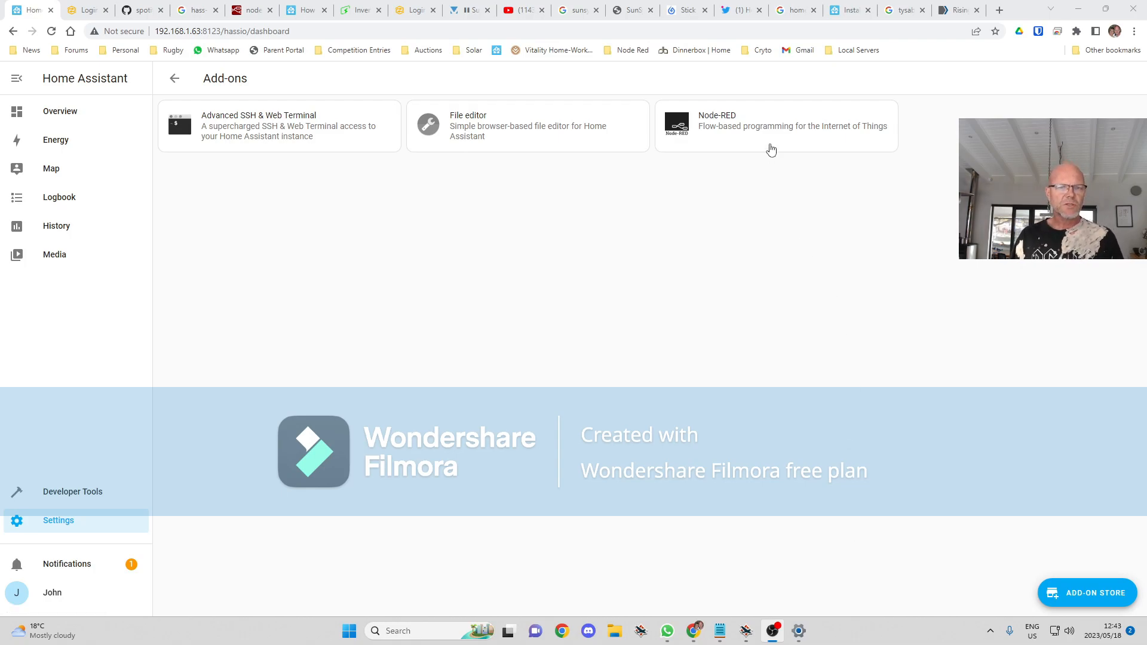
mouse_move(497, 131)
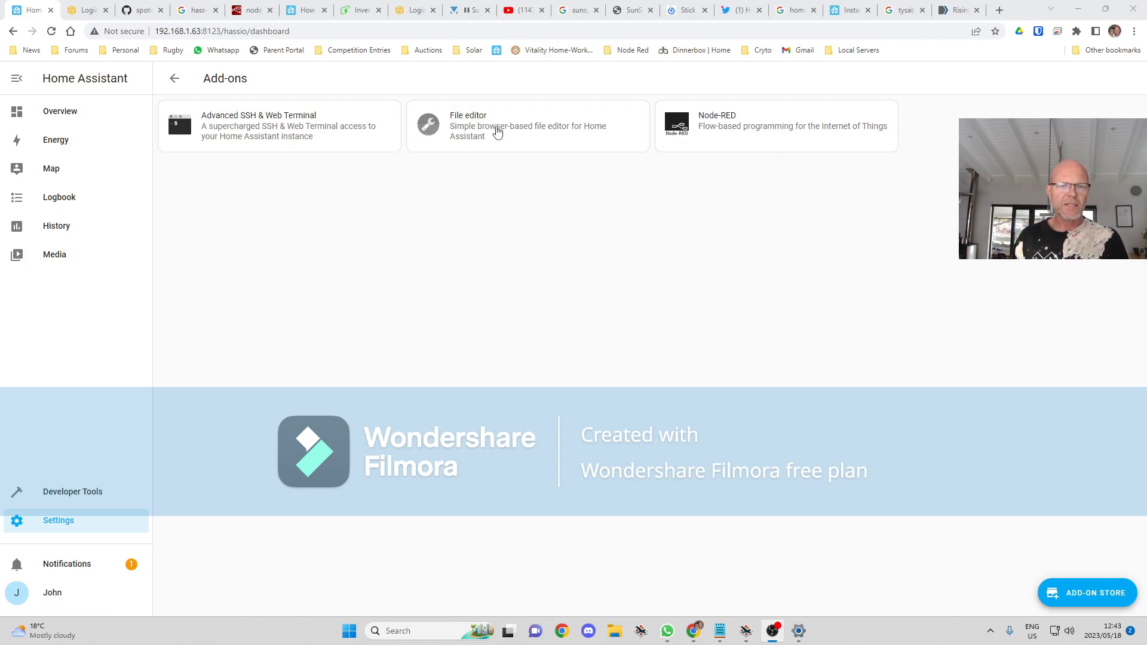
mouse_move(266, 135)
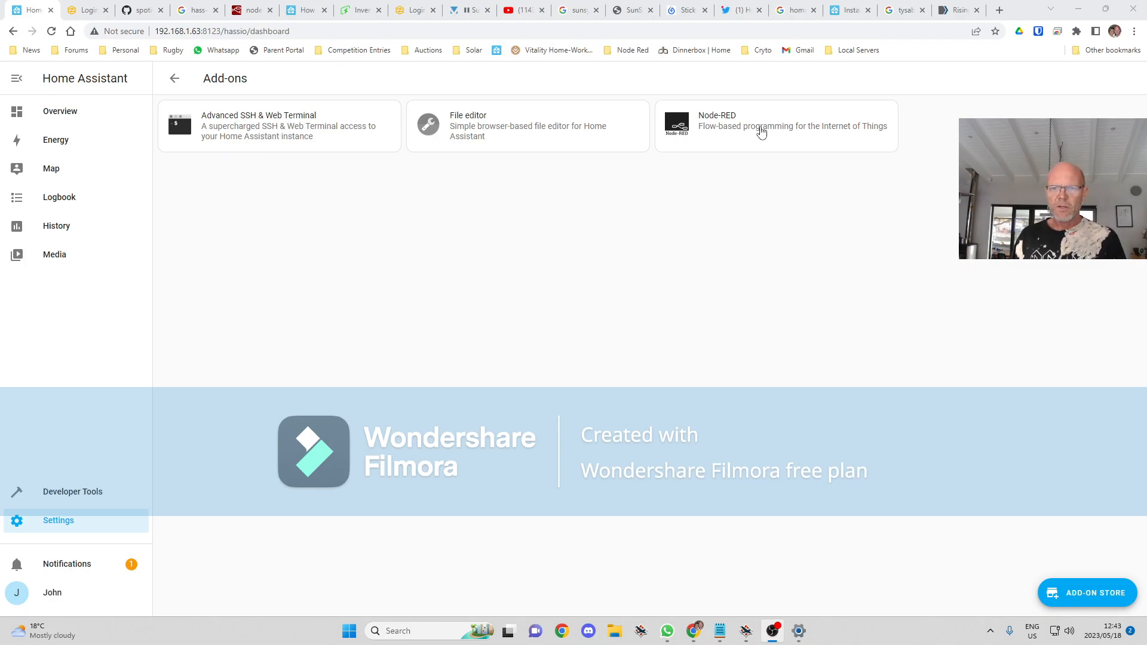
Set Node-RED's credential_secret with ssl off in its Configuration, then return to Info
left_click(776, 126)
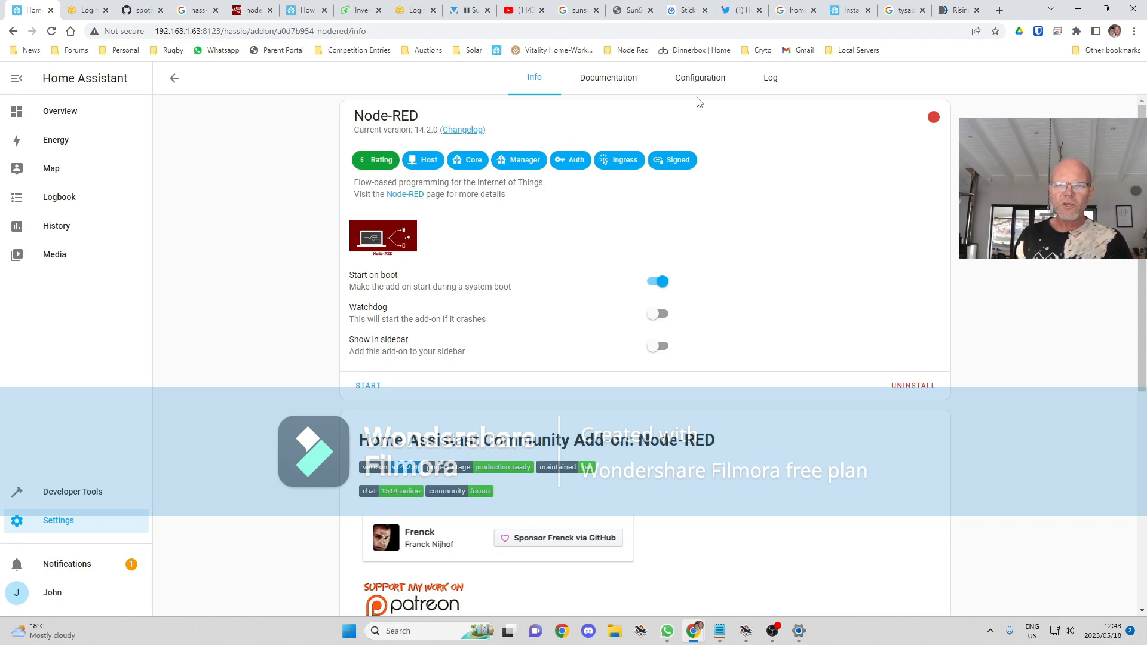
left_click(699, 78)
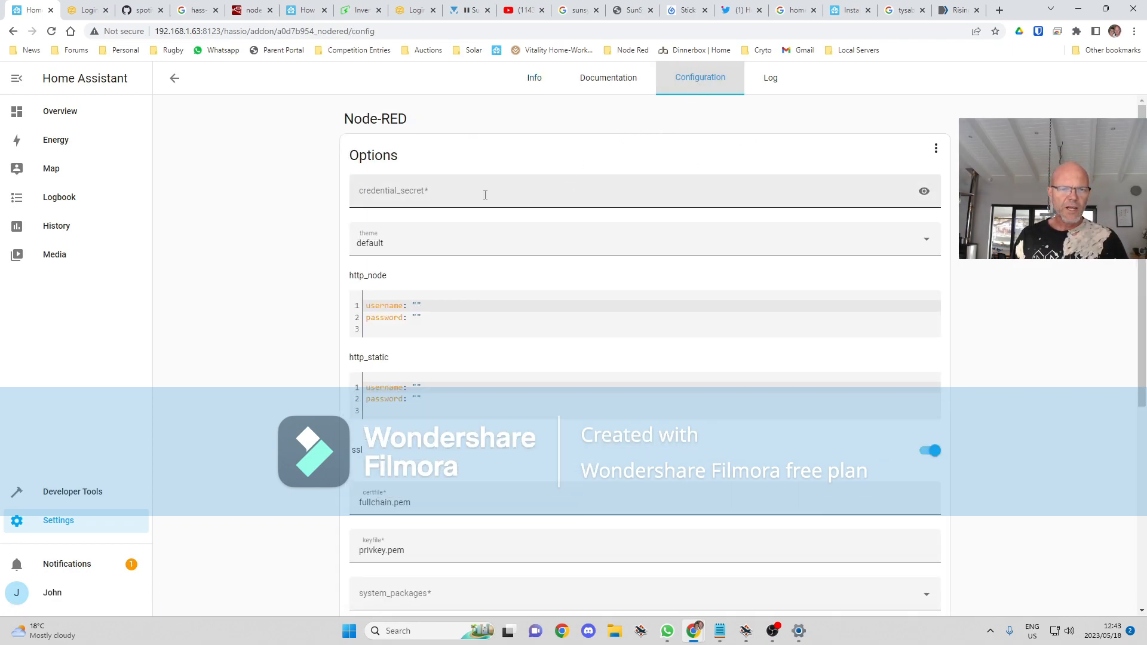
left_click(485, 191)
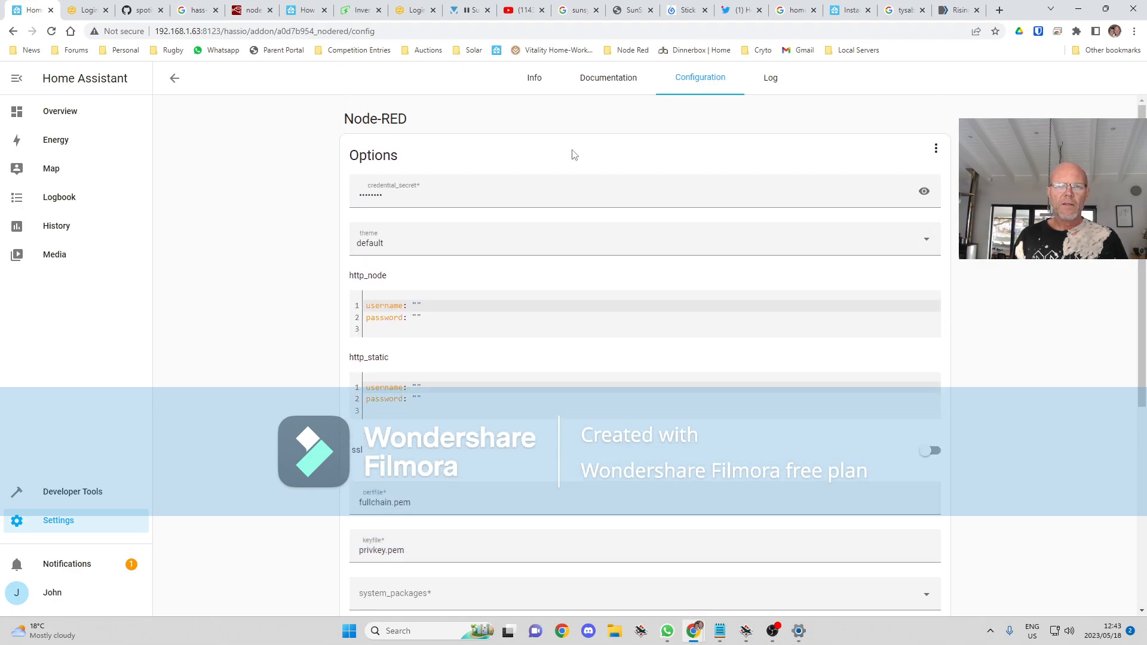
left_click(533, 77)
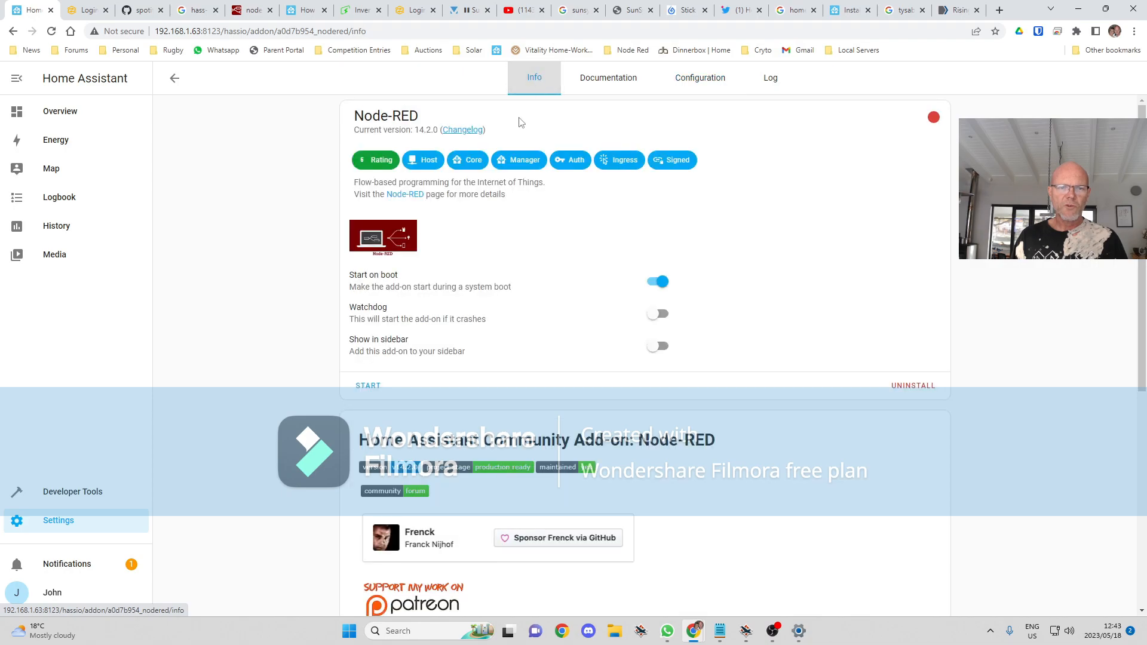
Start the Node-RED add-on and refresh its log until the server and flows report started
left_click(368, 386)
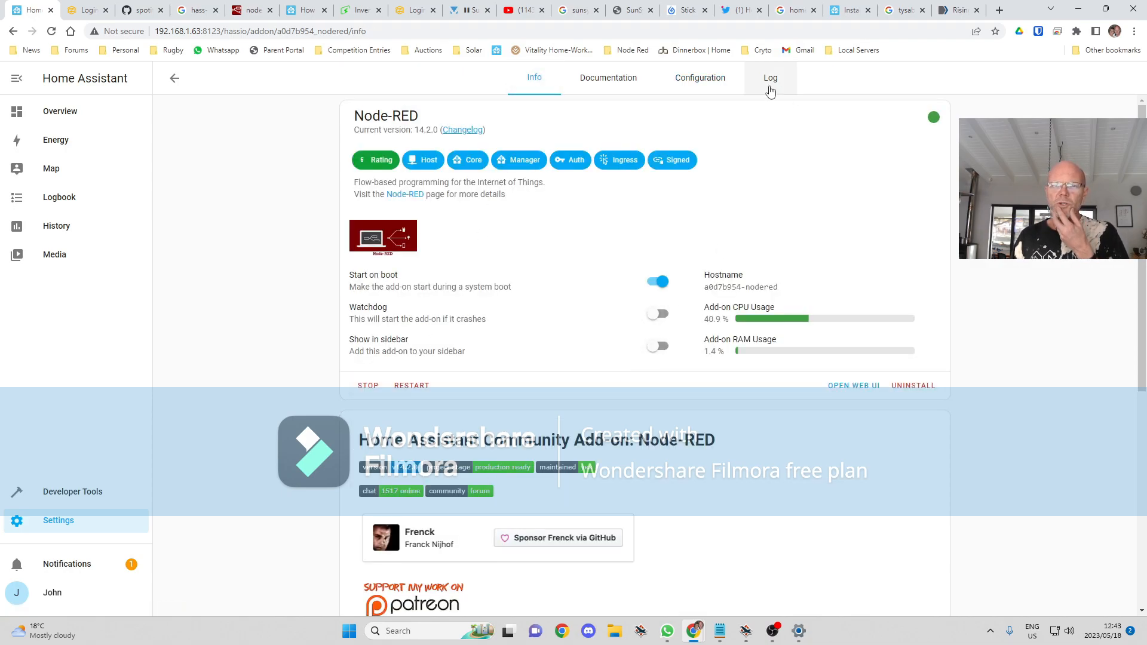
left_click(770, 78)
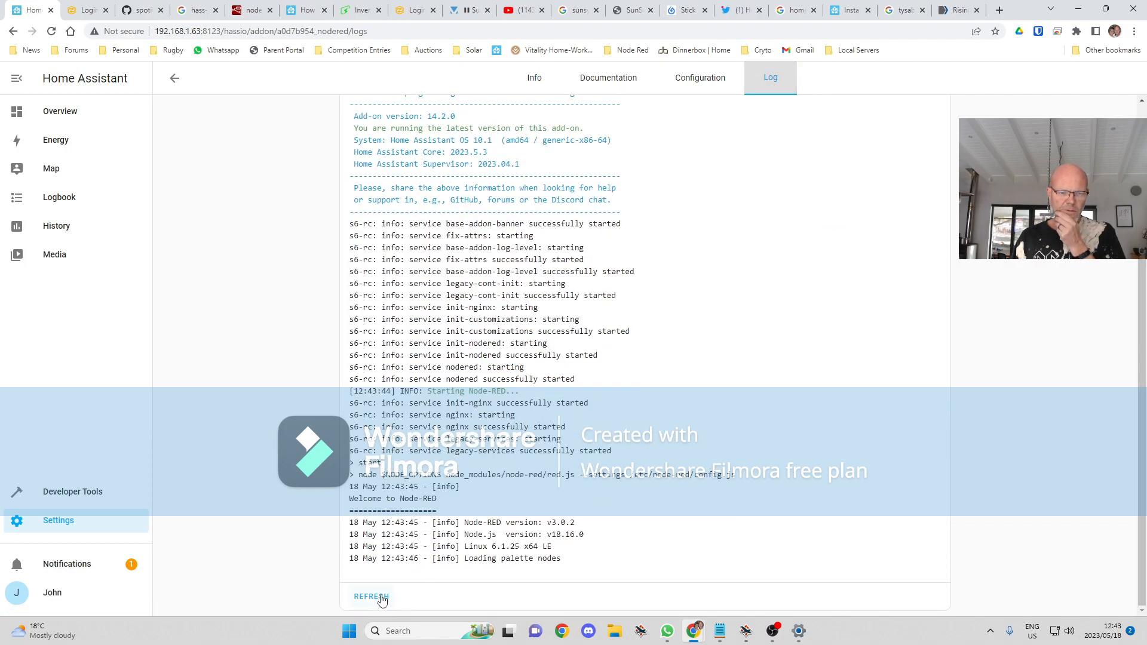
left_click(370, 597)
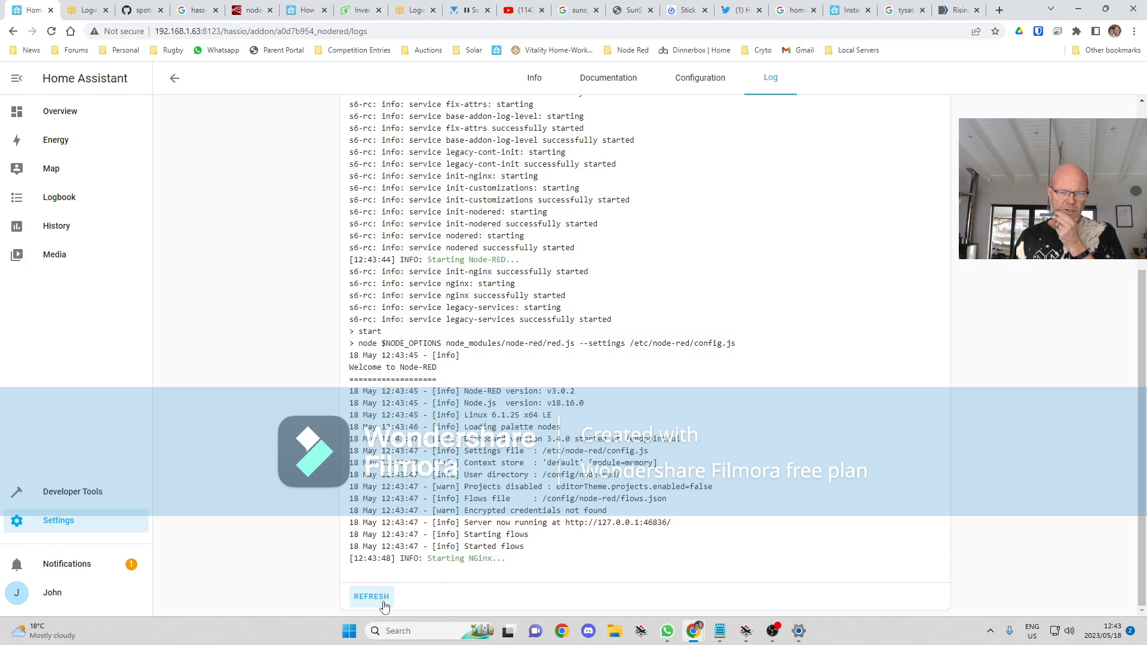
left_click(372, 600)
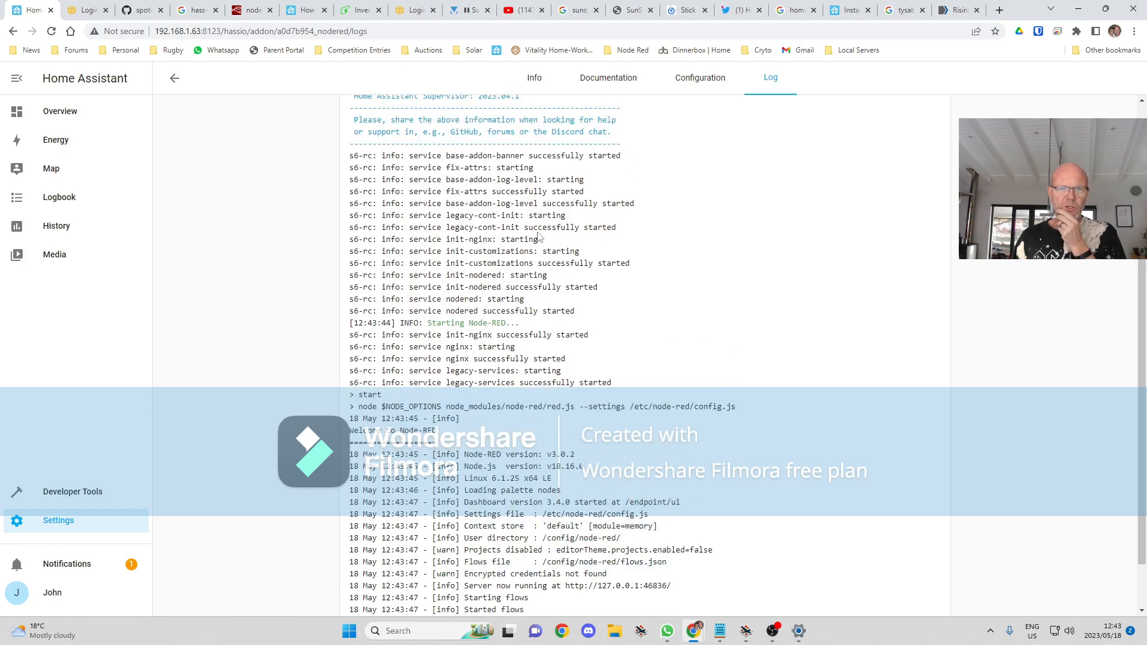
Enable Show in sidebar and Watchdog for Node-RED, then launch its Web UI
left_click(534, 77)
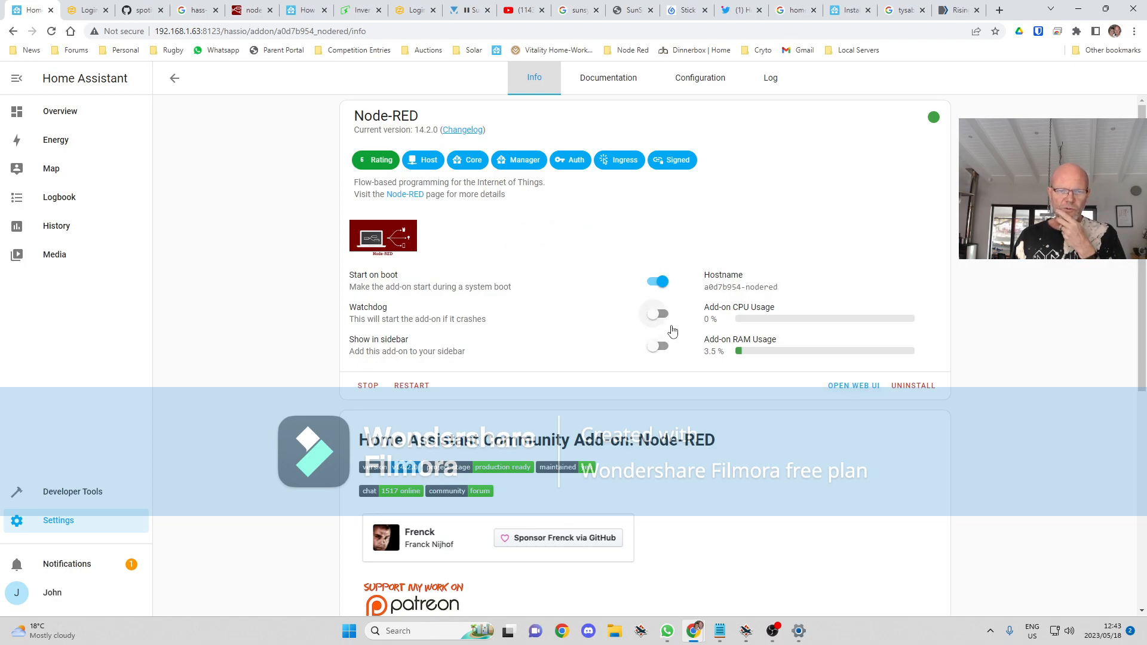
left_click(658, 347)
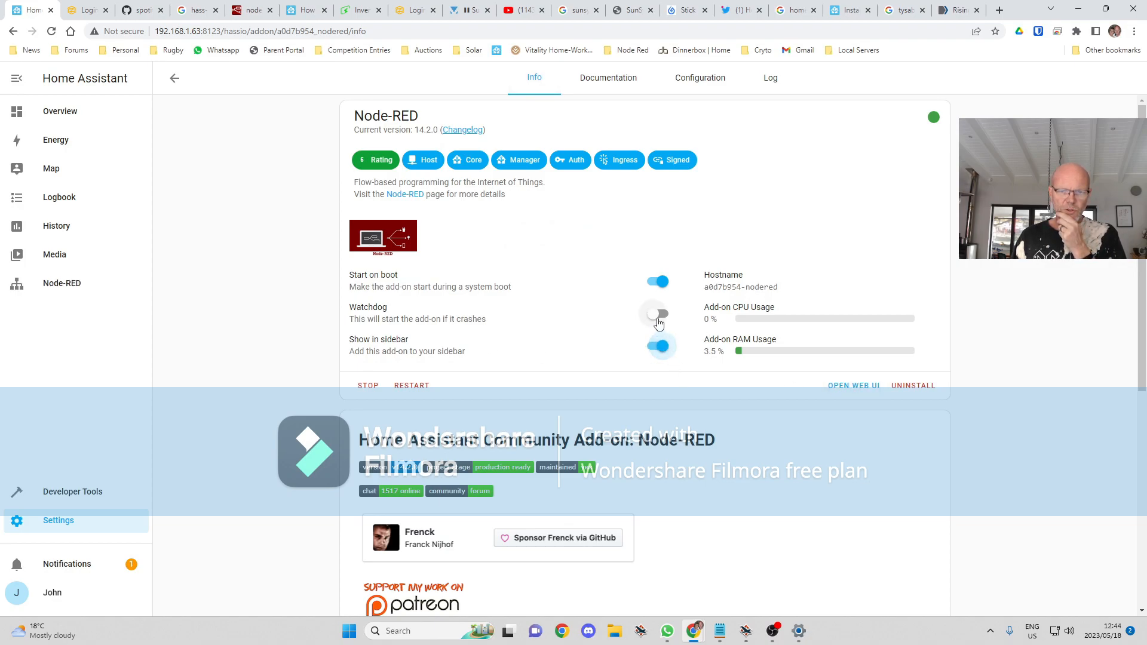
left_click(657, 314)
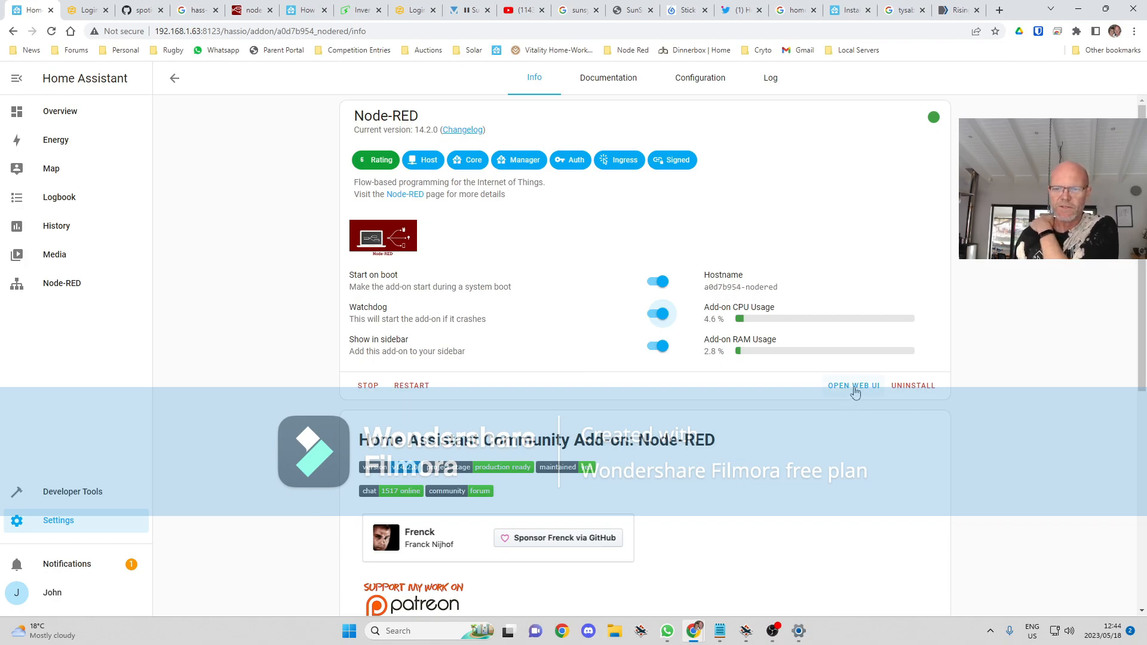
left_click(854, 386)
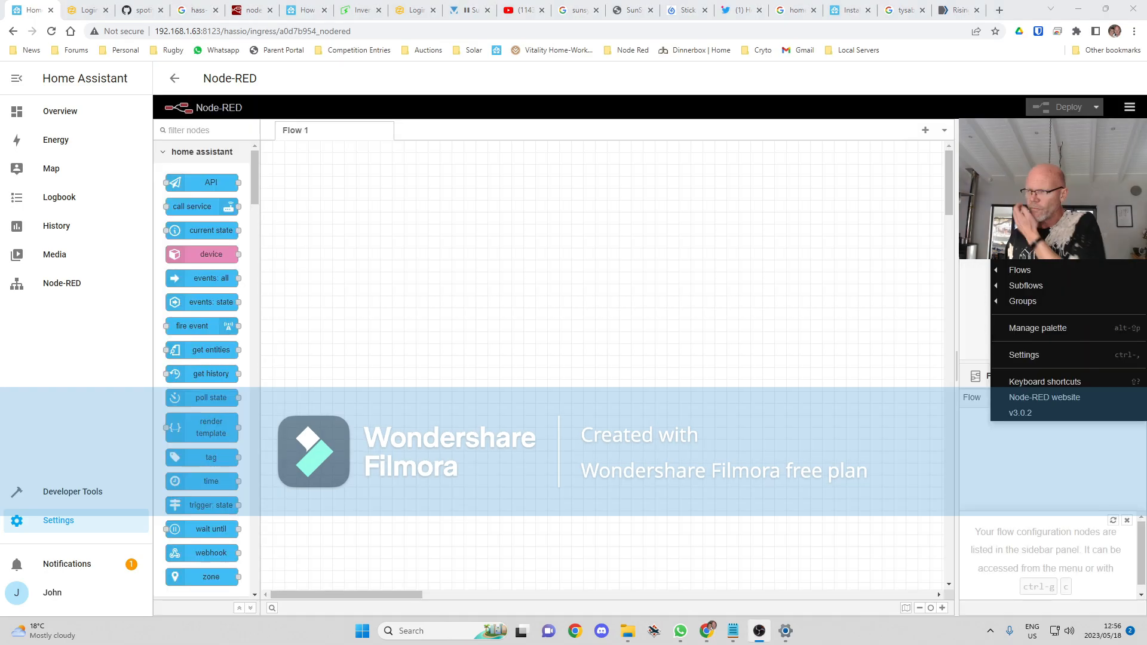
In Manage palette, search the installed nodes for node-red-contrib-hass and hass
left_click(637, 376)
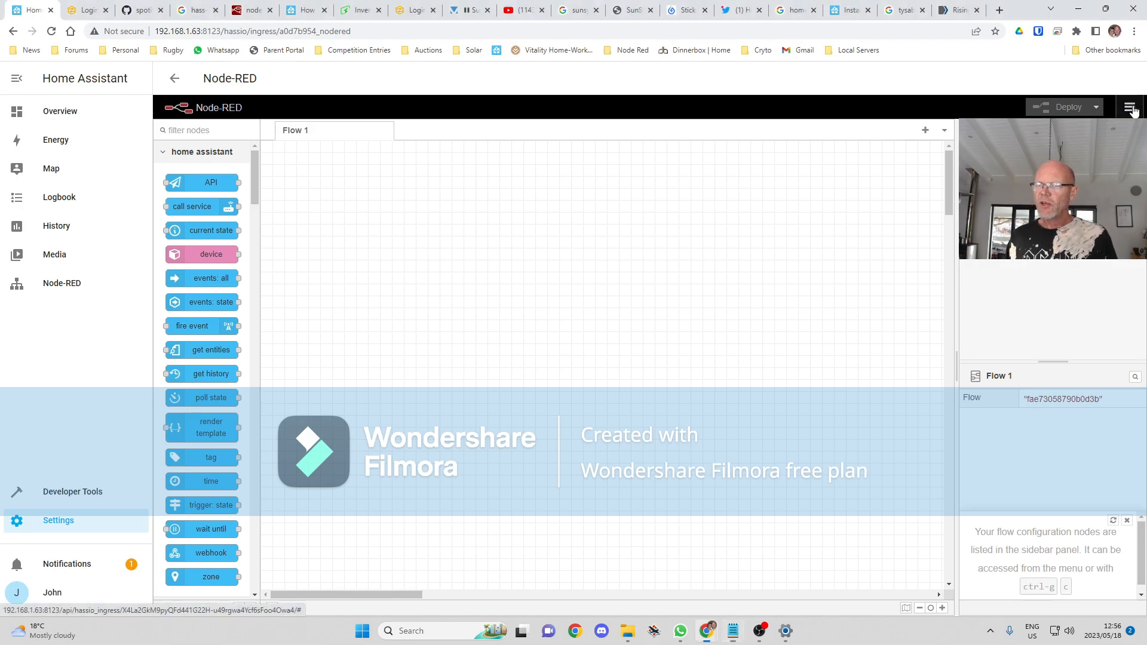
left_click(1130, 106)
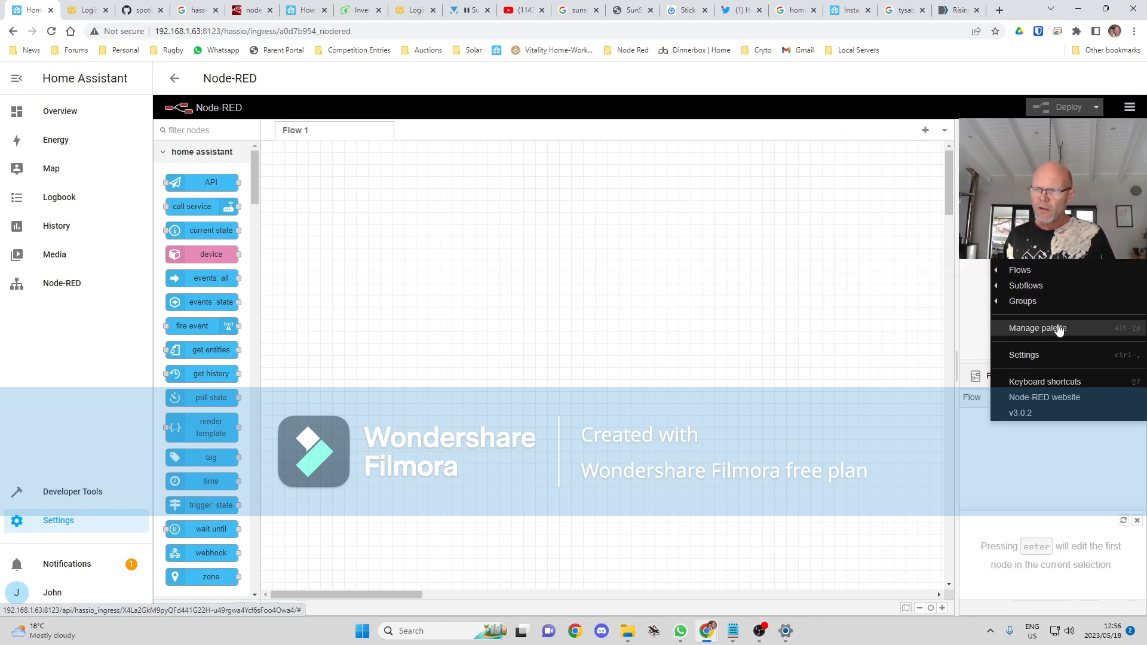
left_click(1037, 328)
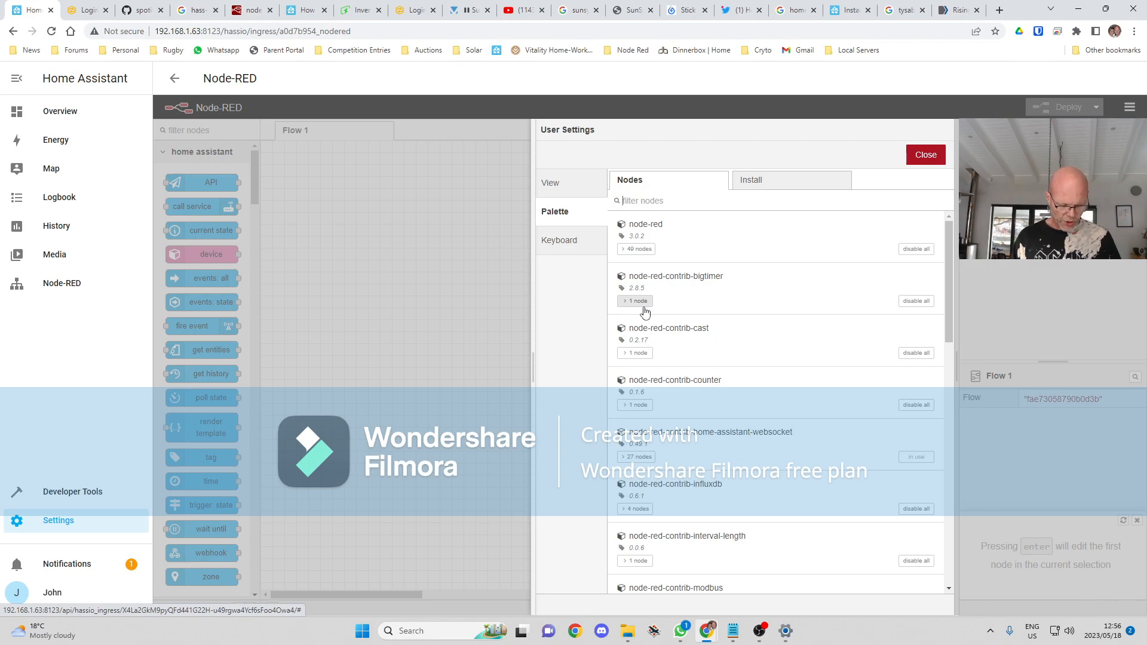
type("node-red-contrib-hass")
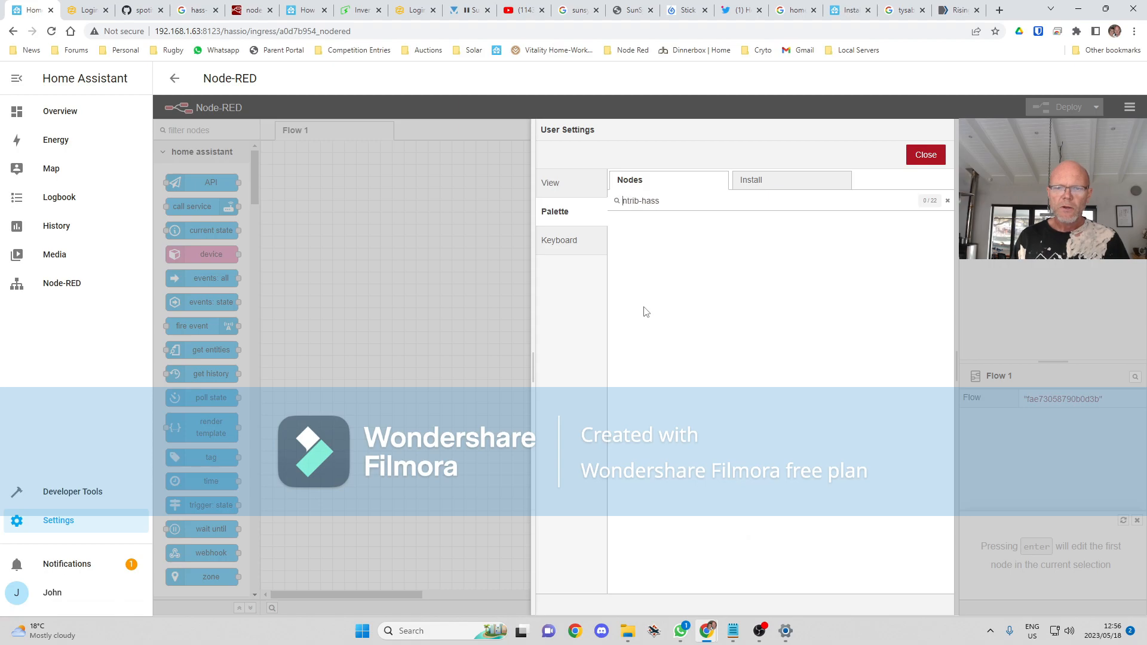
type("hass")
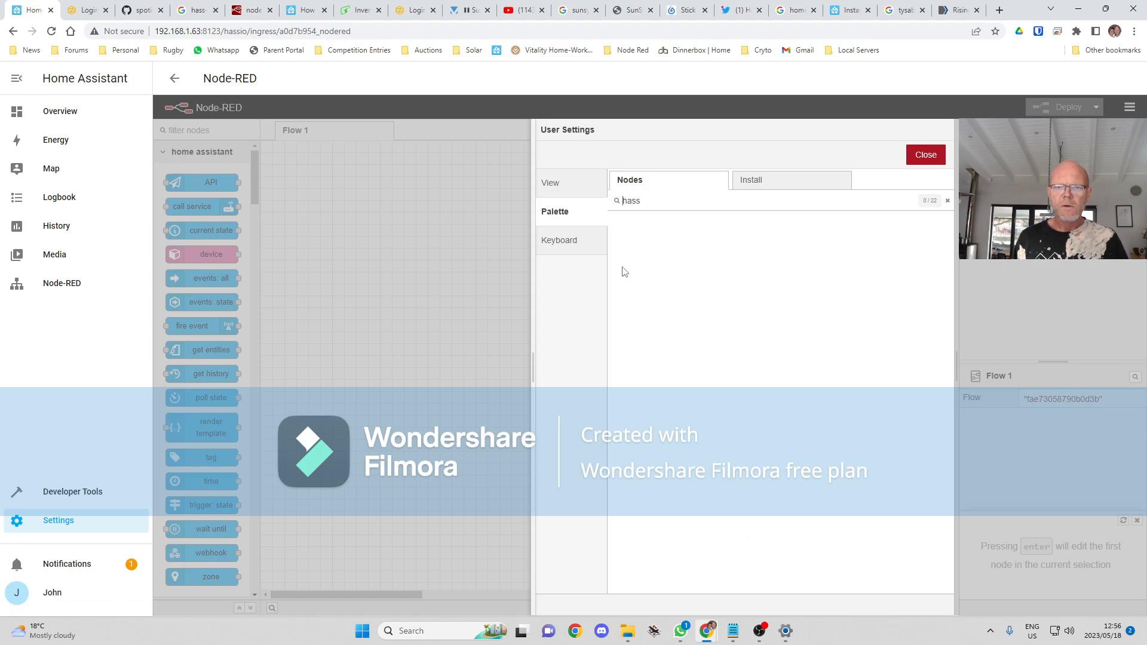
From the Install list, install node-red-contrib-hass and confirm, then leave the palette settings
left_click(751, 180)
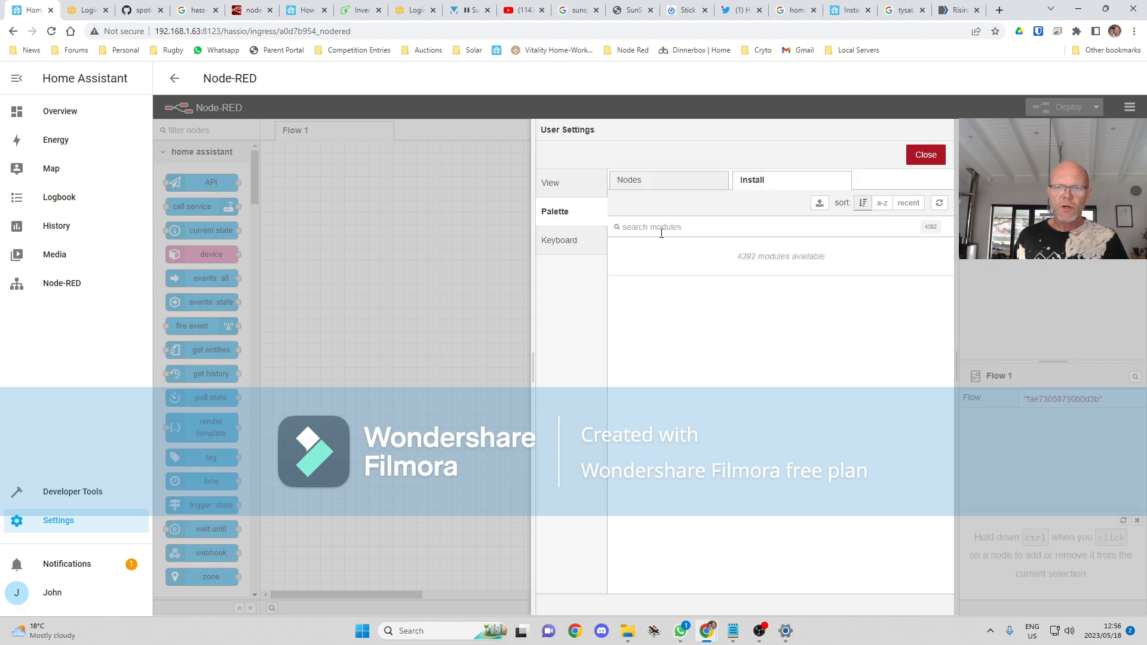
type("node-red-contrib-hass")
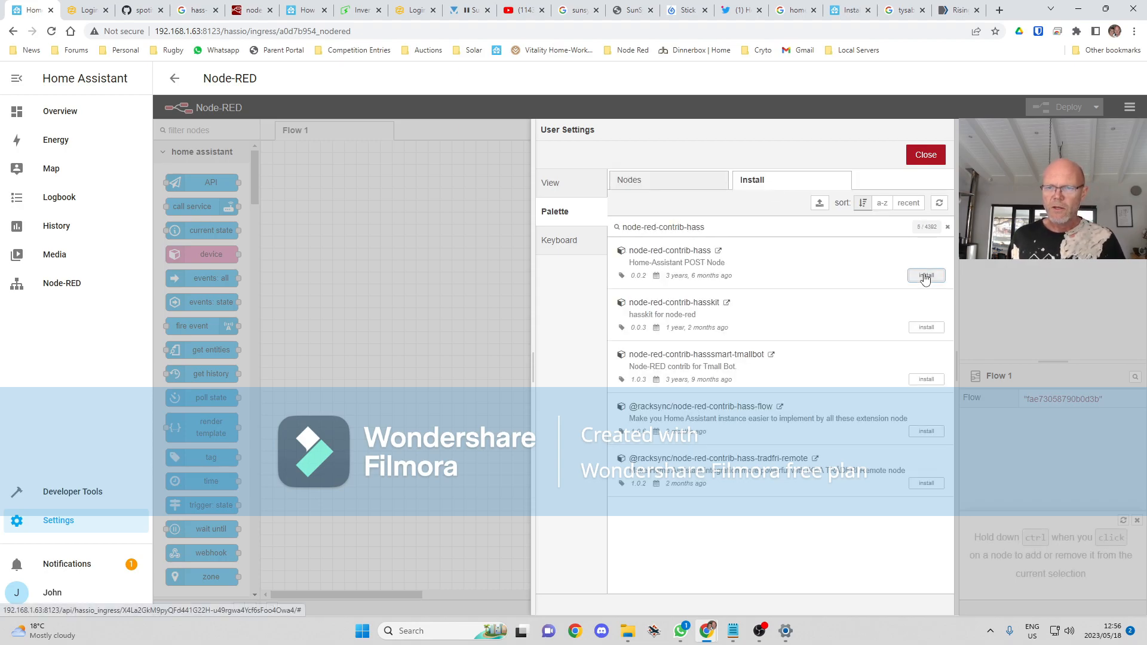
left_click(925, 276)
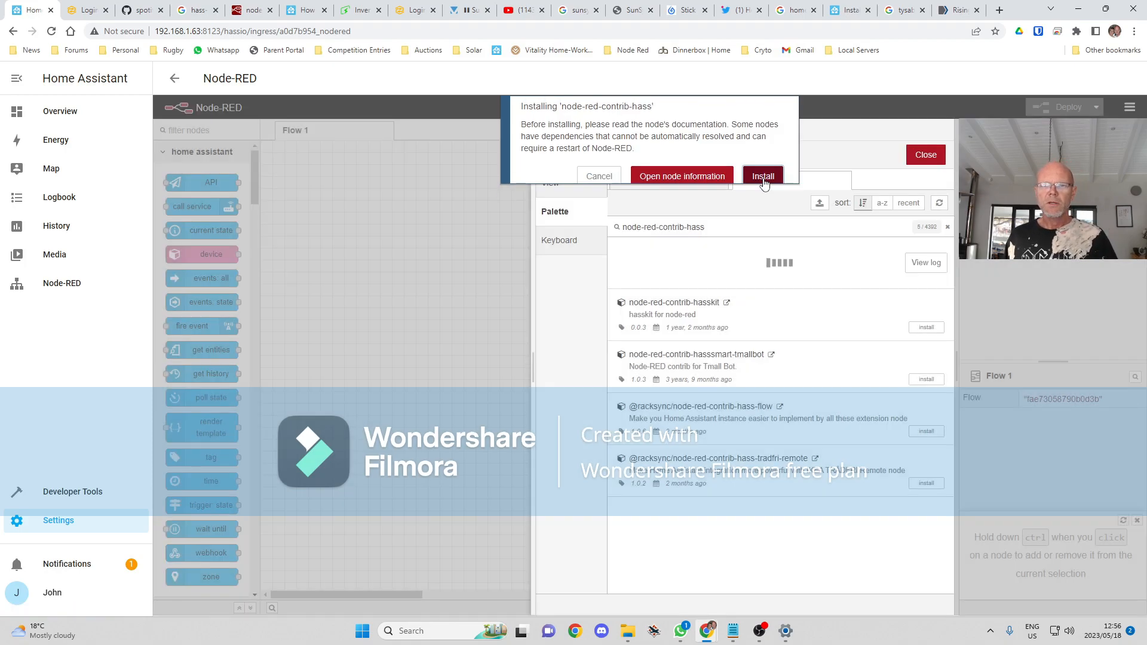
left_click(762, 176)
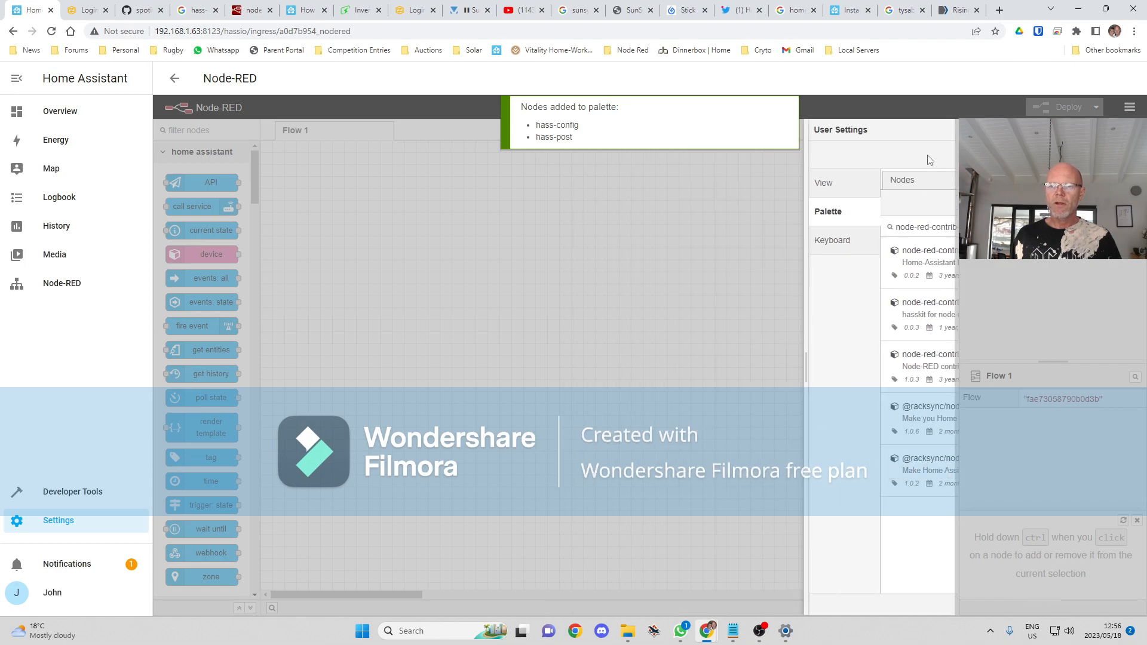
left_click(139, 10)
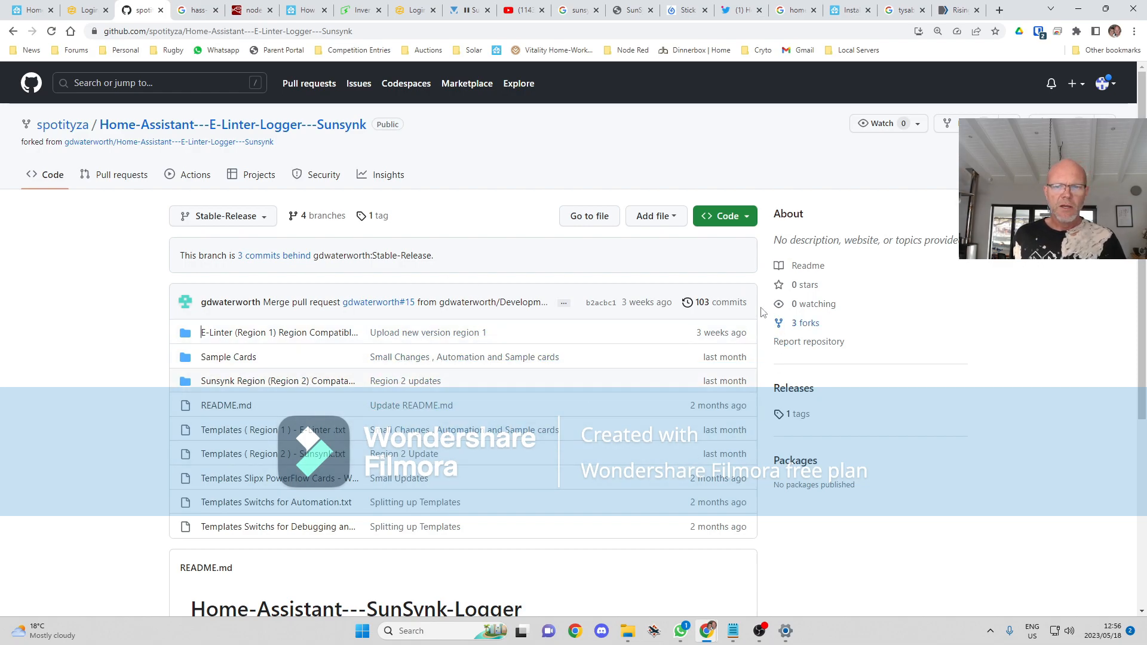
Show the Code clone and Download ZIP options for the SunSynk logger repository
left_click(725, 215)
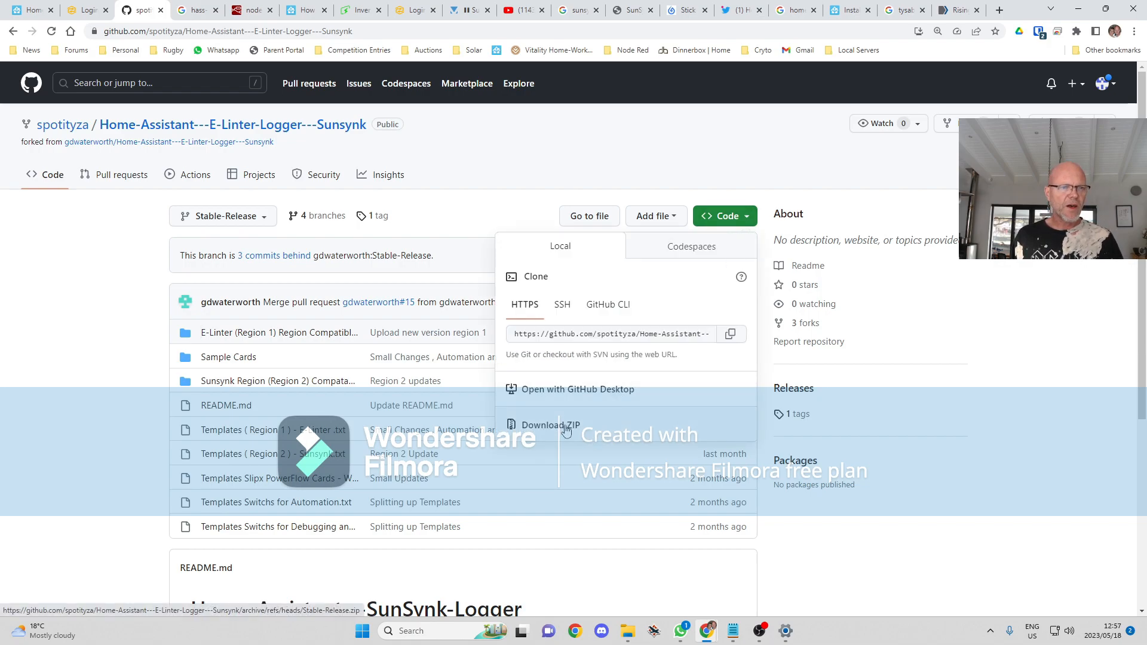
mouse_move(566, 430)
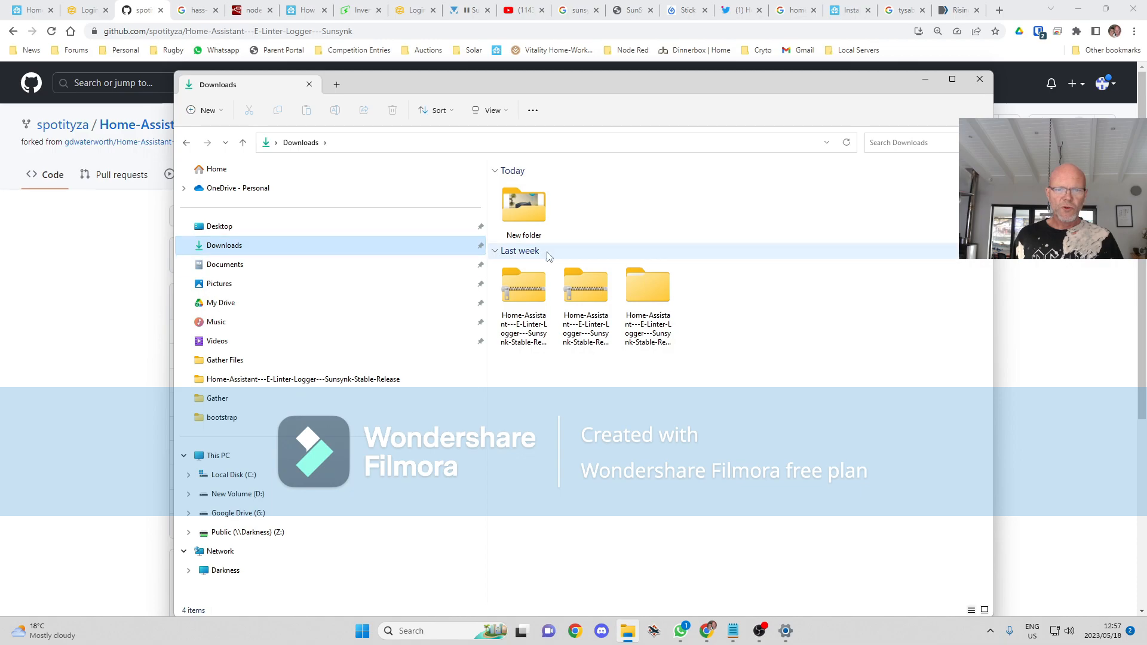
Open the extracted Home-Assistant---E-Linter-Logger---Sunsynk-Stable-Release folder in Downloads
left_click(647, 285)
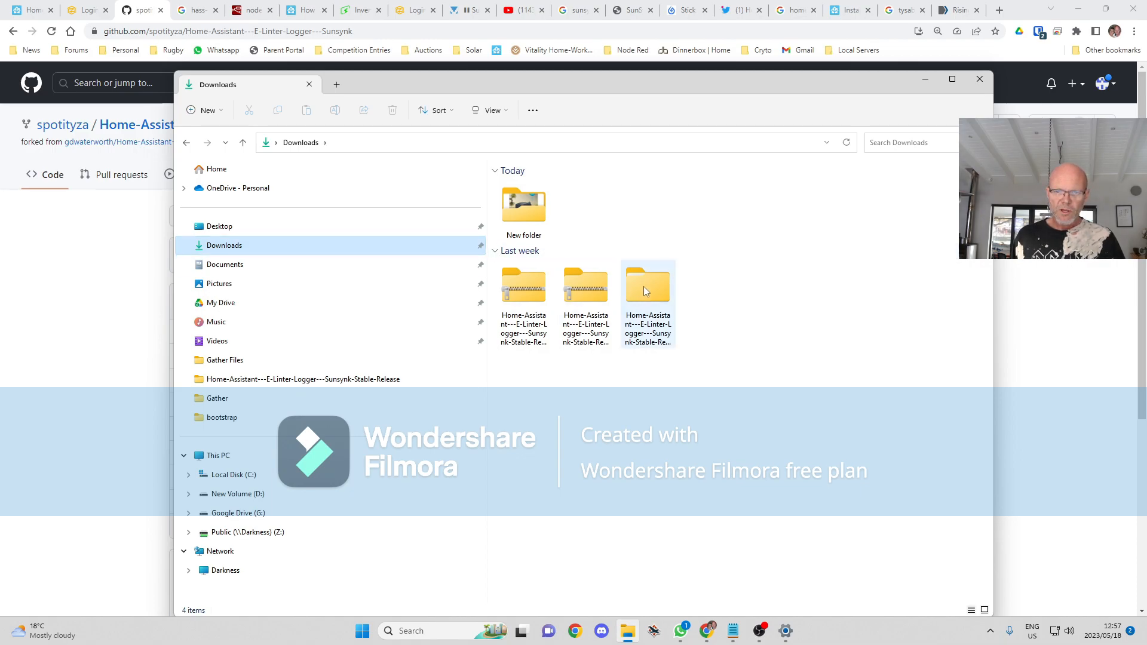
left_click(647, 285)
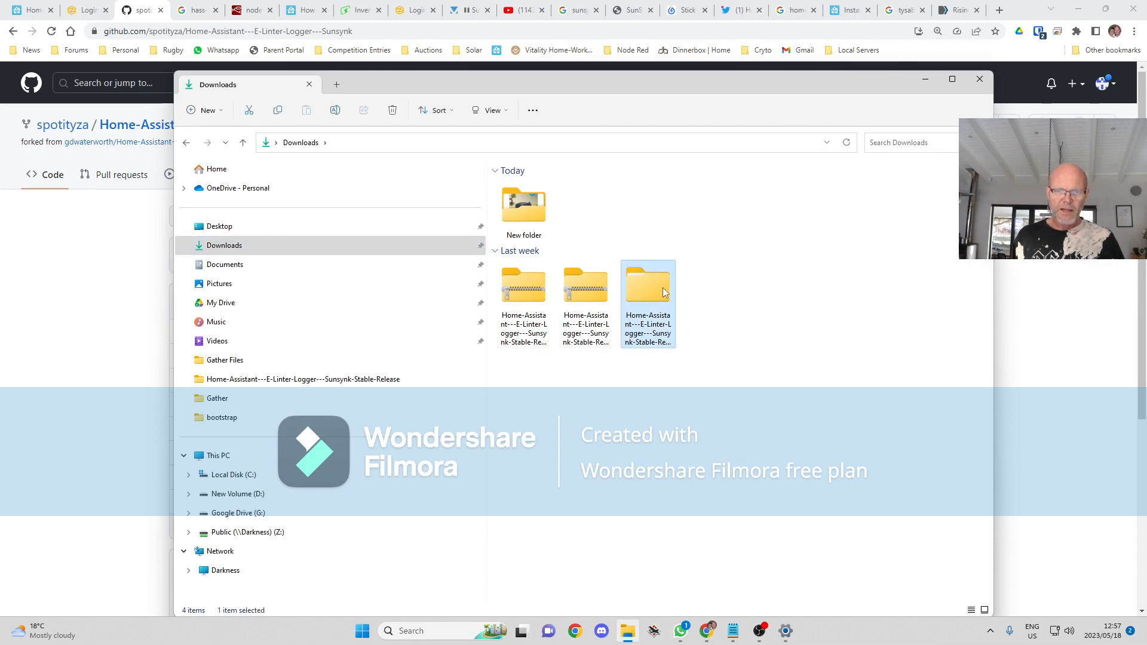
double_click(647, 286)
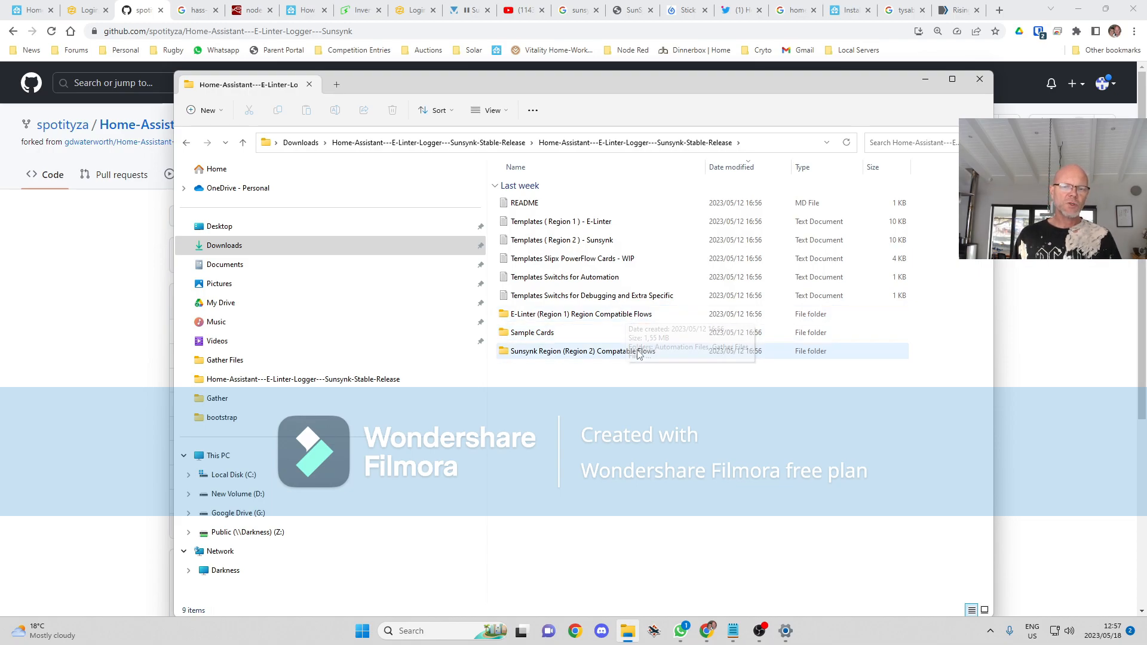
mouse_move(667, 369)
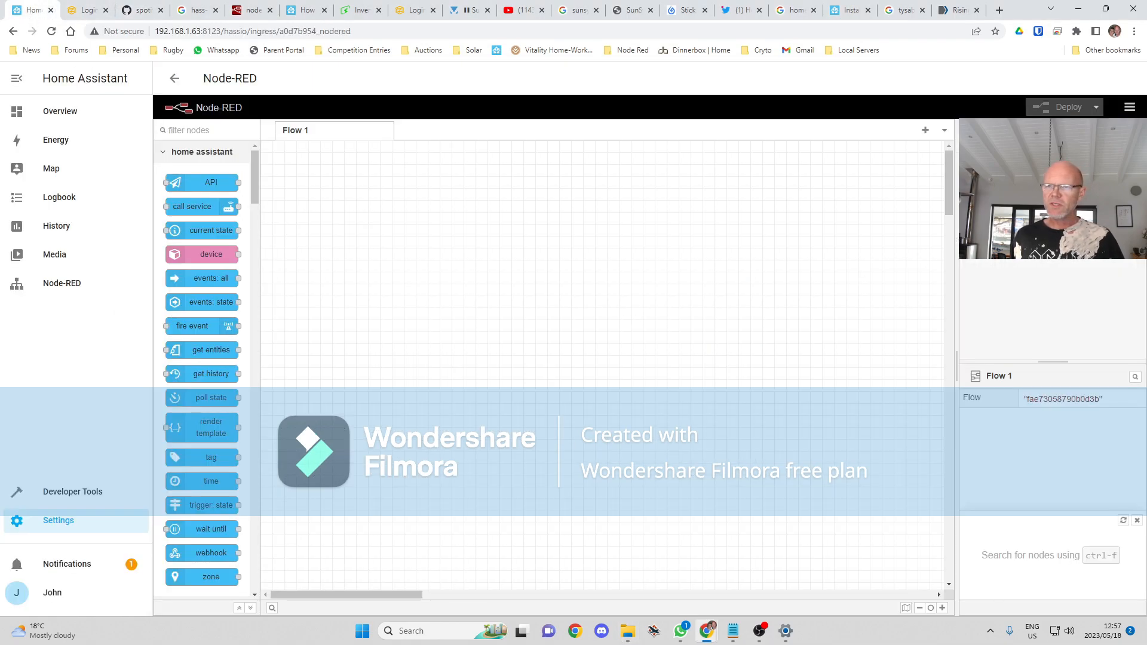
Import SunSynk Gather Flow.json from the repository's Gather Files folder into Node-RED
left_click(1129, 106)
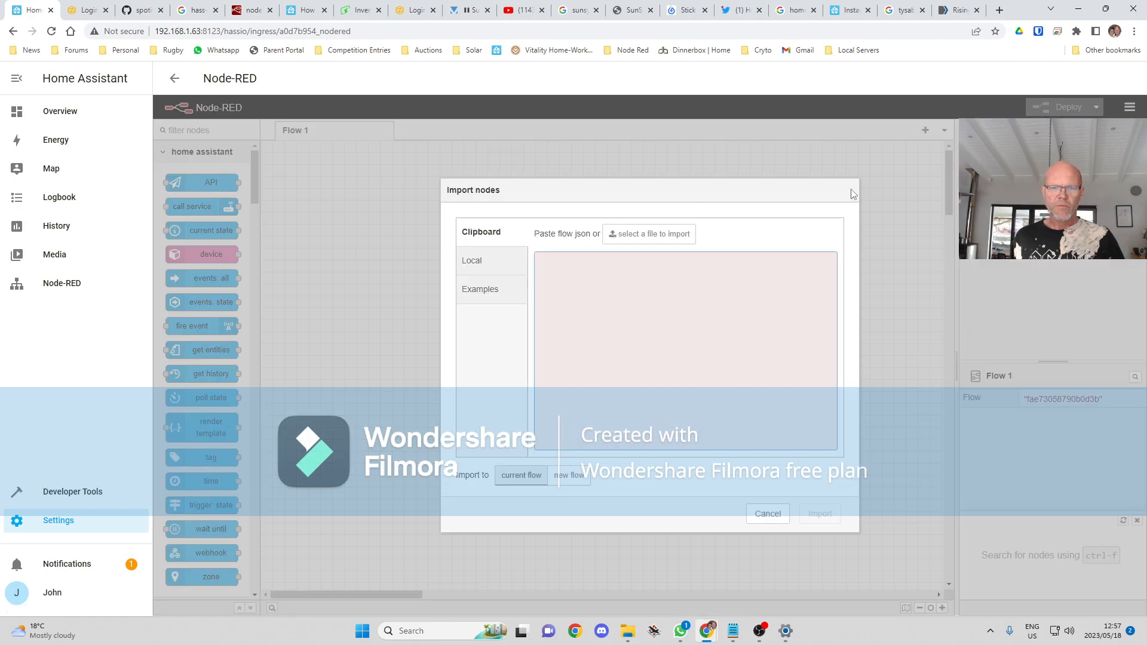
left_click(651, 233)
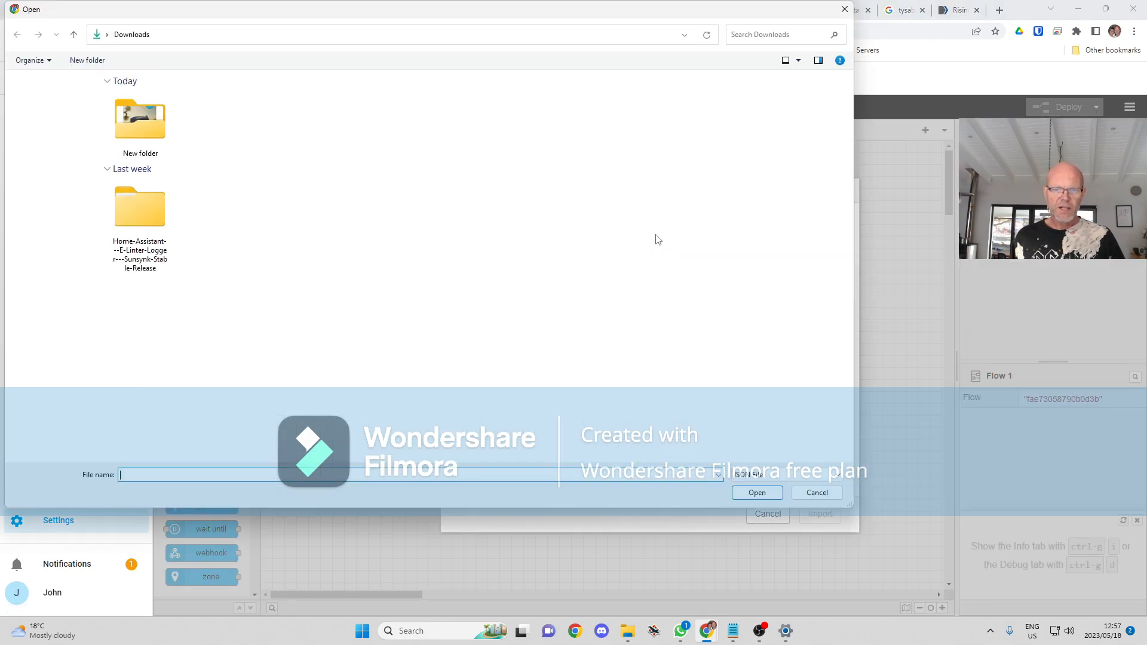
left_click(139, 205)
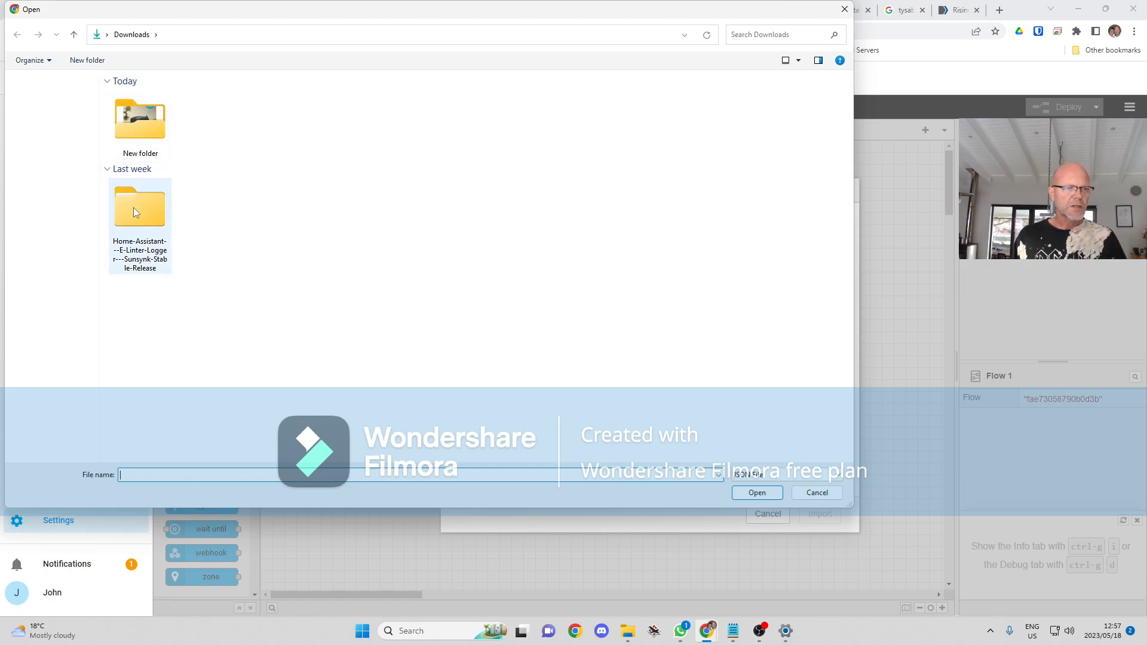
double_click(138, 207)
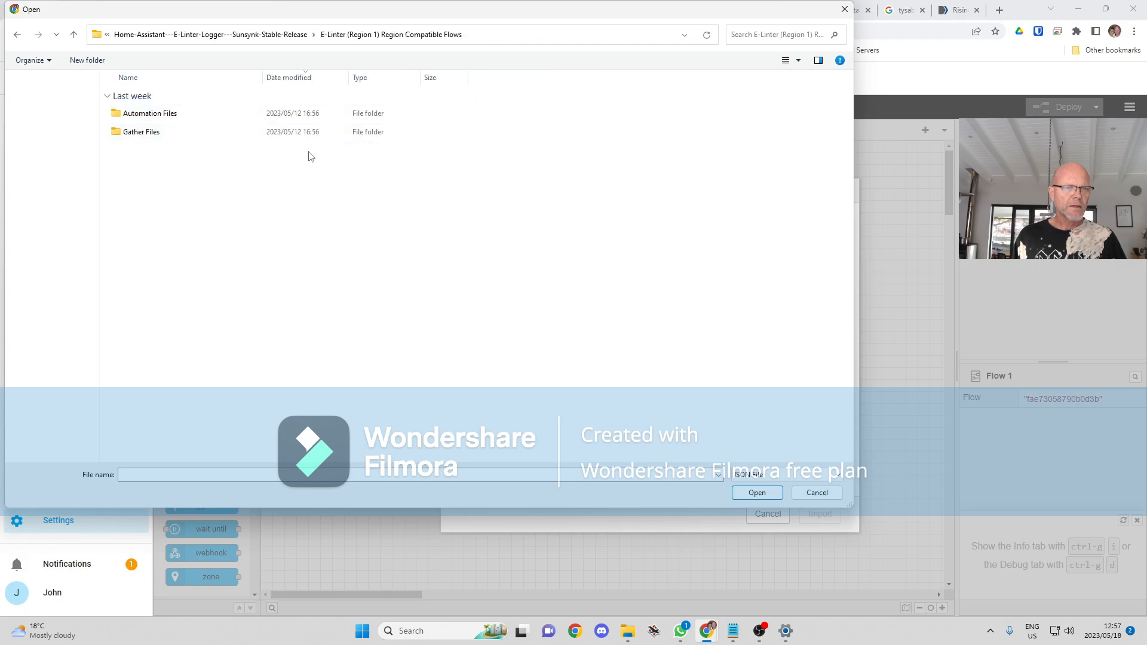
left_click(141, 131)
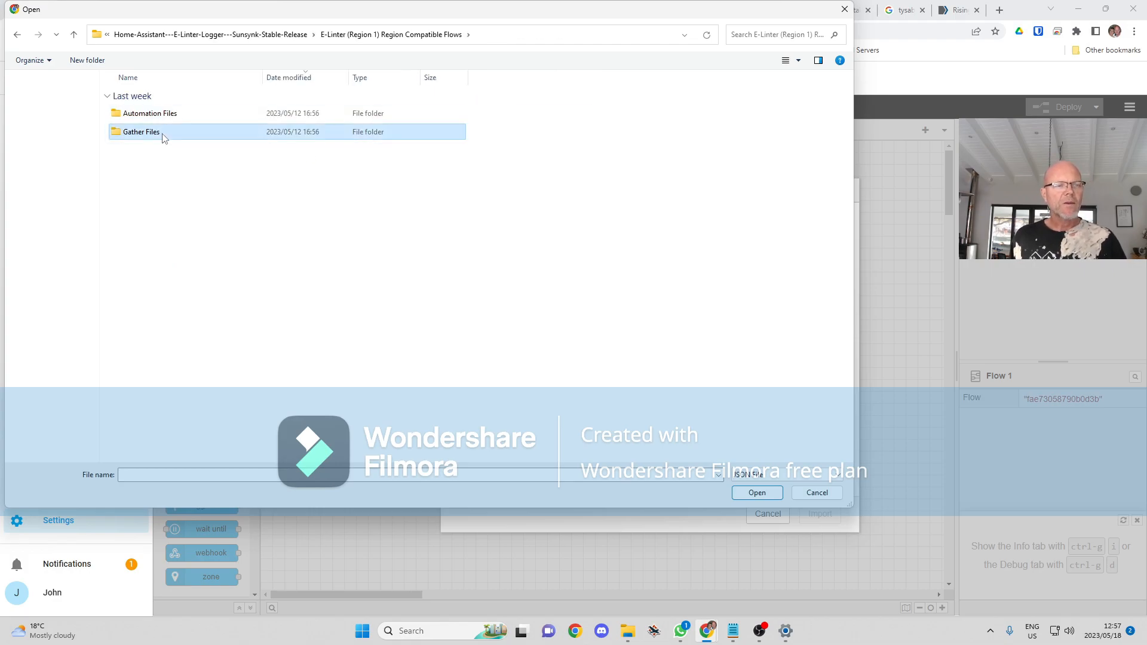
double_click(141, 132)
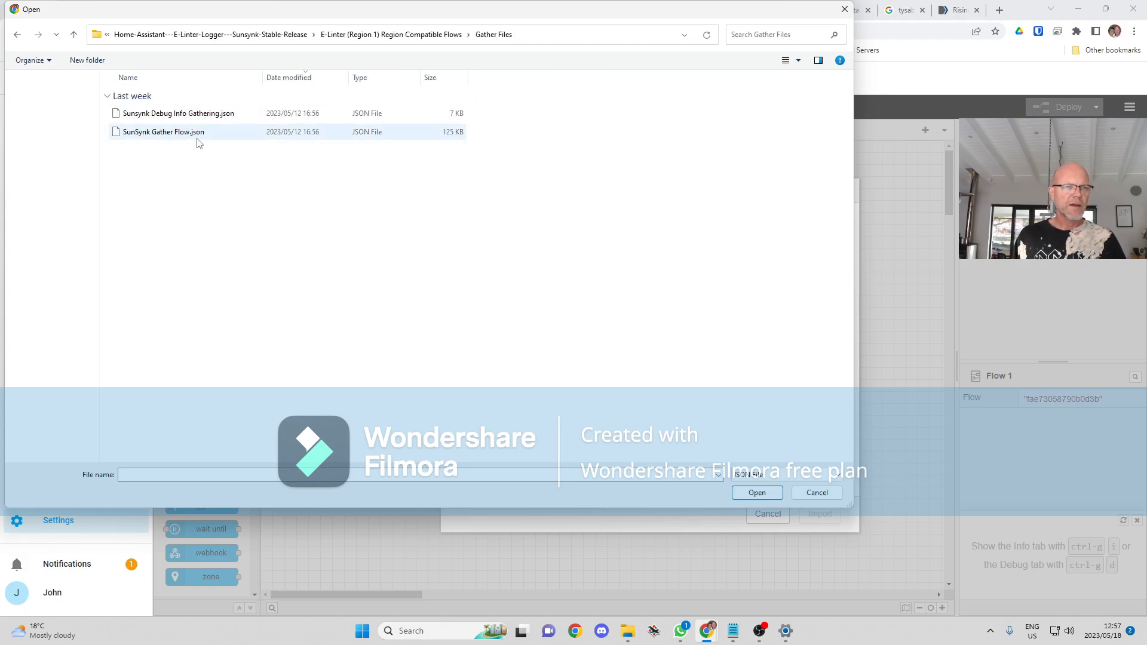
left_click(163, 131)
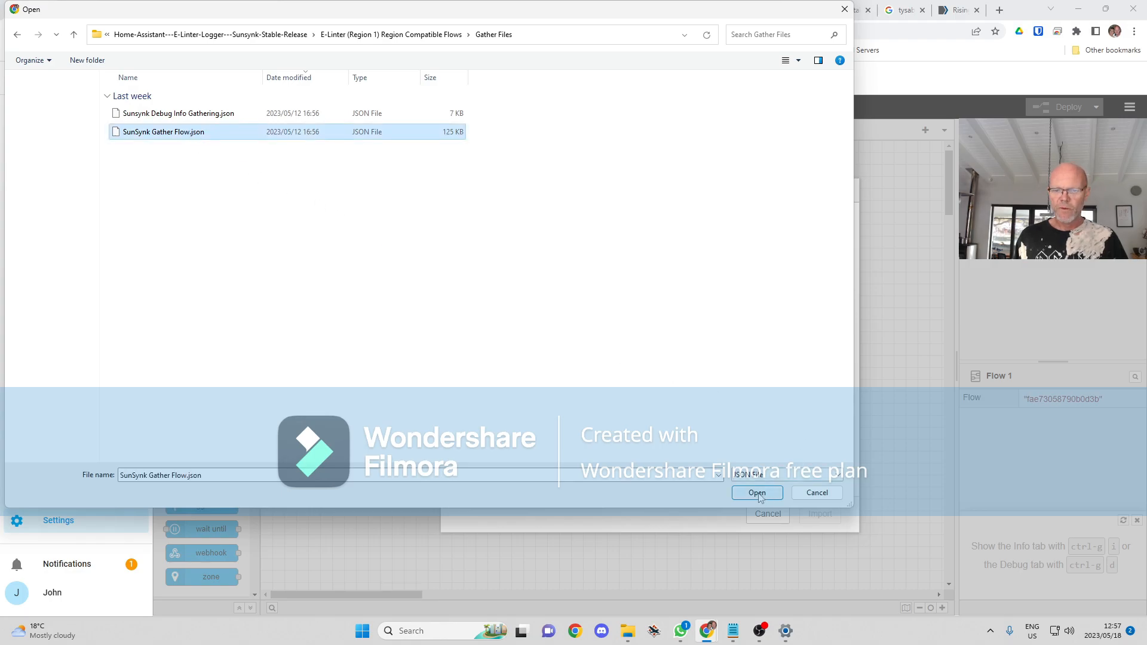
left_click(756, 493)
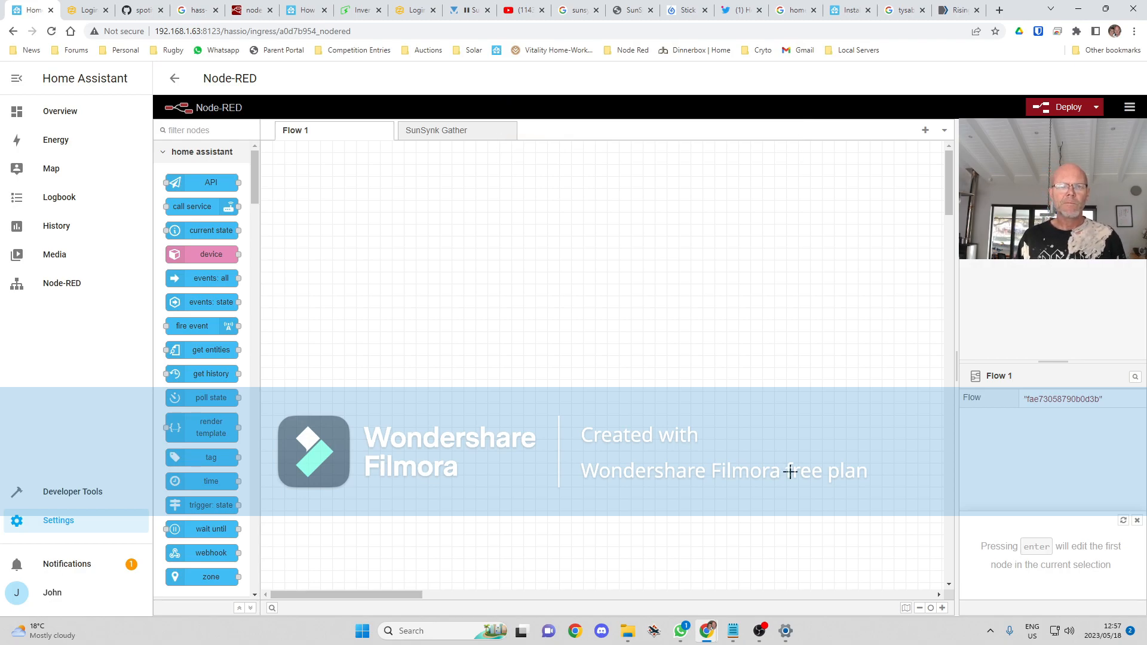
Switch to the SunSynk Gather flow and scroll the canvas to review its inverter nodes
left_click(436, 130)
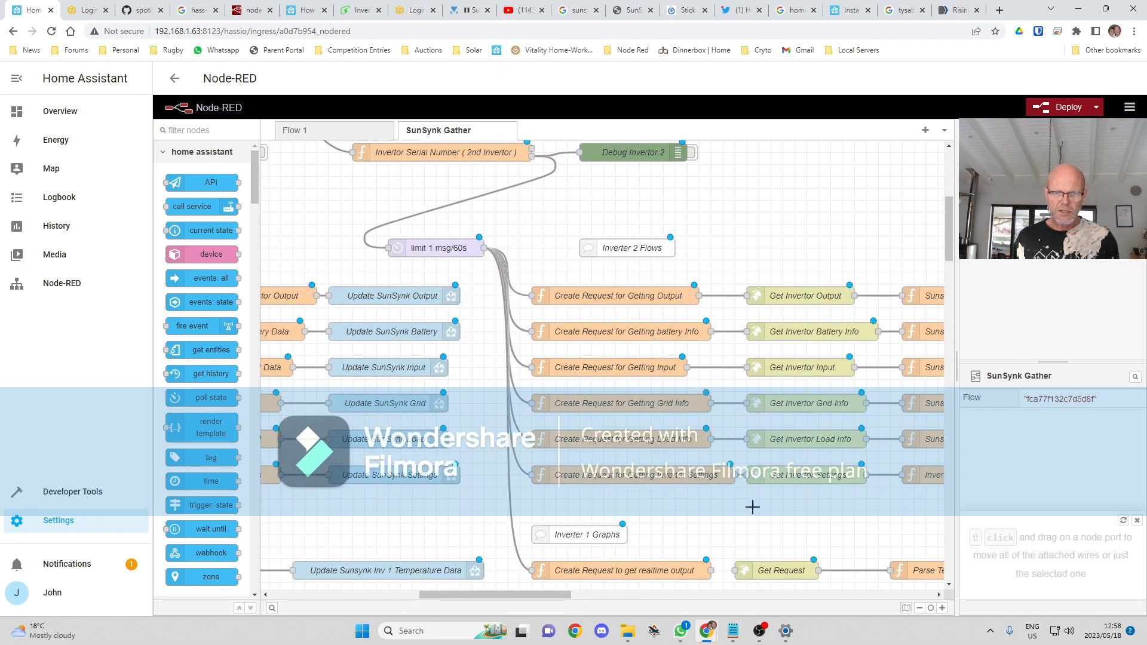
scroll("down", 3)
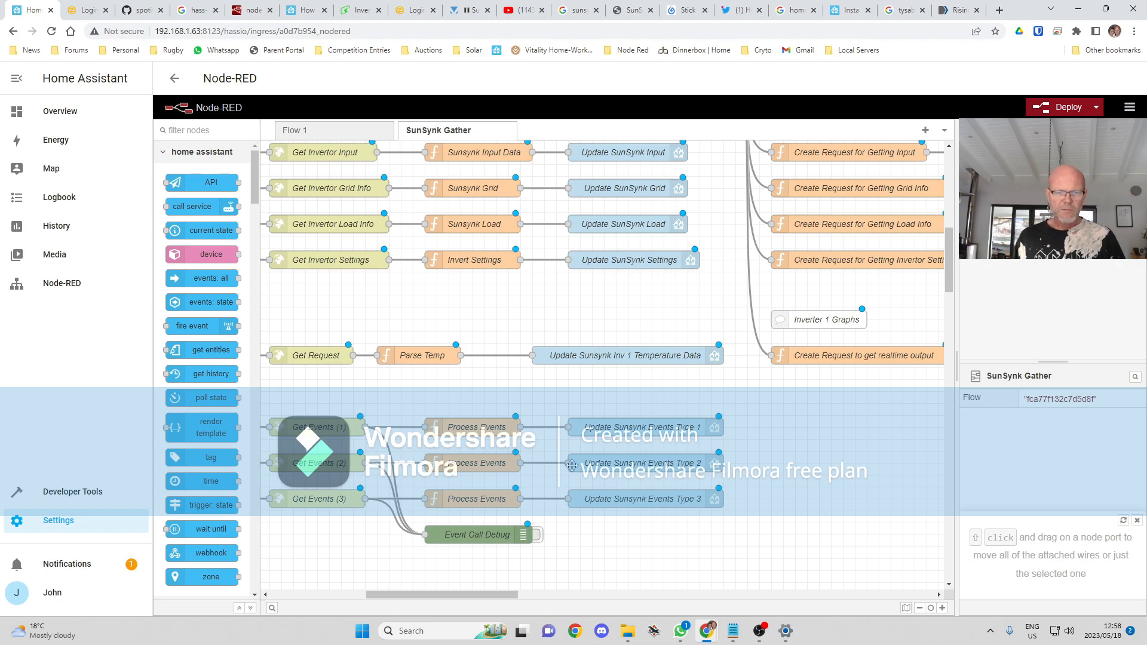
scroll("right", 3)
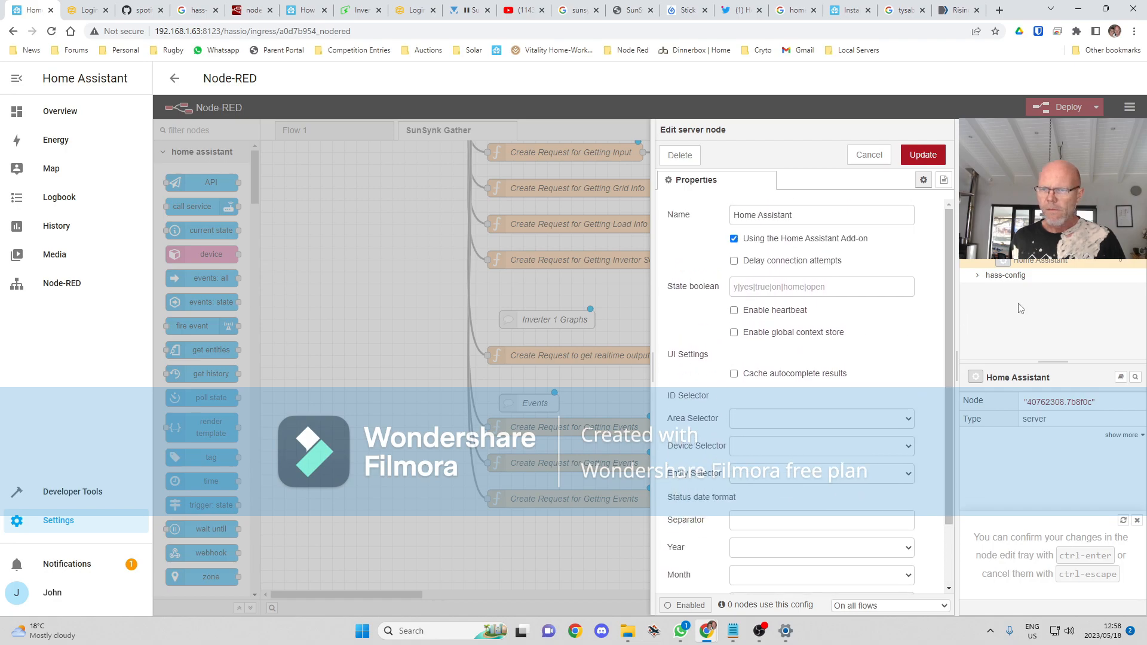
left_click(1005, 290)
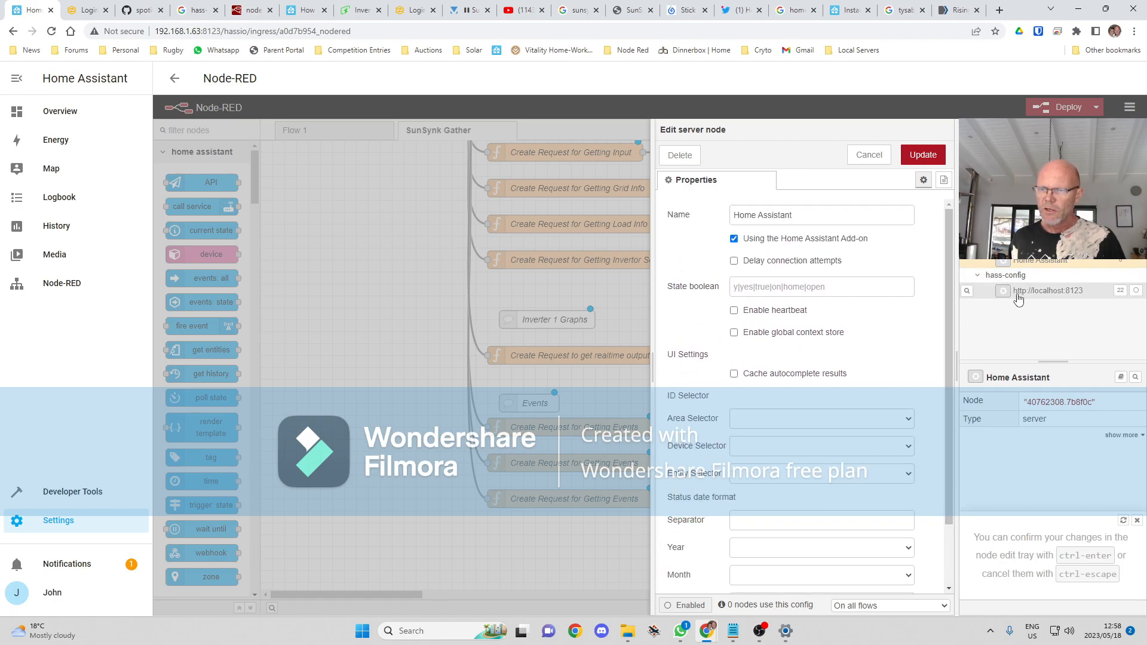
left_click(1047, 290)
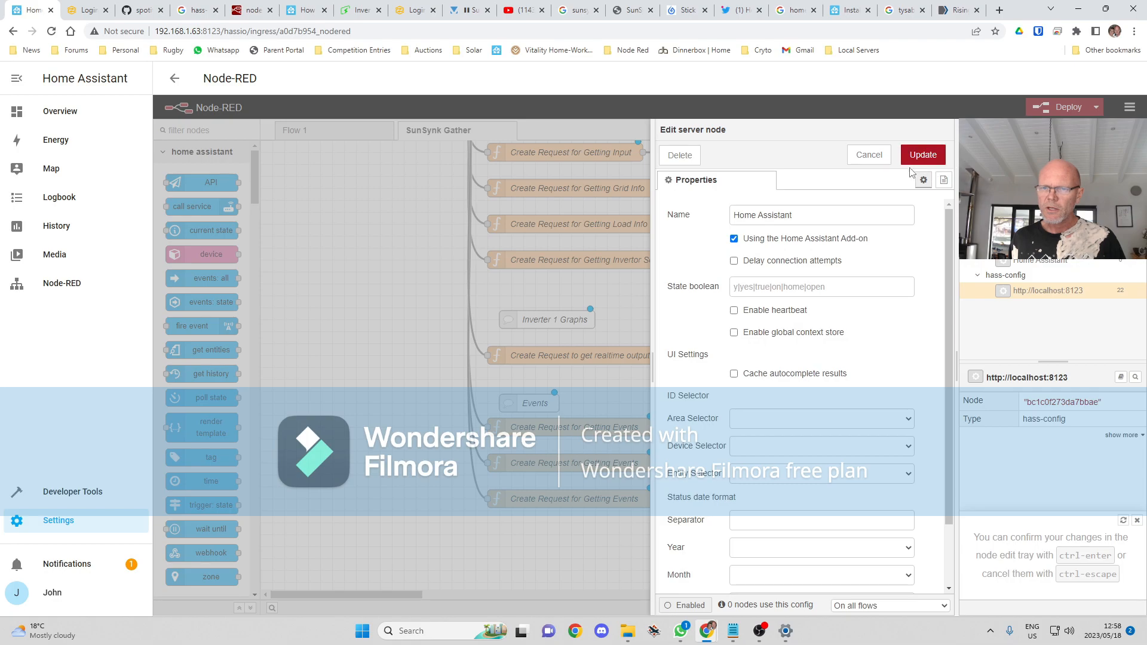
left_click(867, 154)
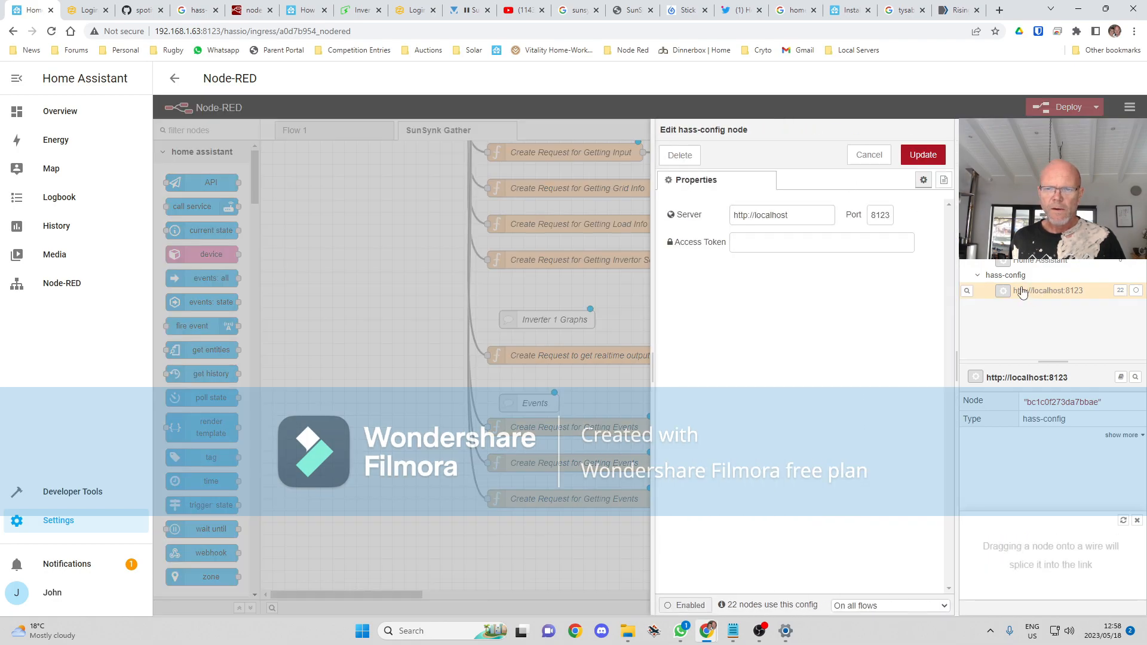
left_click(868, 154)
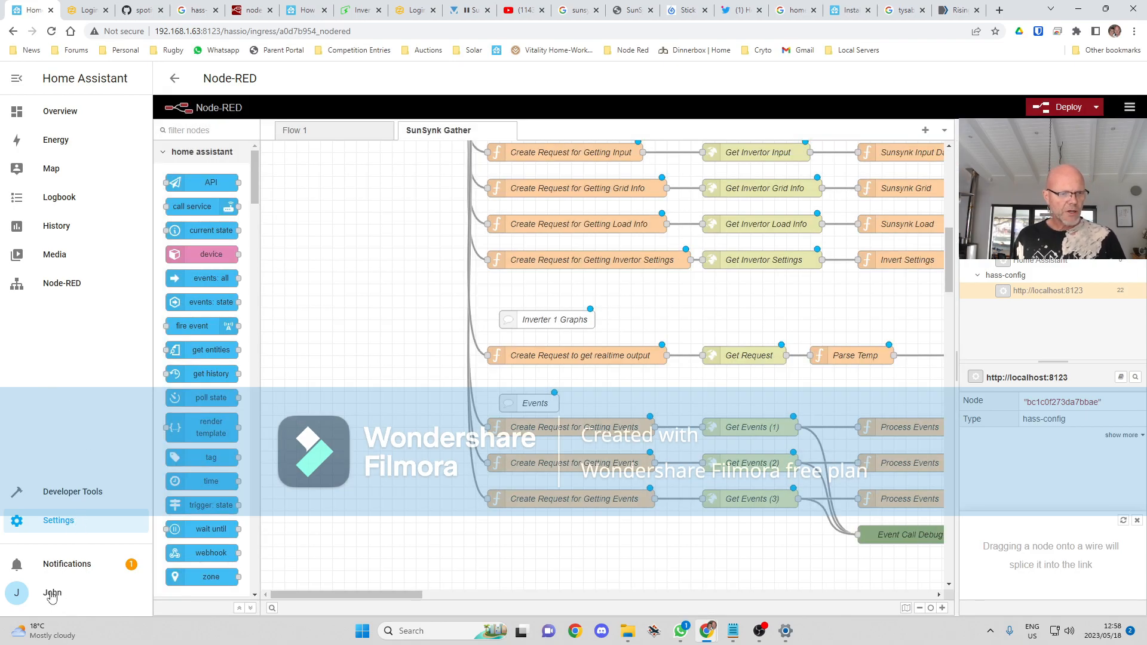
From the profile's Long-Lived Access Tokens section, start creating a new token
left_click(51, 594)
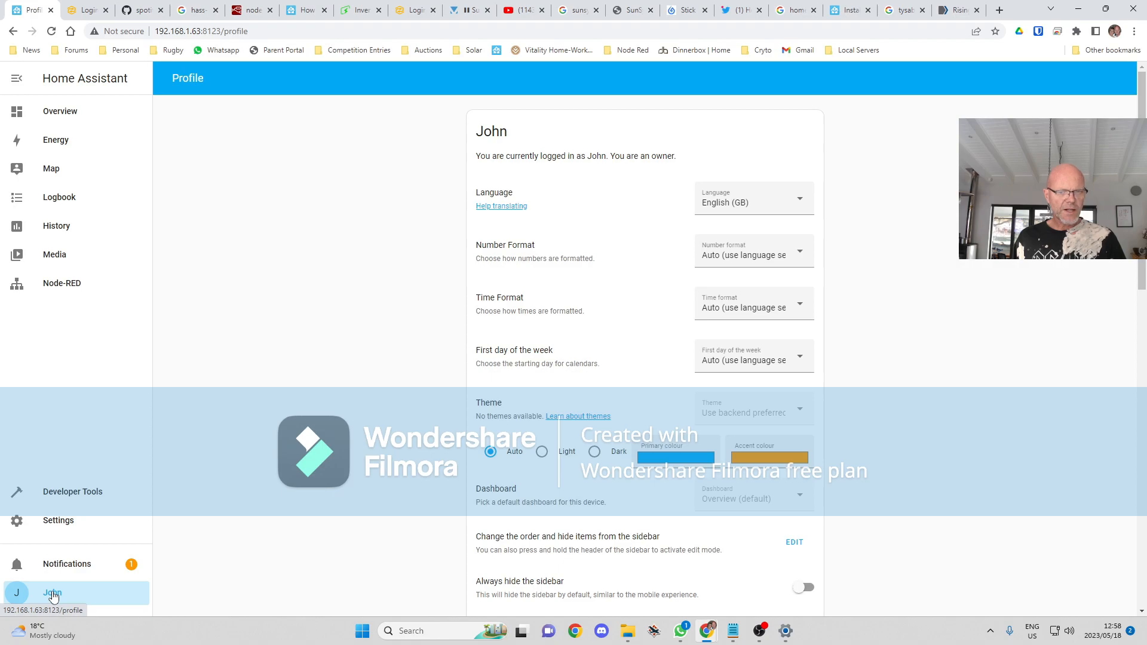
scroll("down", 3)
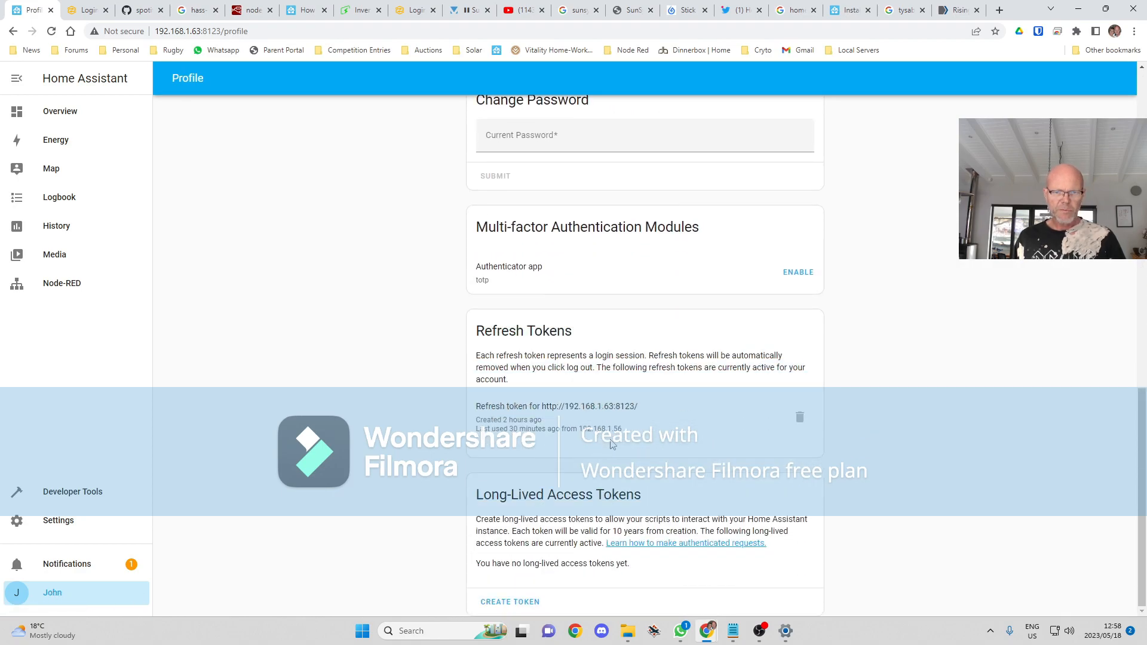
mouse_move(473, 503)
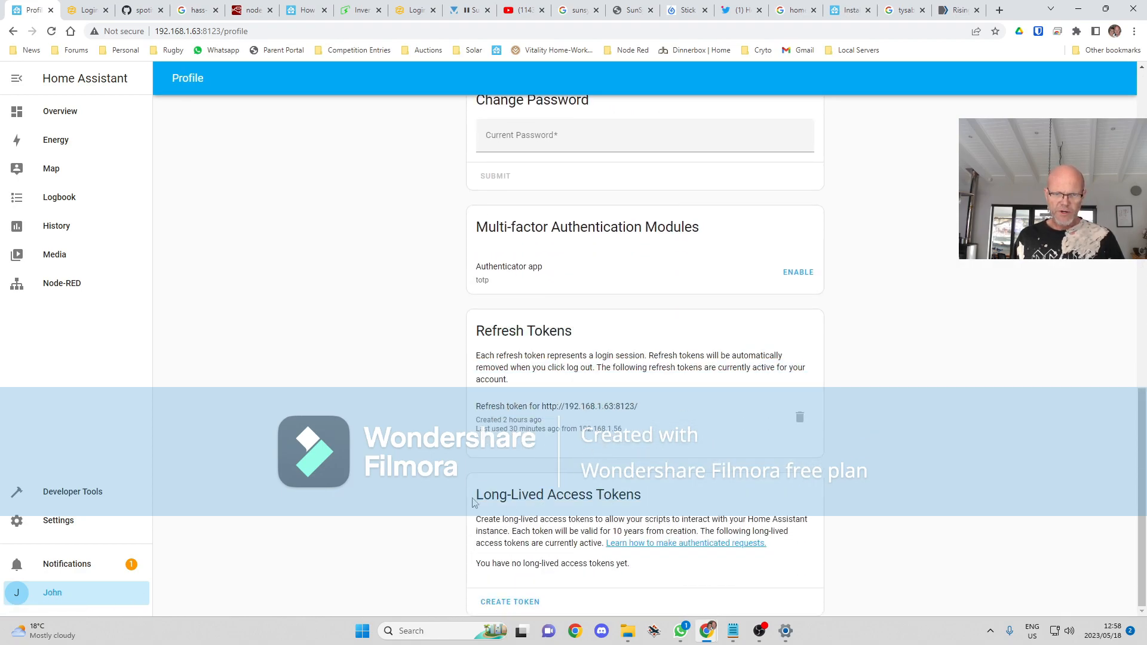
double_click(557, 495)
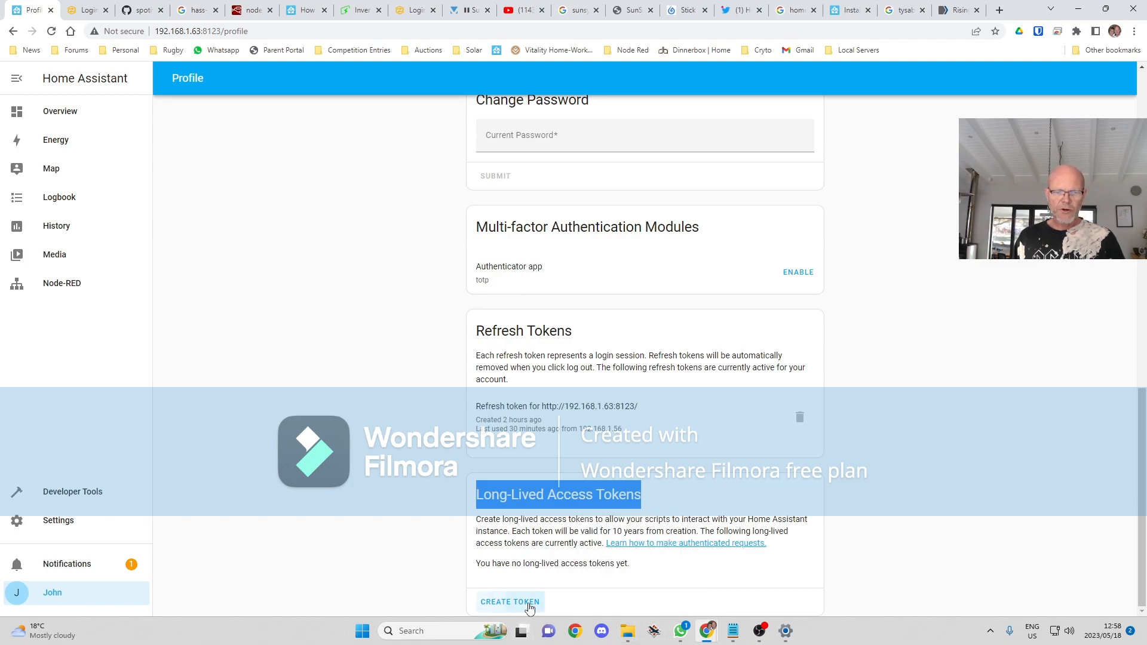
left_click(510, 602)
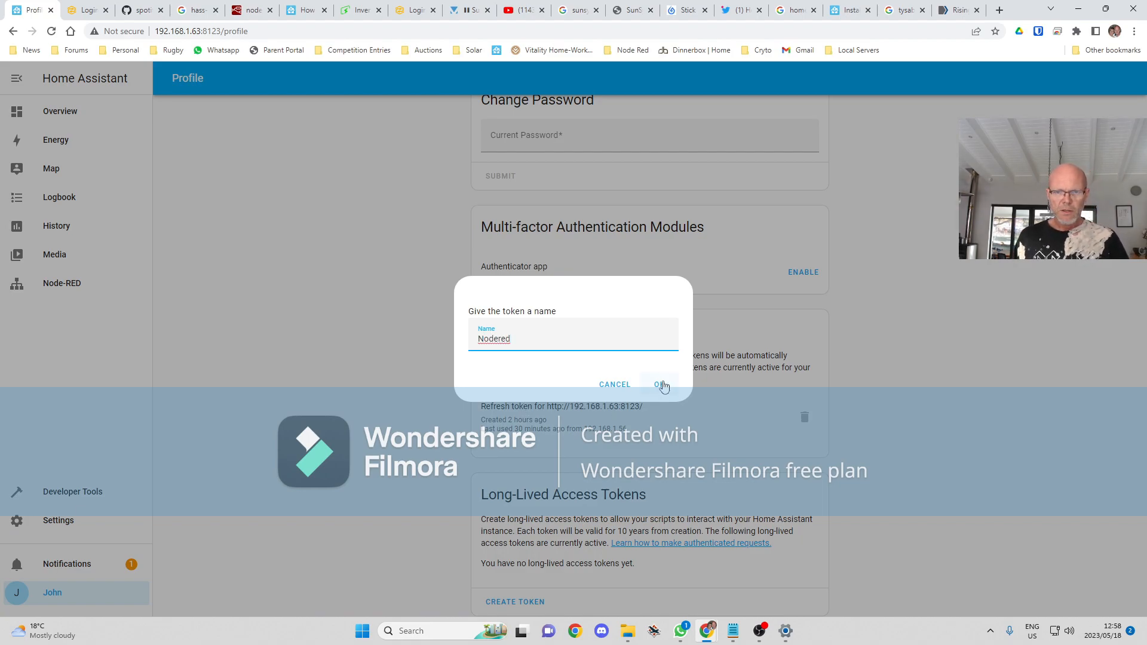
Name the token Nodered, select the generated token string for copying, and close the dialog
left_click(659, 383)
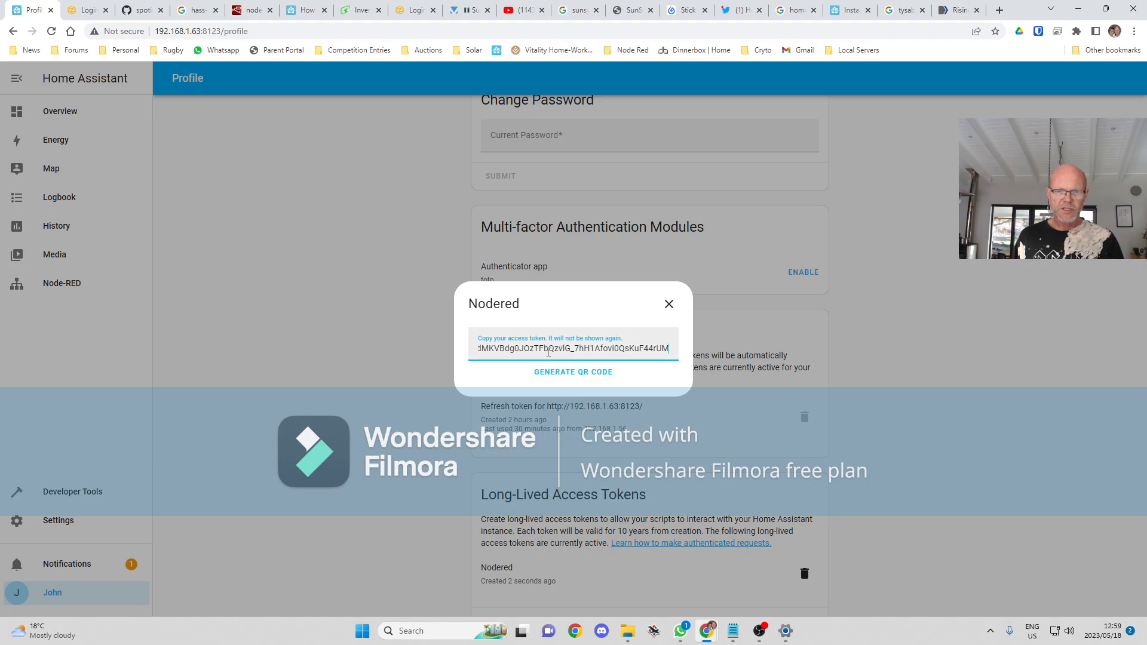
triple_click(572, 348)
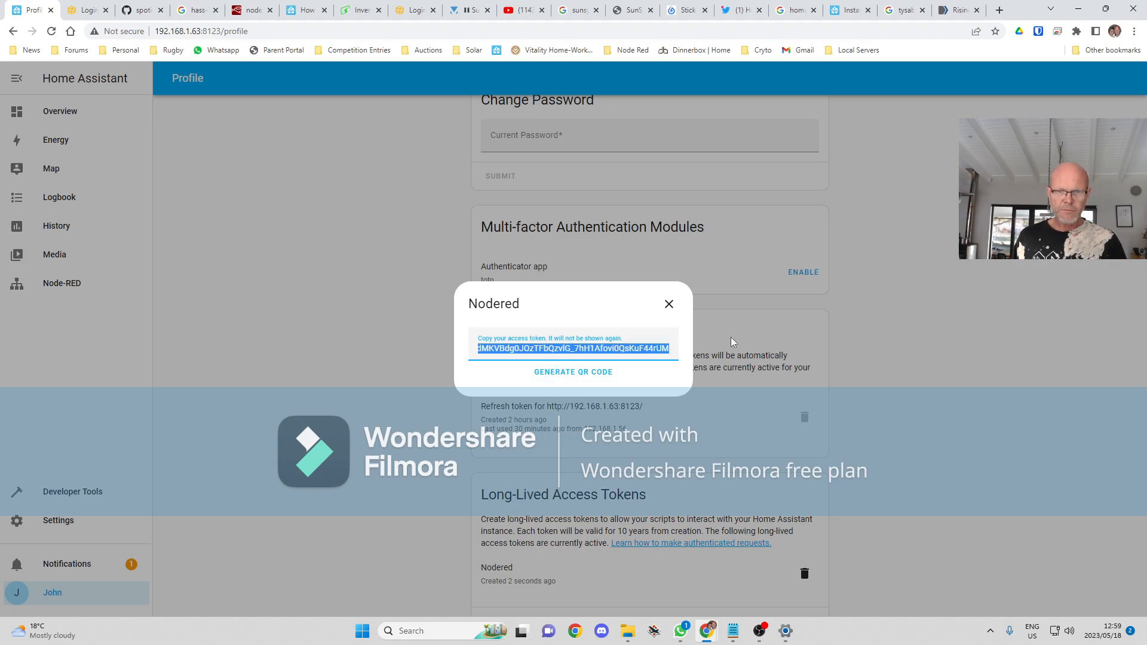
left_click(668, 304)
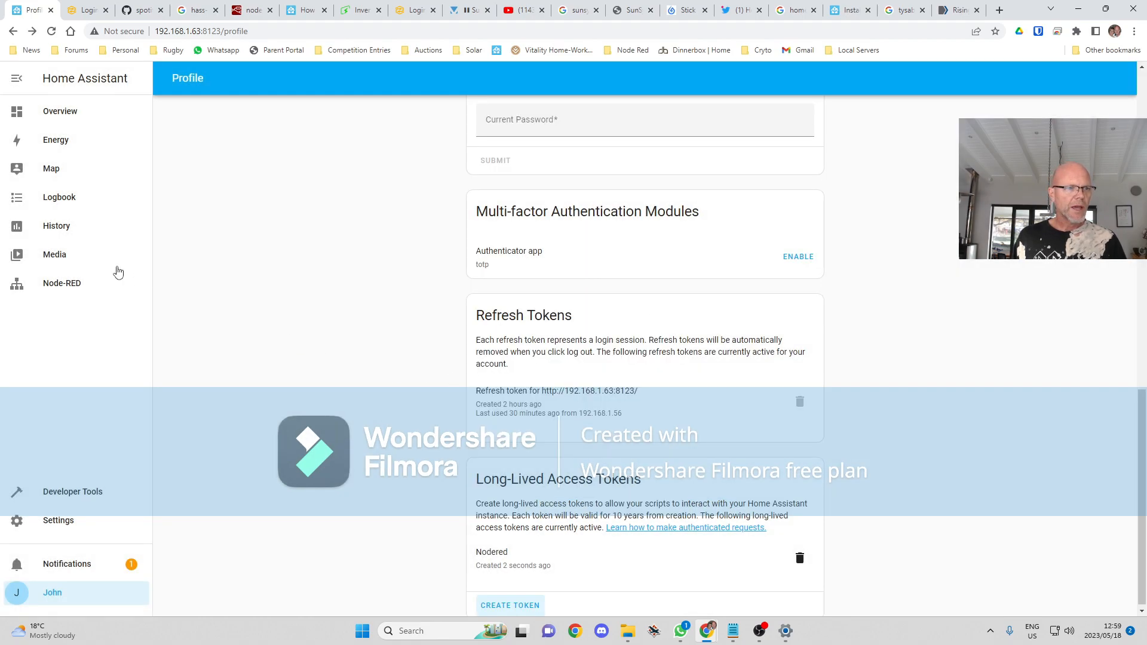
Import the pasted SunSynk Gather flow JSON into Node-RED, adding 115 nodes
left_click(62, 284)
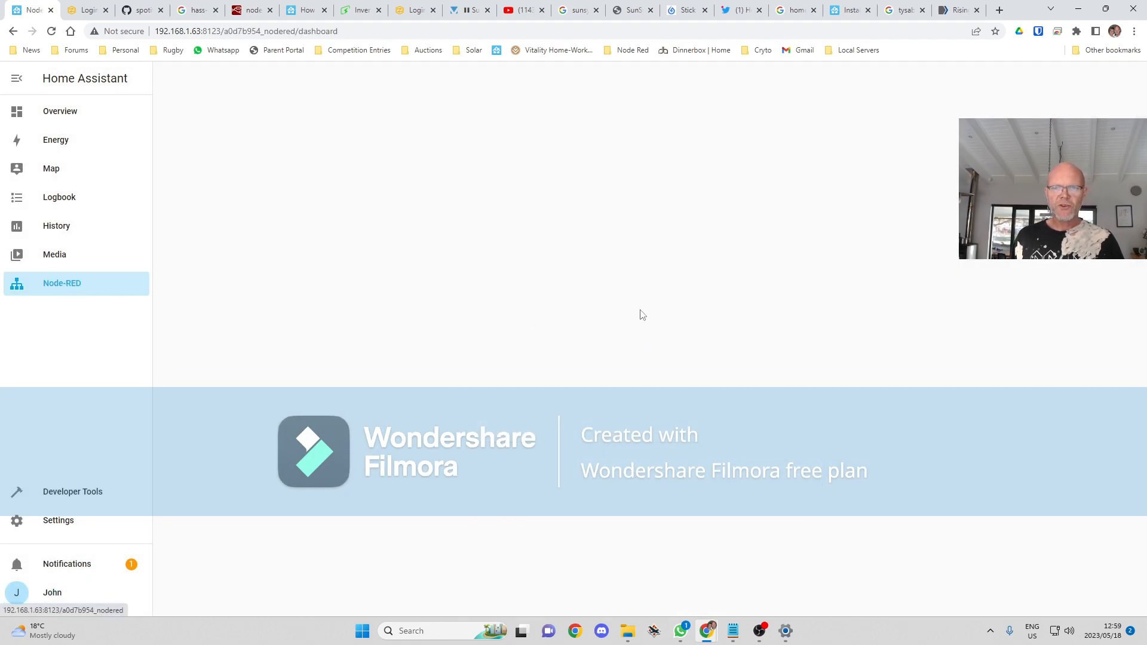
left_click(61, 283)
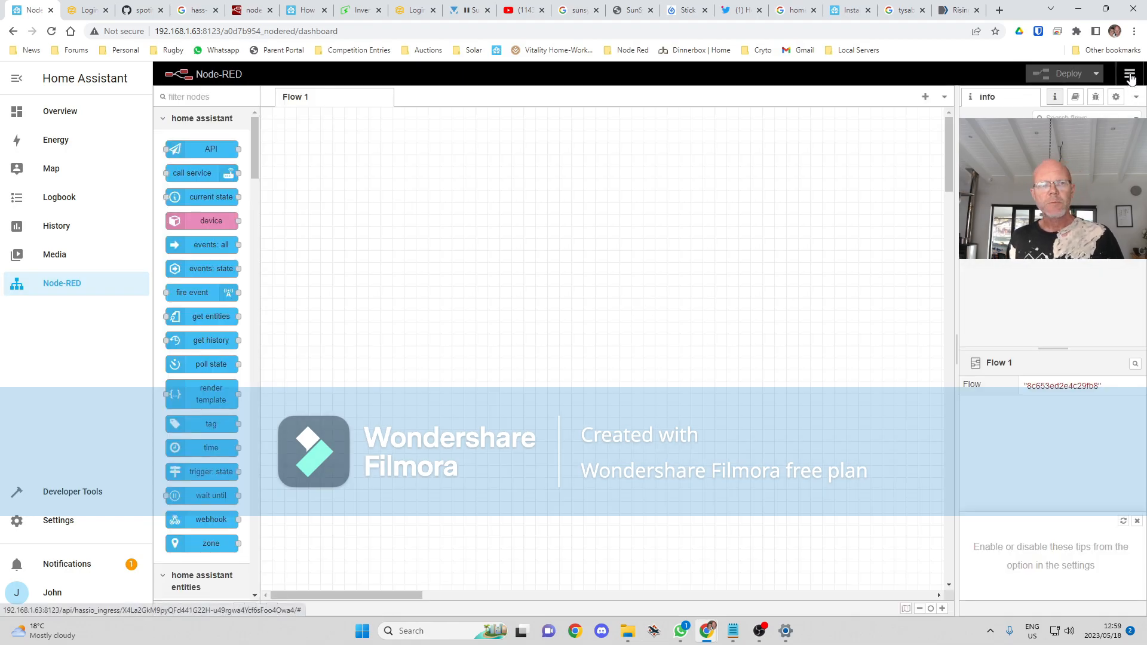
left_click(1131, 73)
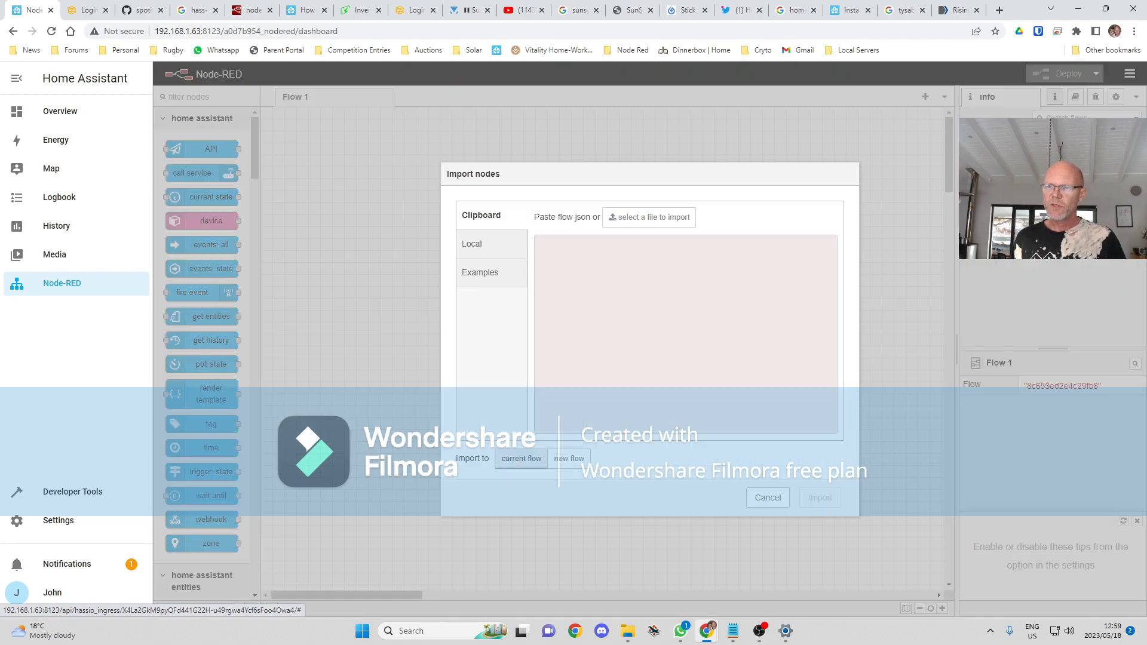
left_click(648, 217)
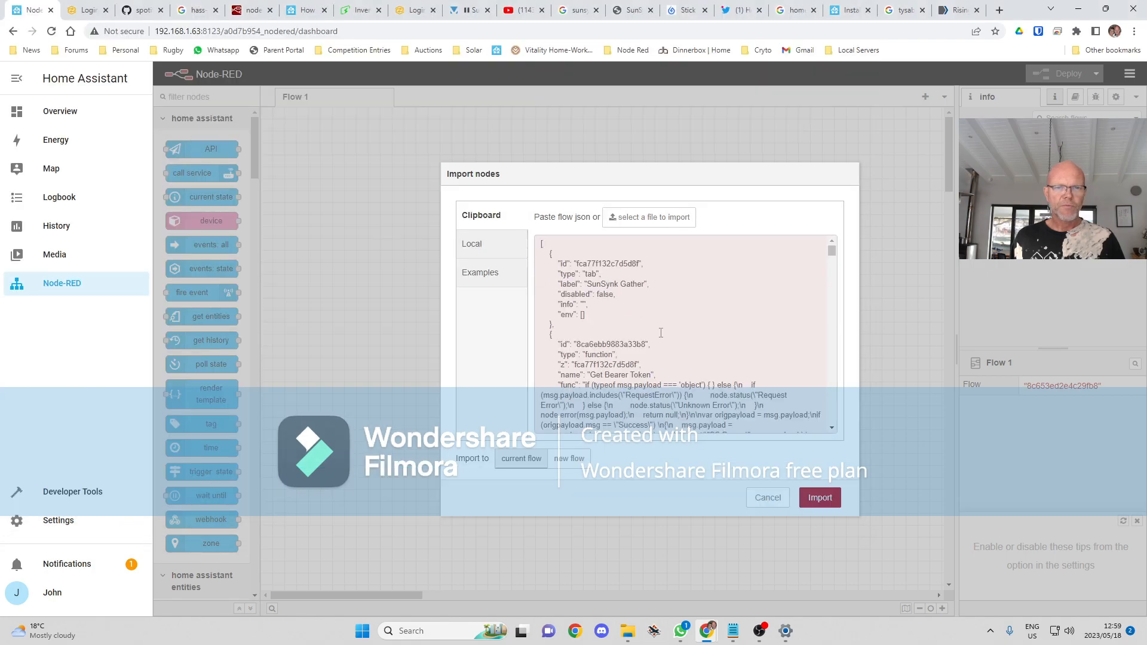
left_click(820, 498)
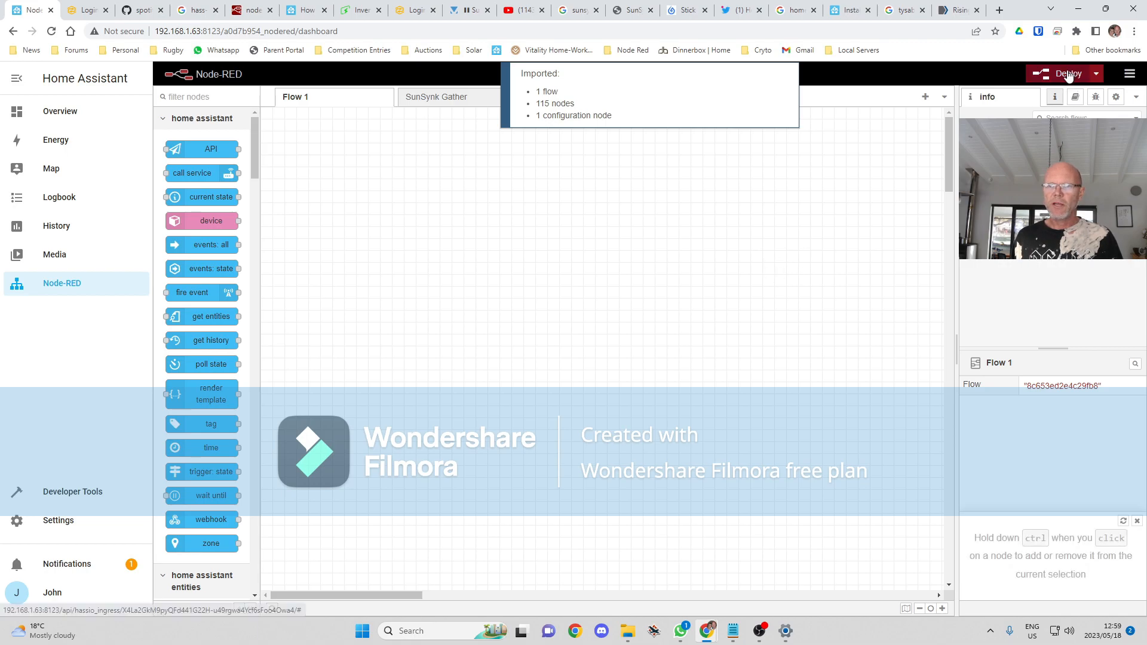
Deploy the imported flows and dismiss the successful deployment notice
left_click(1066, 72)
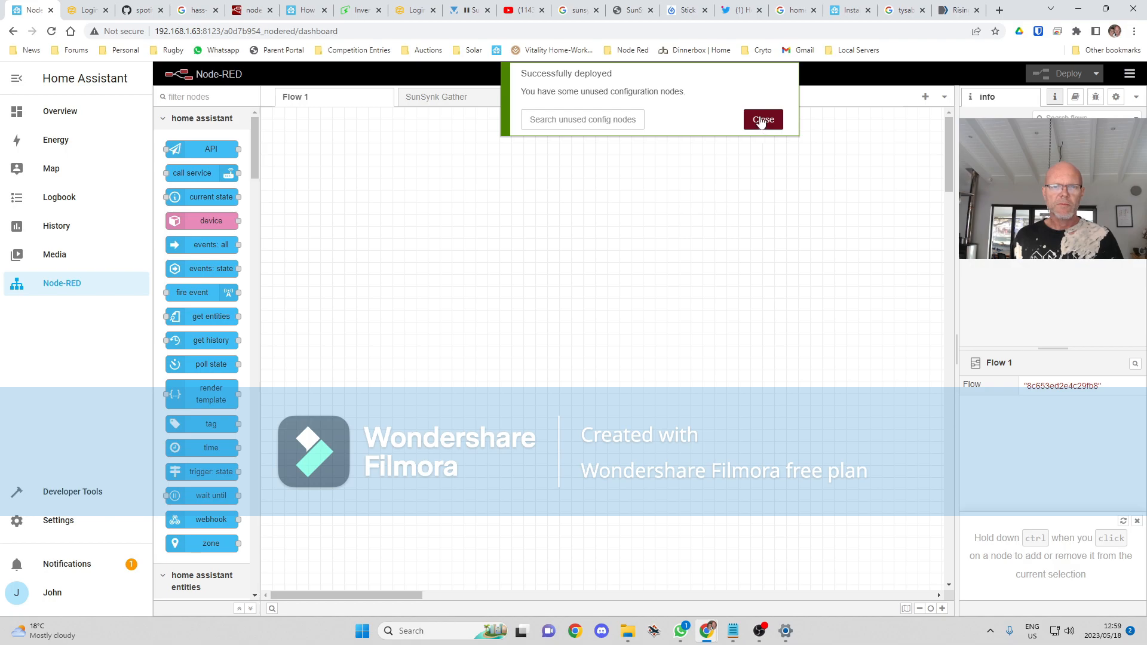
left_click(763, 119)
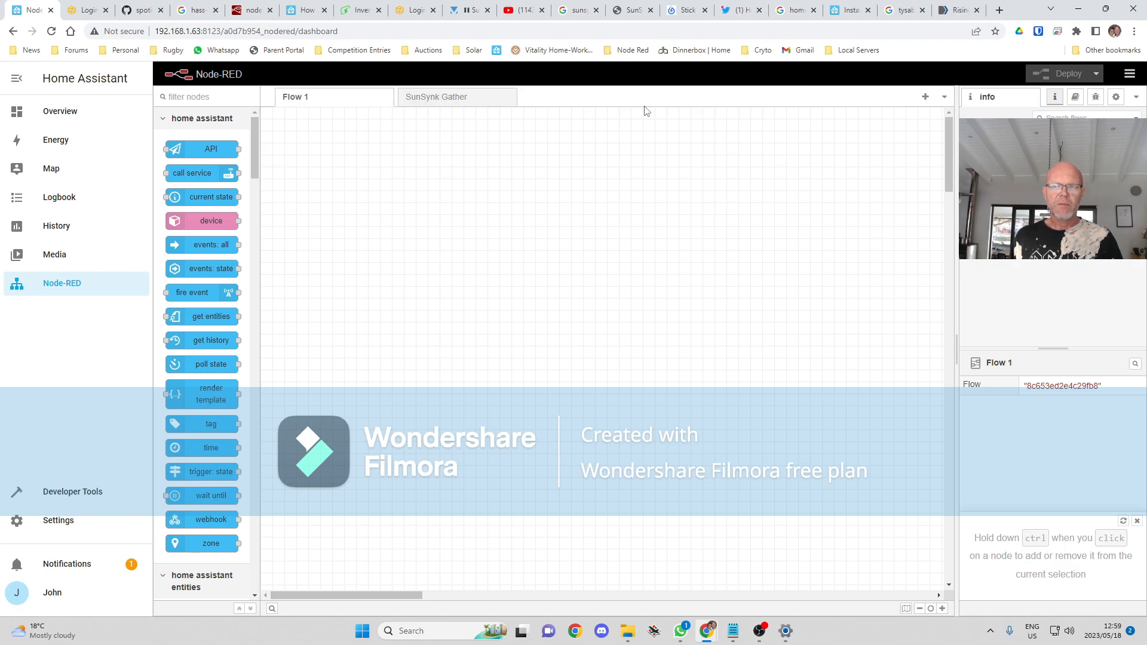
left_click(1129, 73)
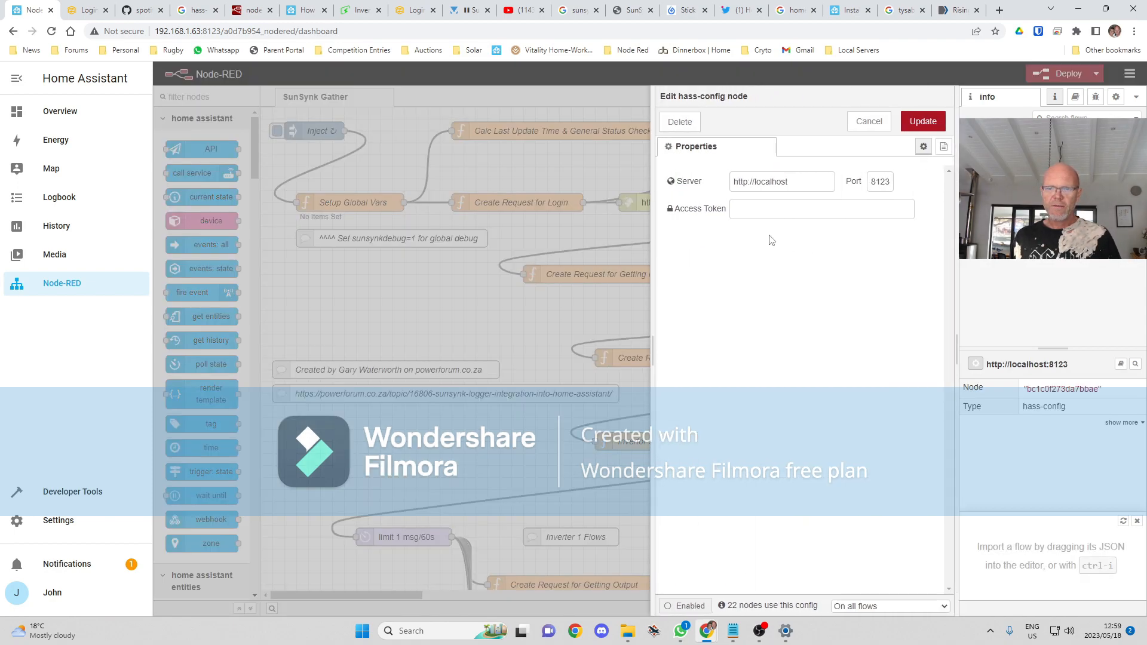
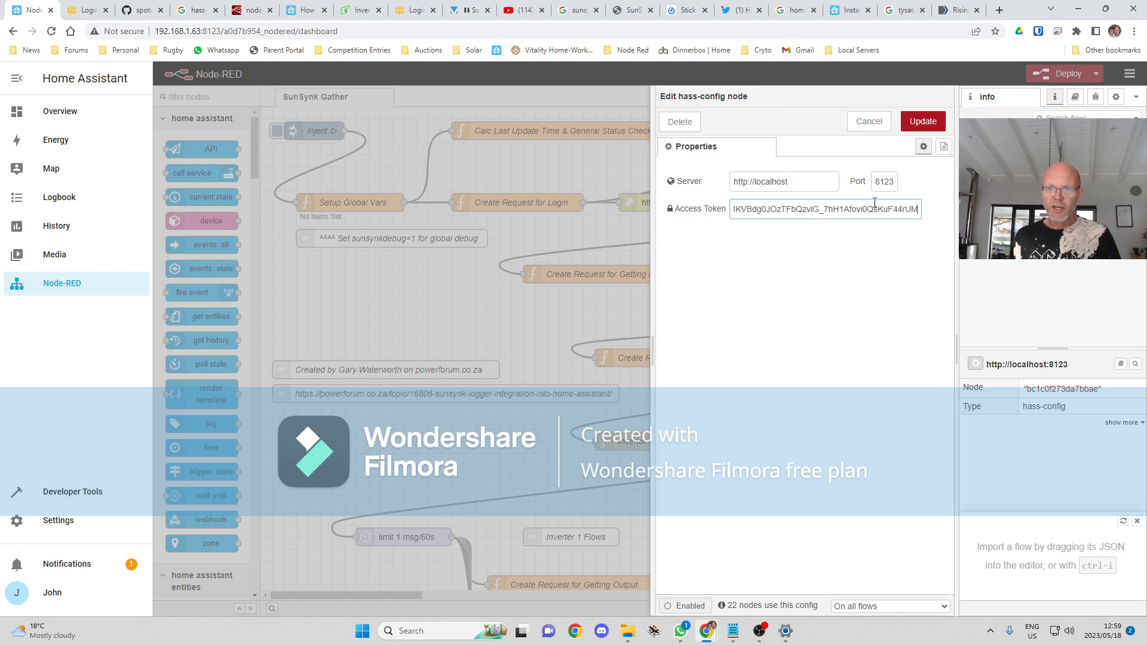
Paste the Nodered access token into the server connection, save it, and redeploy the flow
left_click(869, 122)
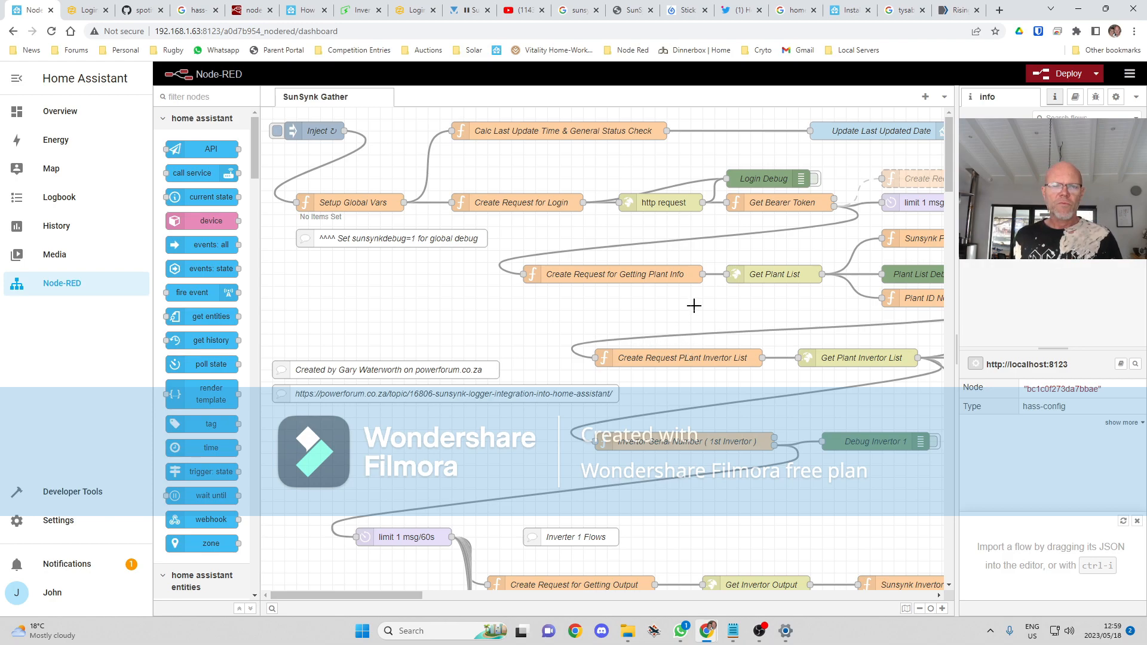
mouse_move(423, 321)
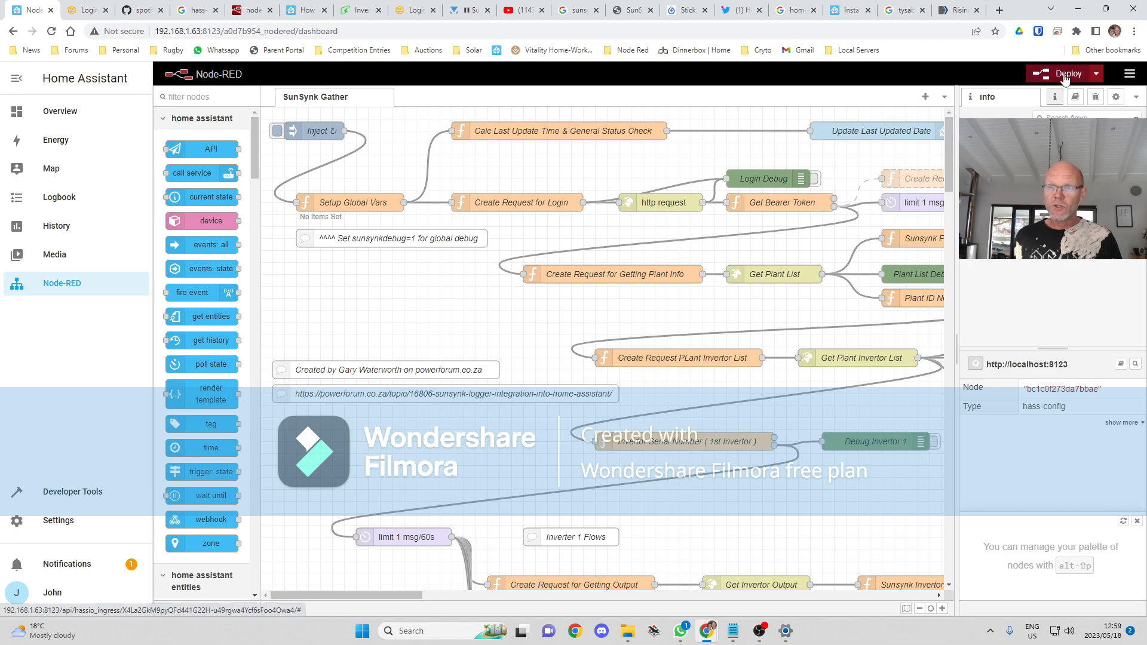
left_click(1069, 73)
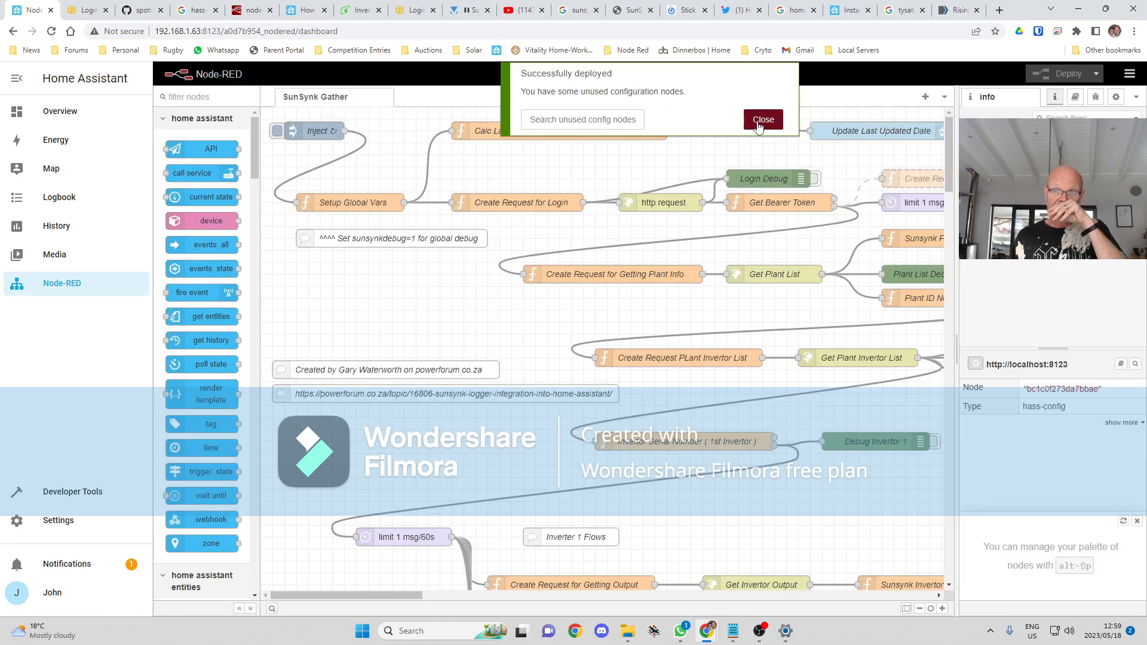
left_click(763, 120)
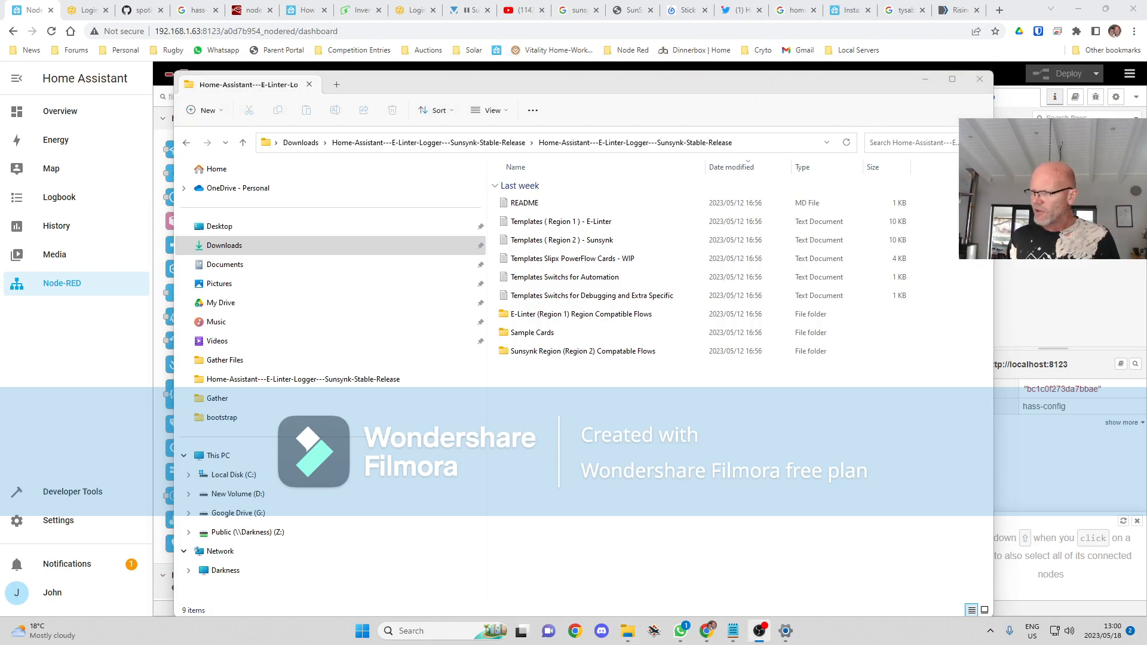
Minimize the File Explorer window to return to the Node-RED tab
left_click(979, 79)
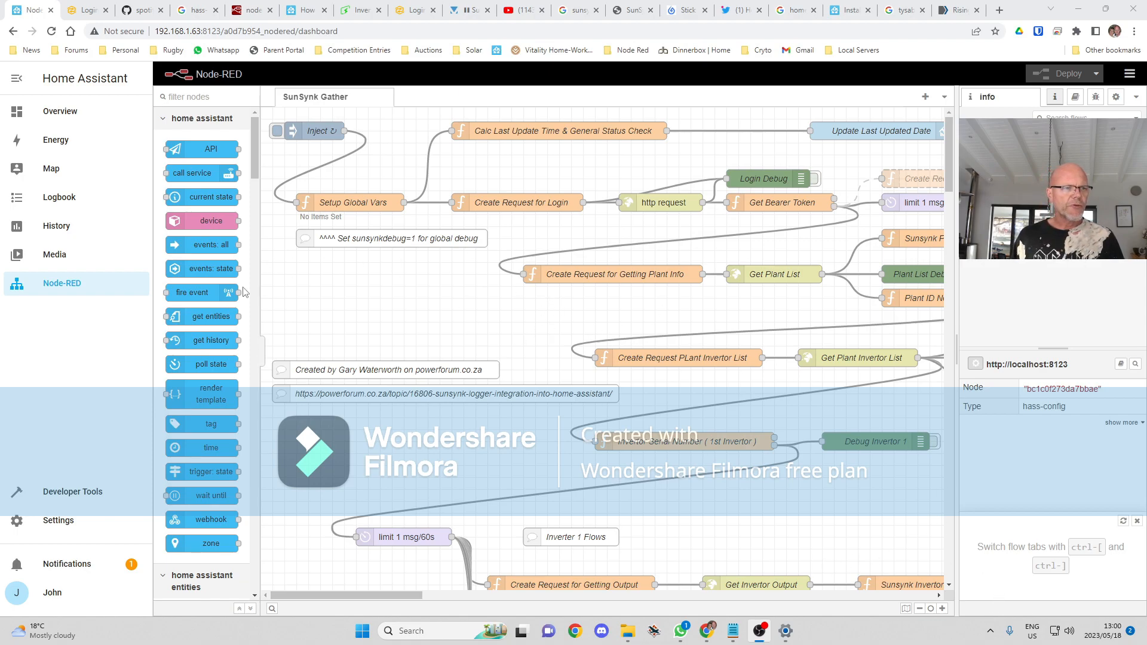
mouse_move(62, 452)
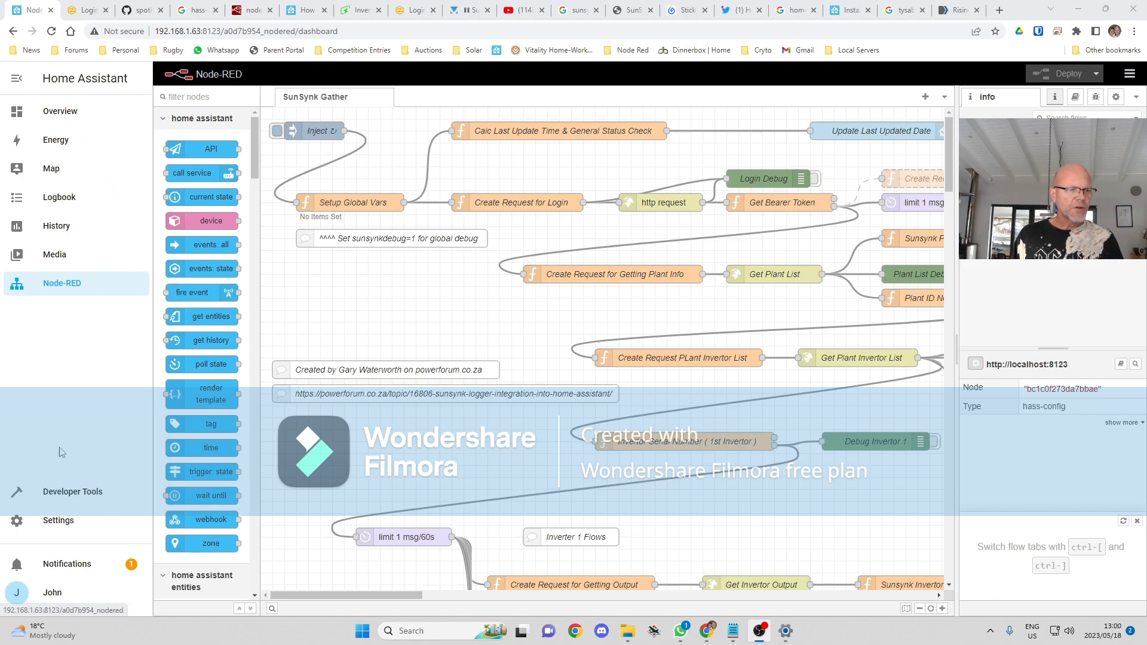
Start the File editor add-on, enable Show in sidebar, and launch its web UI
left_click(58, 520)
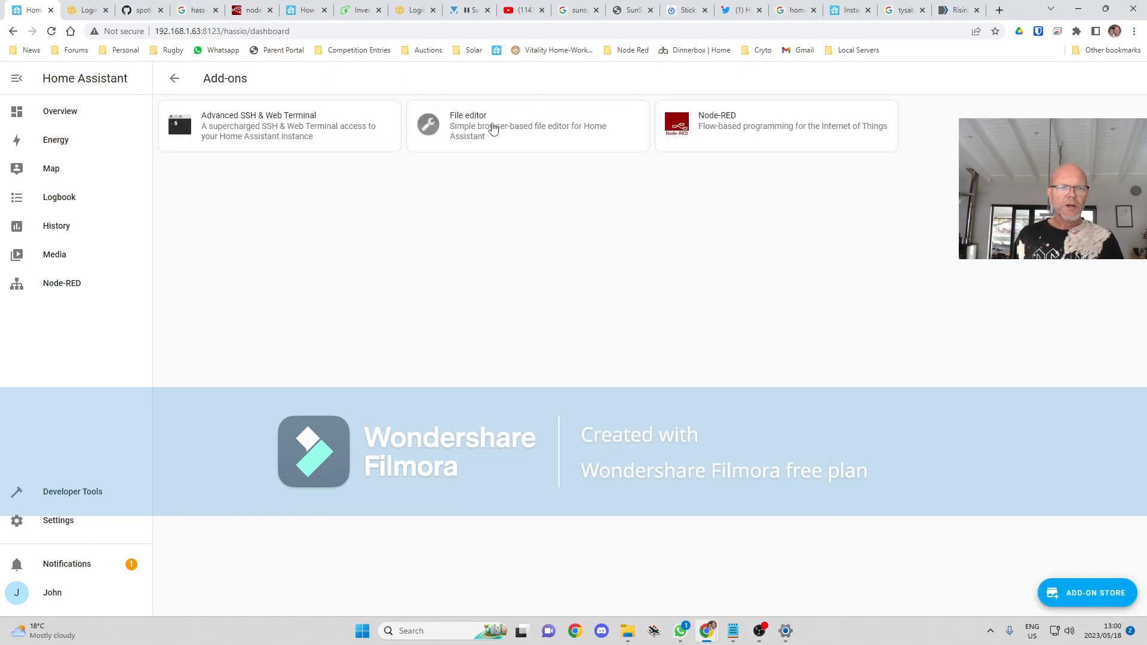
left_click(526, 126)
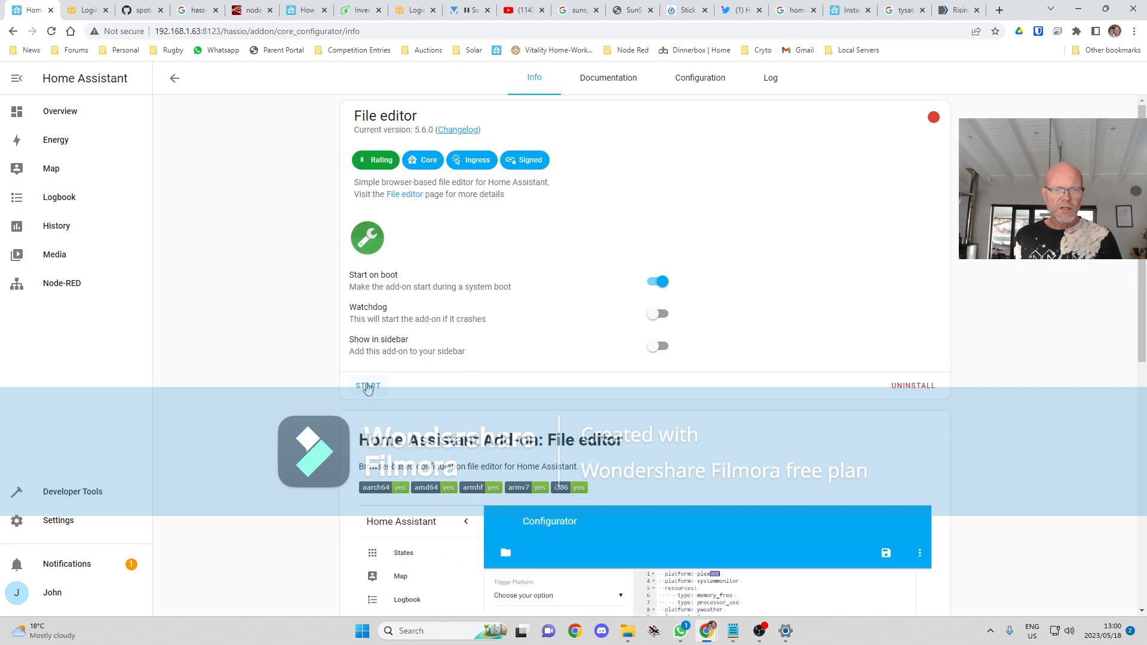
left_click(367, 386)
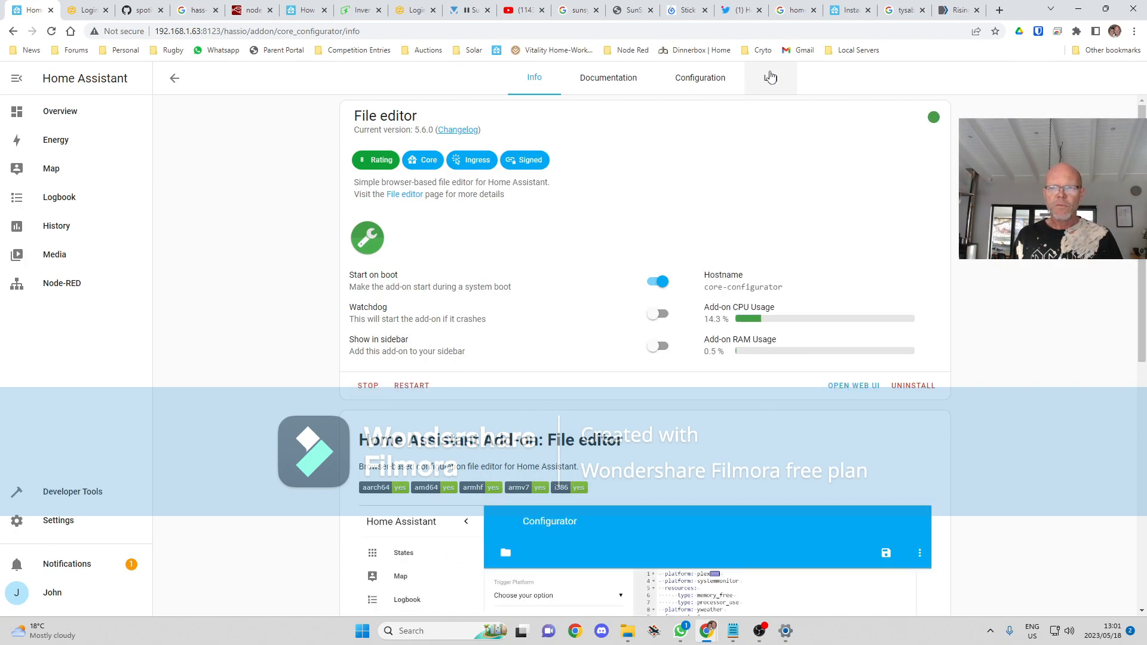
left_click(770, 78)
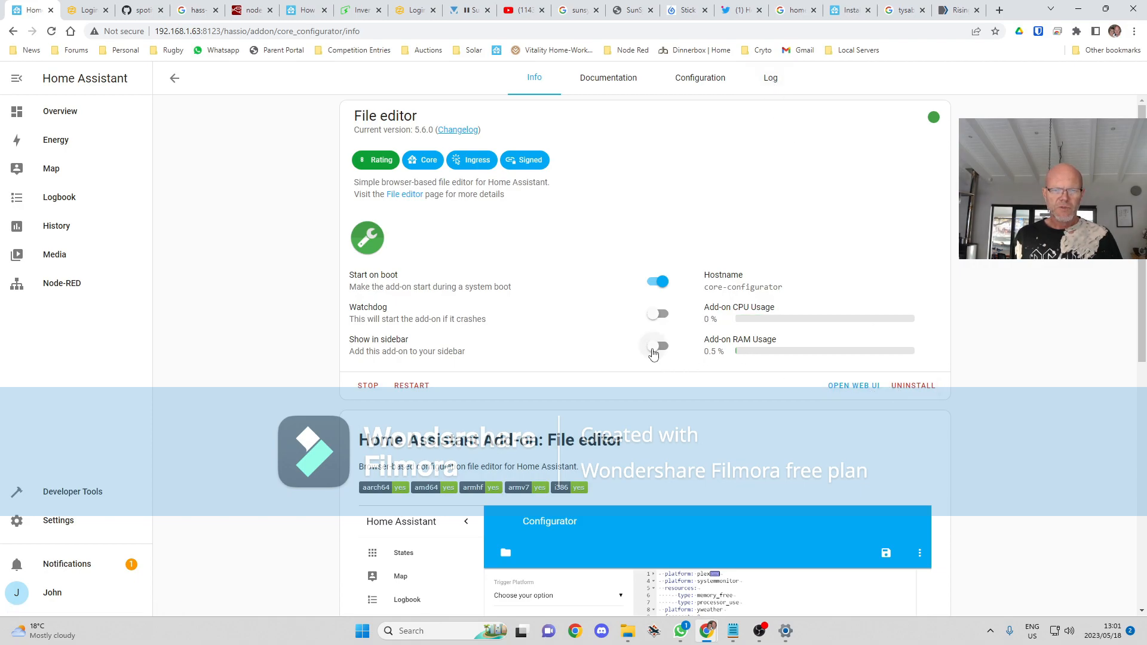
left_click(657, 346)
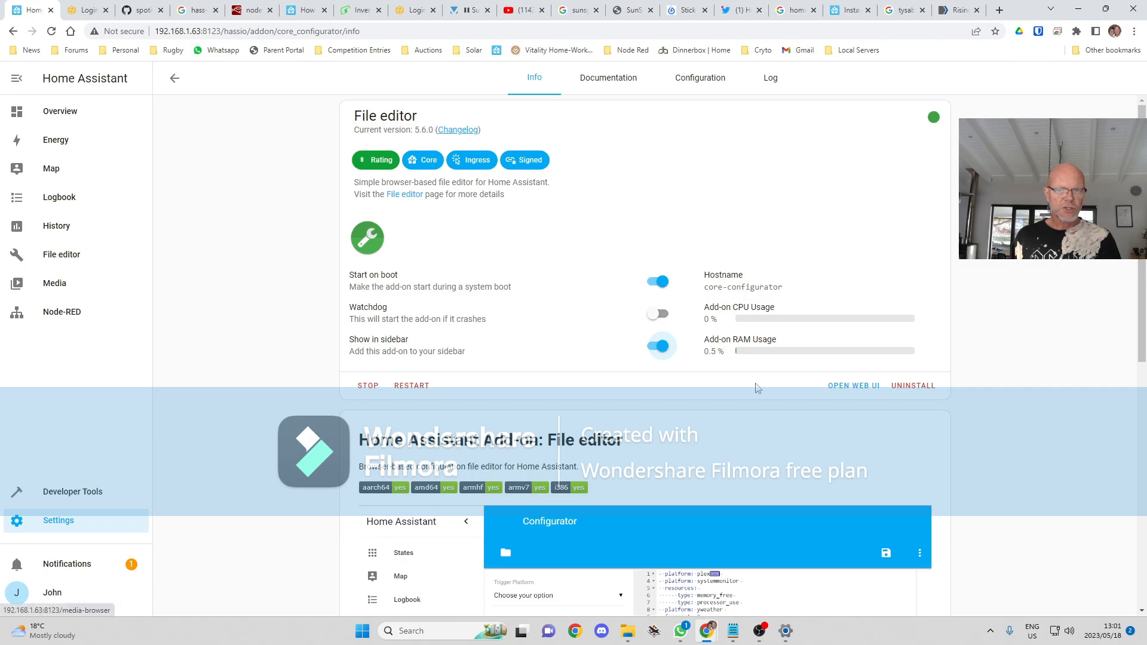
left_click(852, 386)
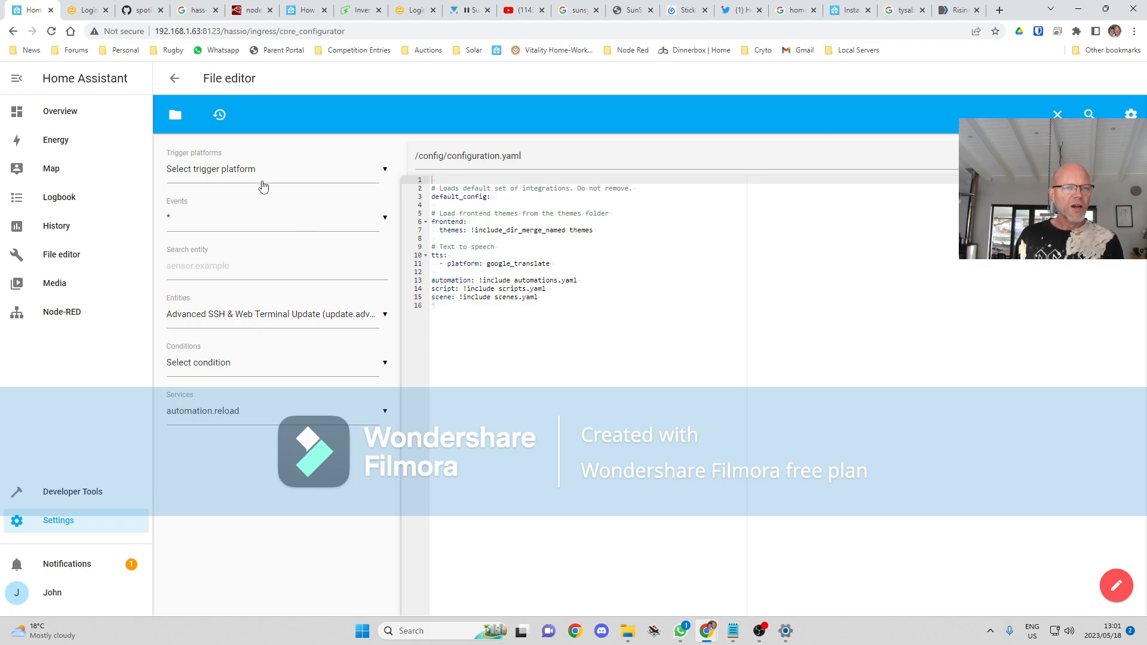
Show the config folder's file list (automations.yaml, configuration.yaml) in the File editor browser
left_click(175, 115)
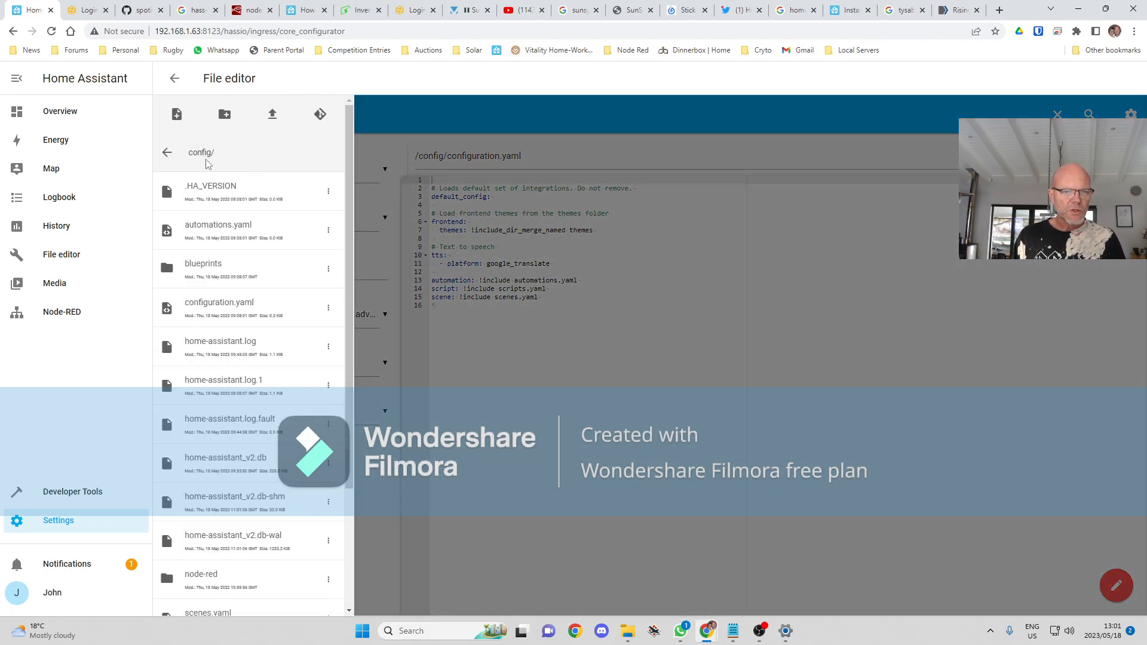
mouse_move(217, 303)
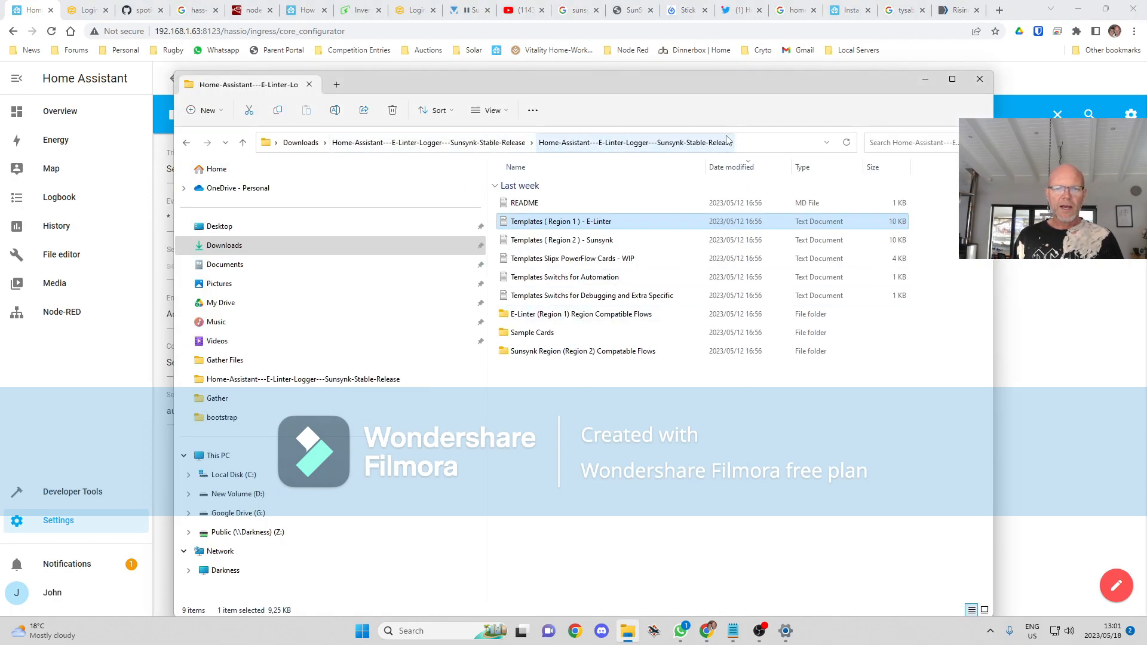
Return from Downloads into the Sunsynk-Stable-Release folder and select 'Templates ( Region 1 ) - E-Linter'
left_click(300, 143)
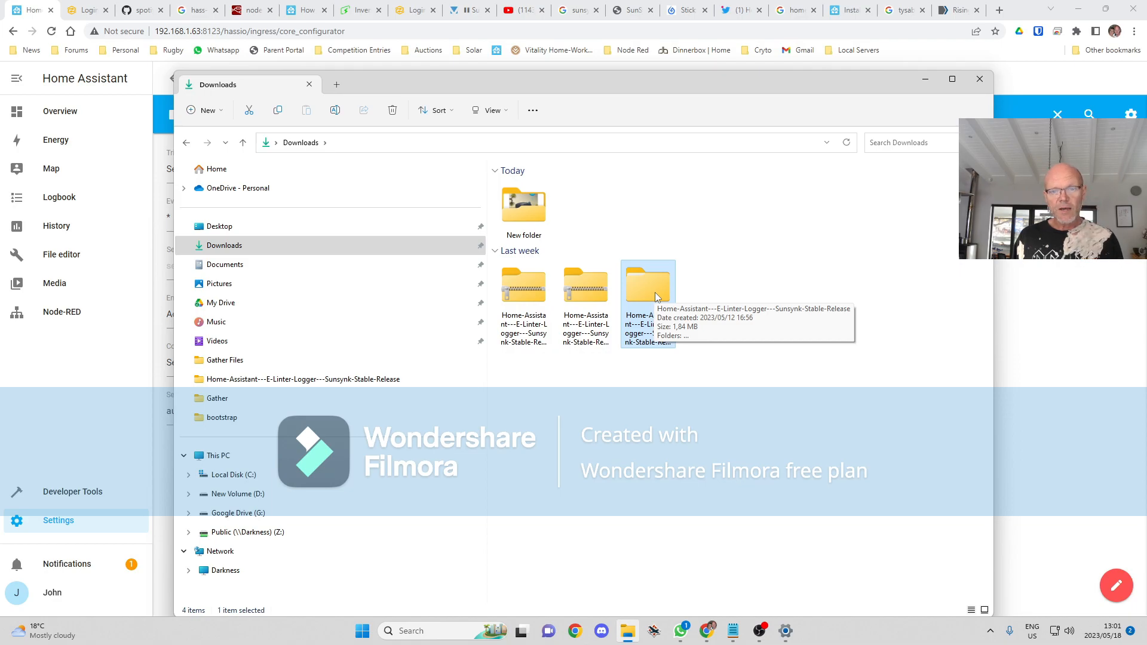
double_click(646, 285)
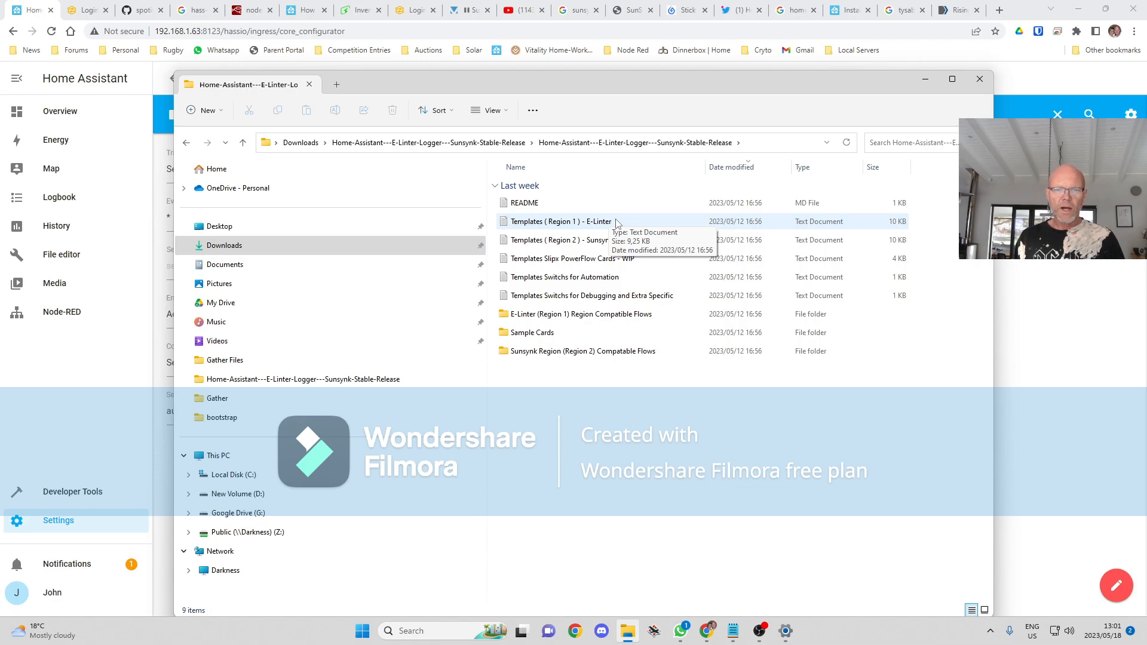
left_click(561, 221)
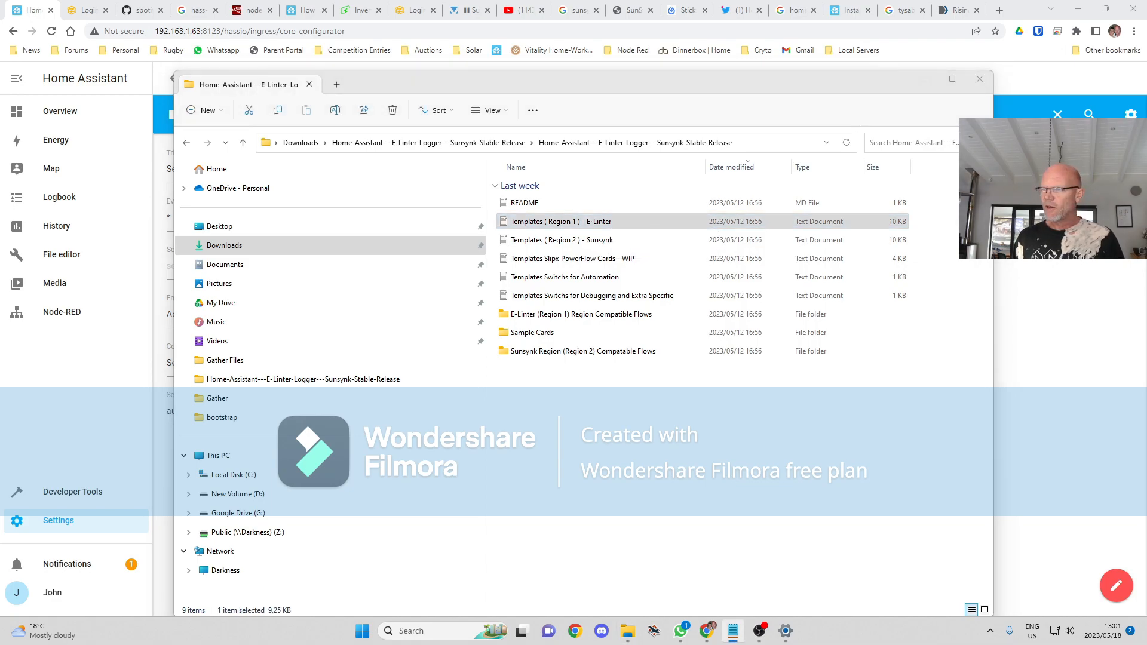
View the Region 1 E-Linter template sensors in Notepad, copy them all, and return to configuration.yaml
double_click(560, 221)
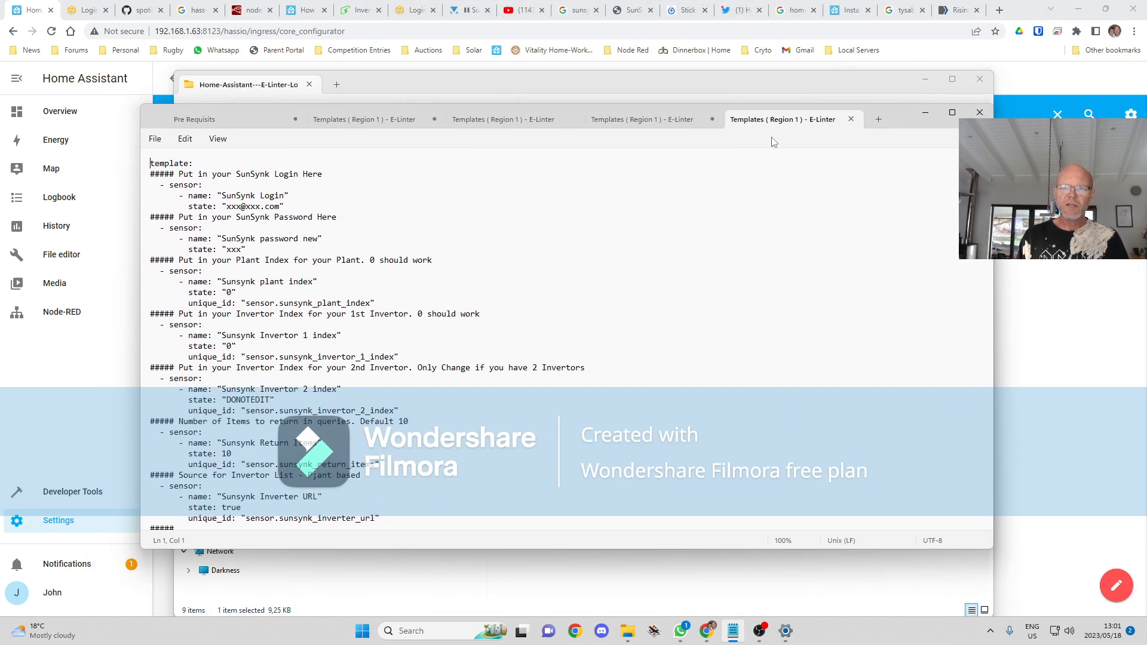
mouse_move(420, 200)
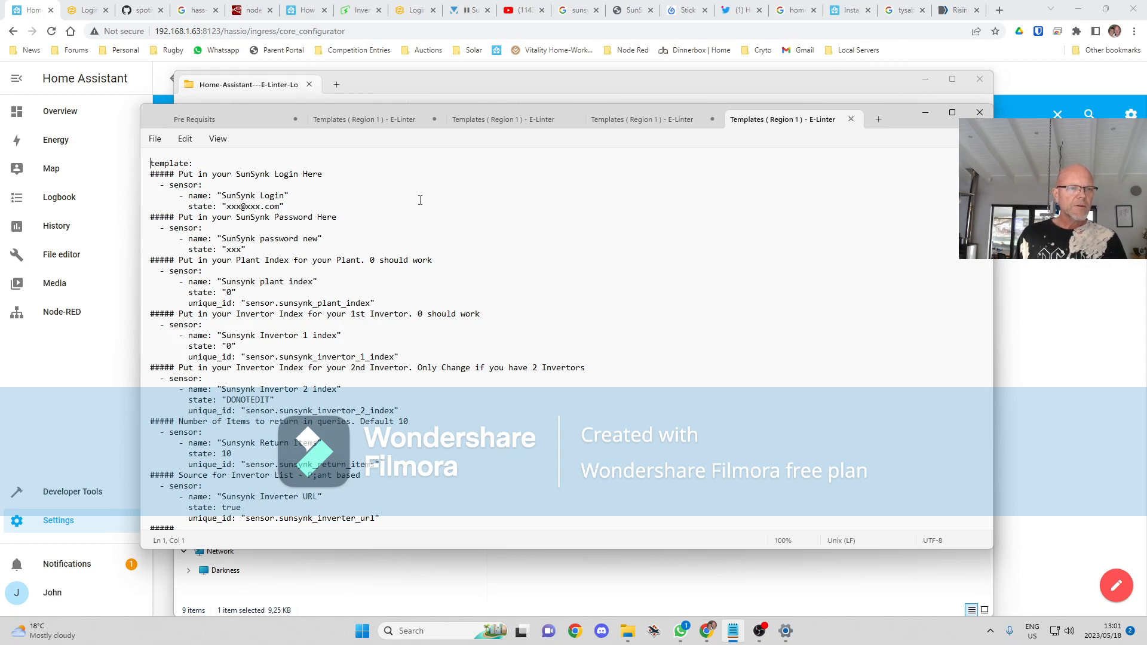
scroll("down", 3)
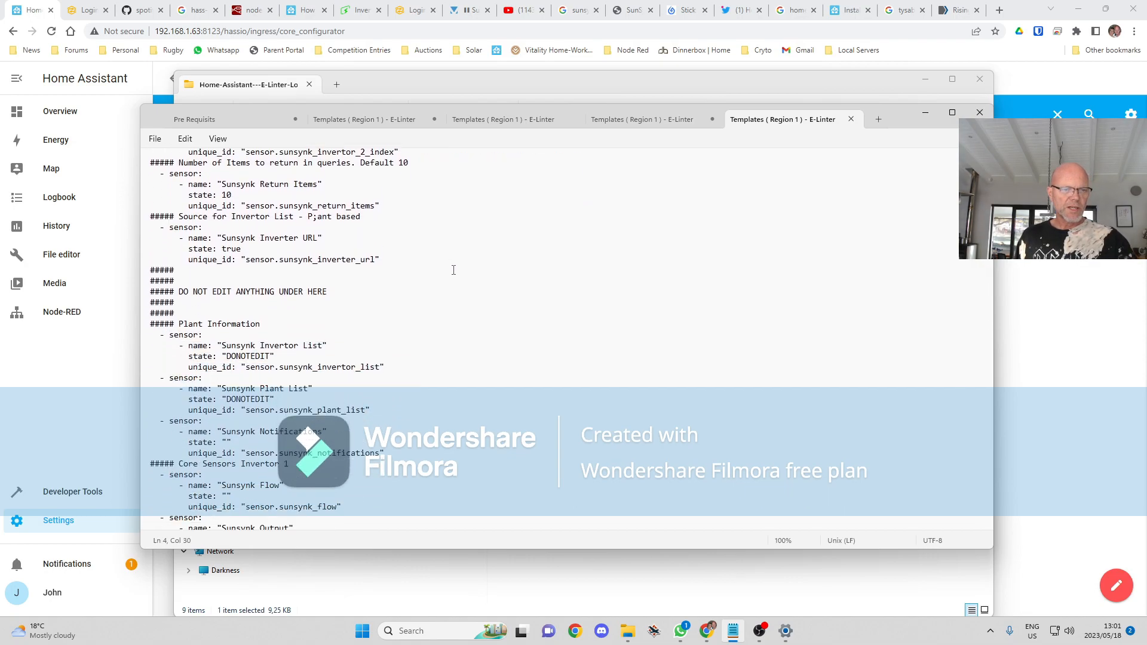
scroll("down", 3)
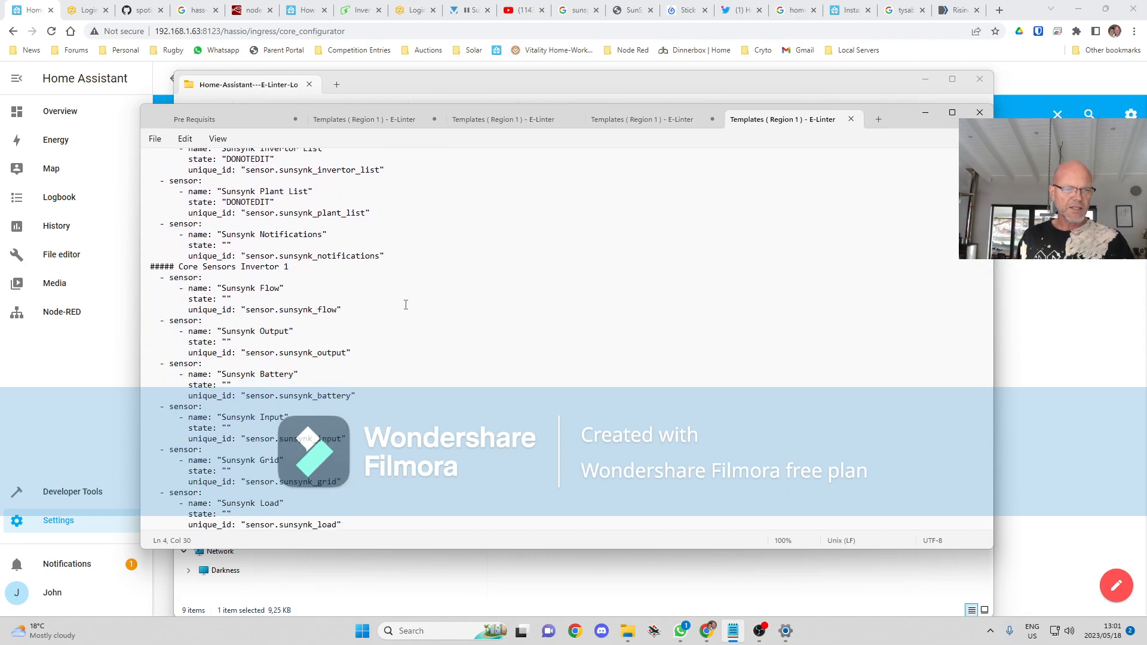
scroll("down", 3)
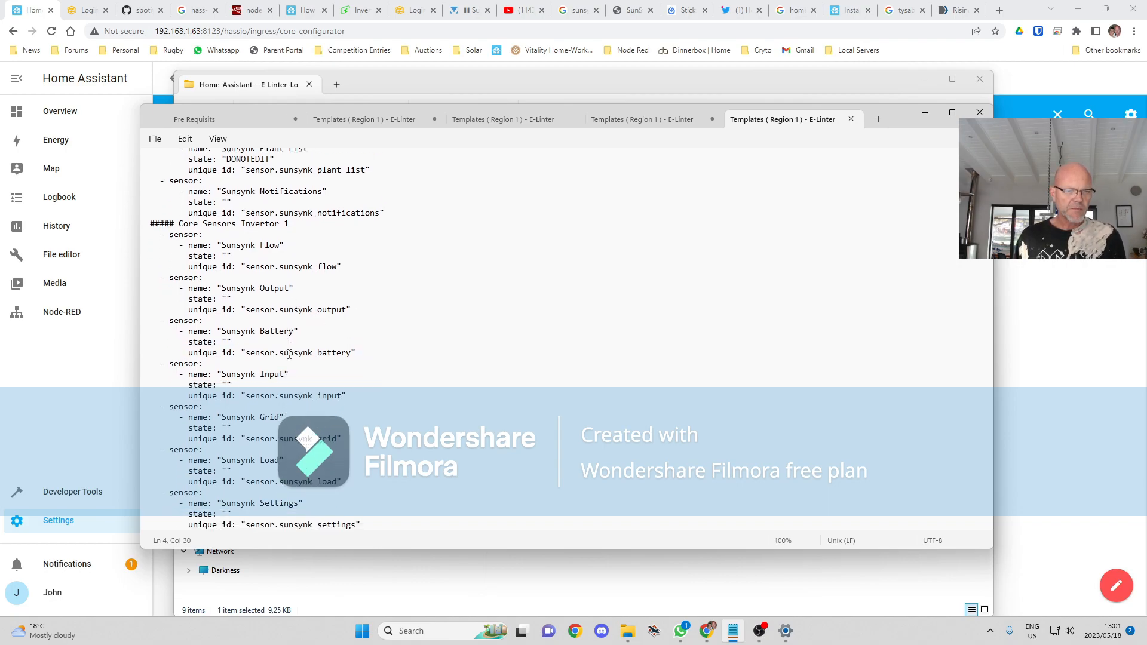
scroll("down", 3)
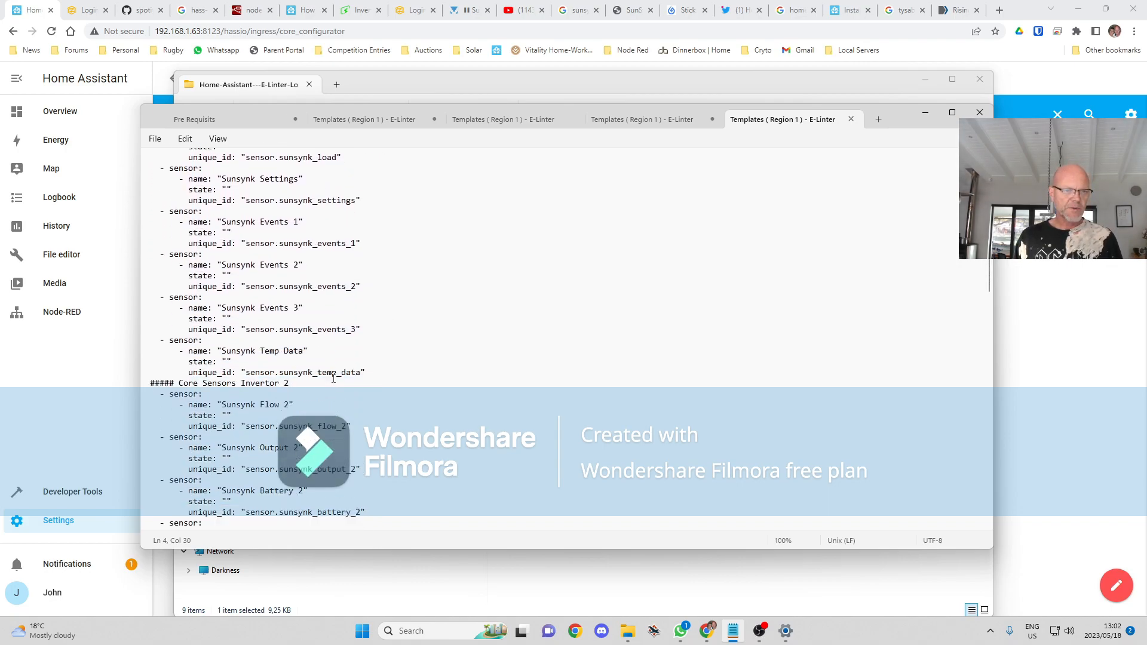
scroll("down", 3)
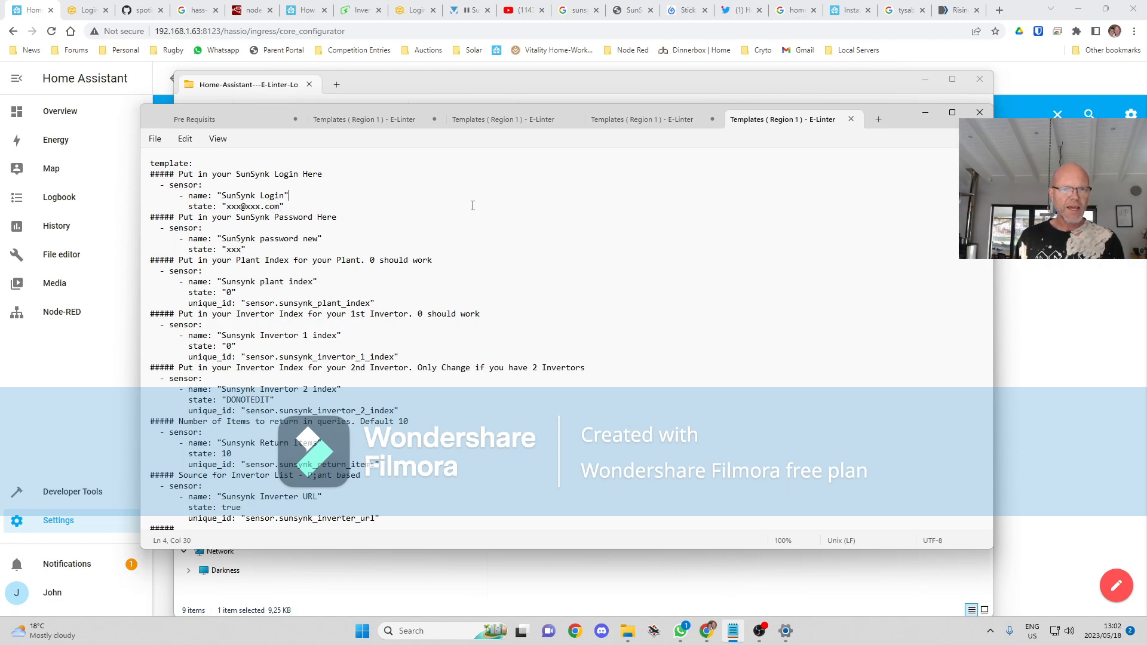
mouse_move(558, 212)
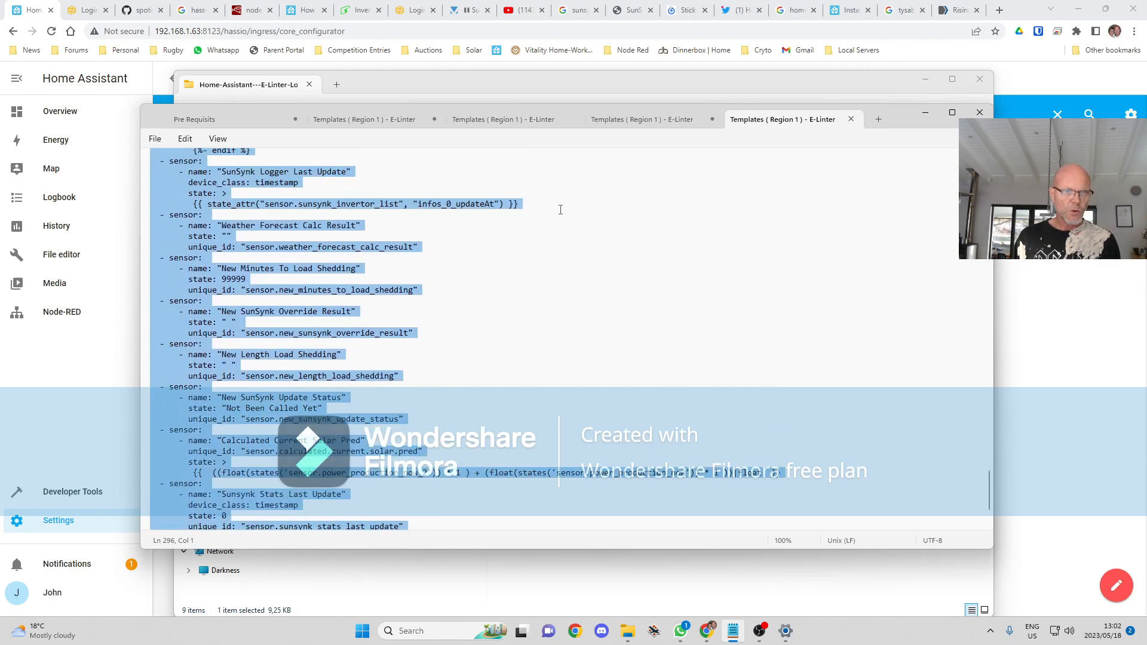
scroll("down", 3)
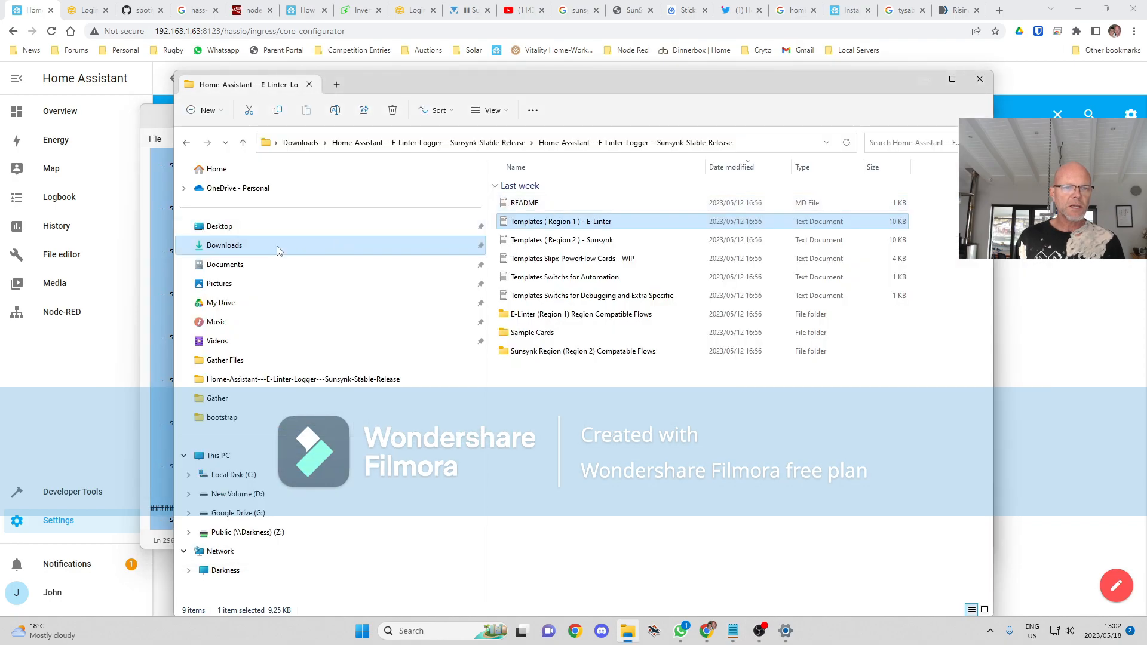
double_click(561, 221)
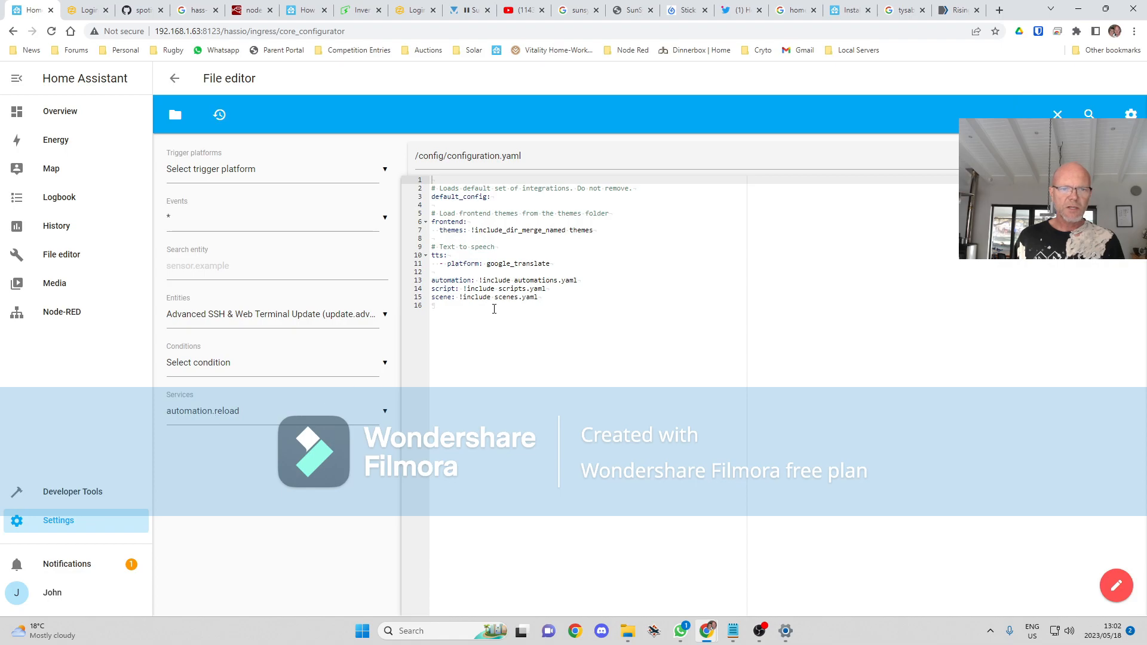
Paste the copied SunSynk template sensors at the end of configuration.yaml
key("enter")
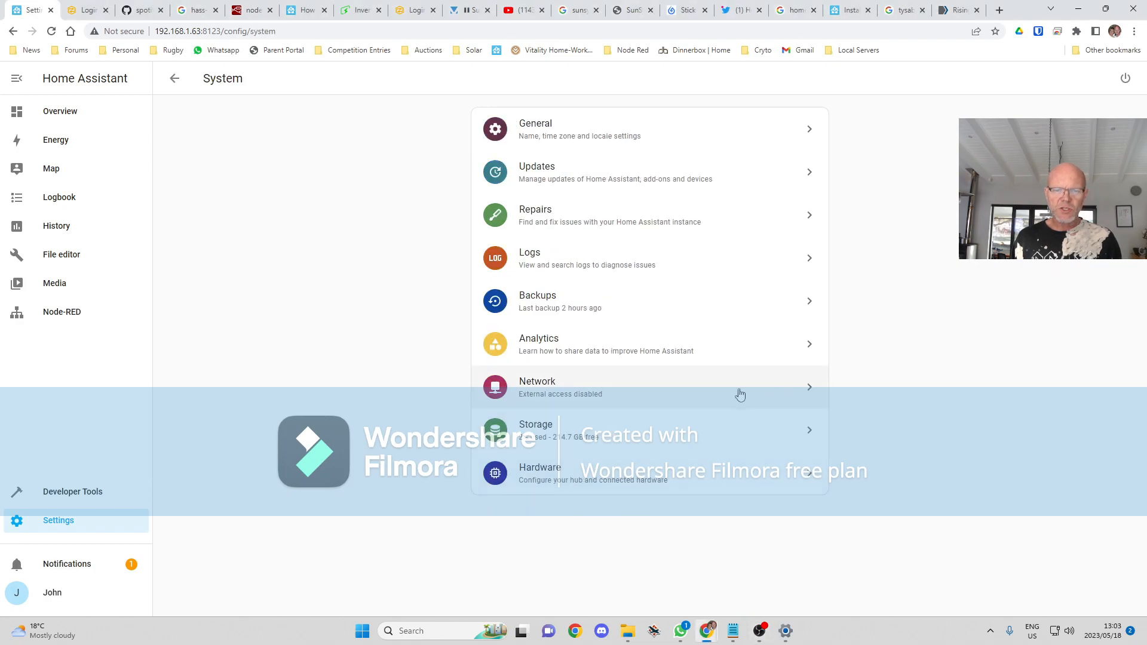
Restart Home Assistant from System settings, glance at Node-RED, and return to the Settings list
left_click(1126, 79)
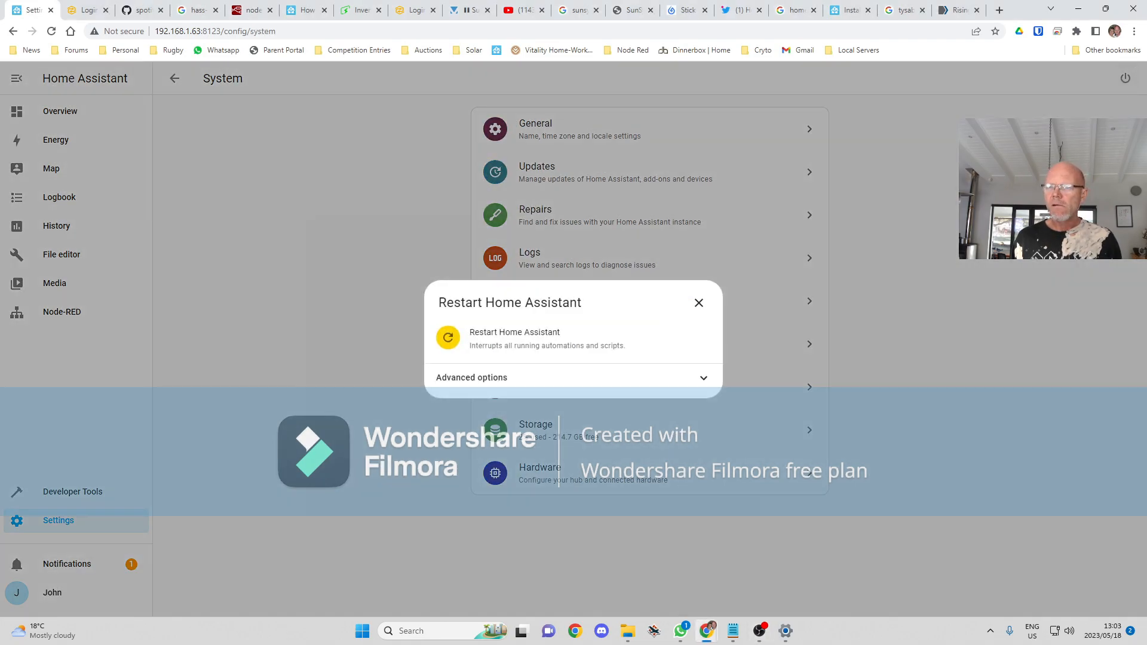
left_click(514, 337)
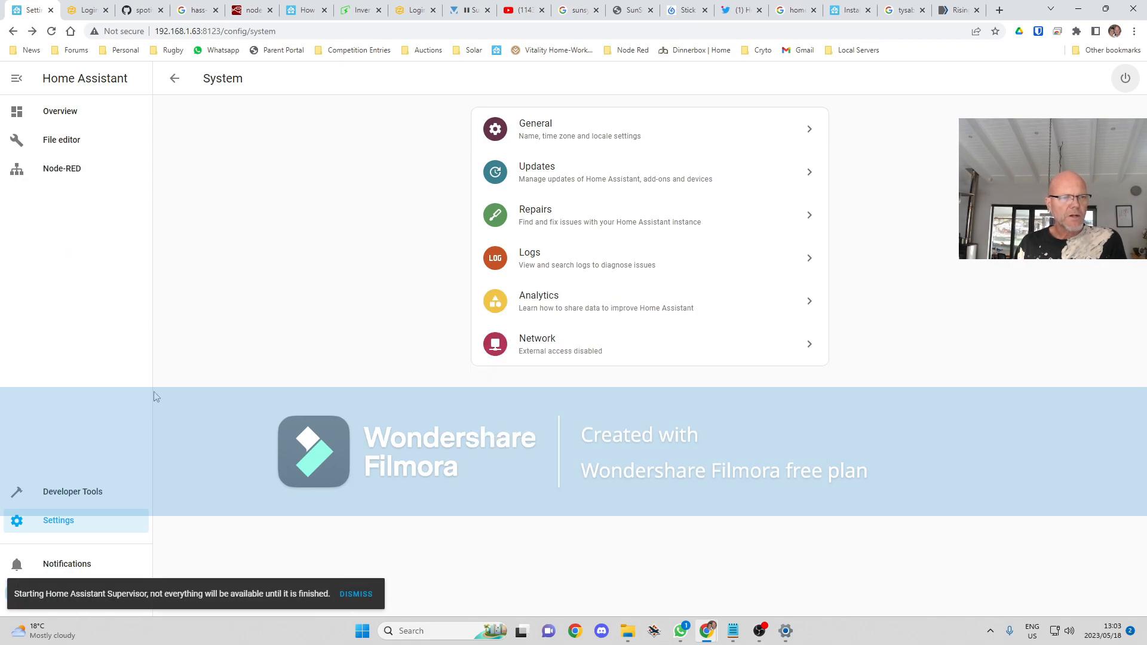
mouse_move(69, 175)
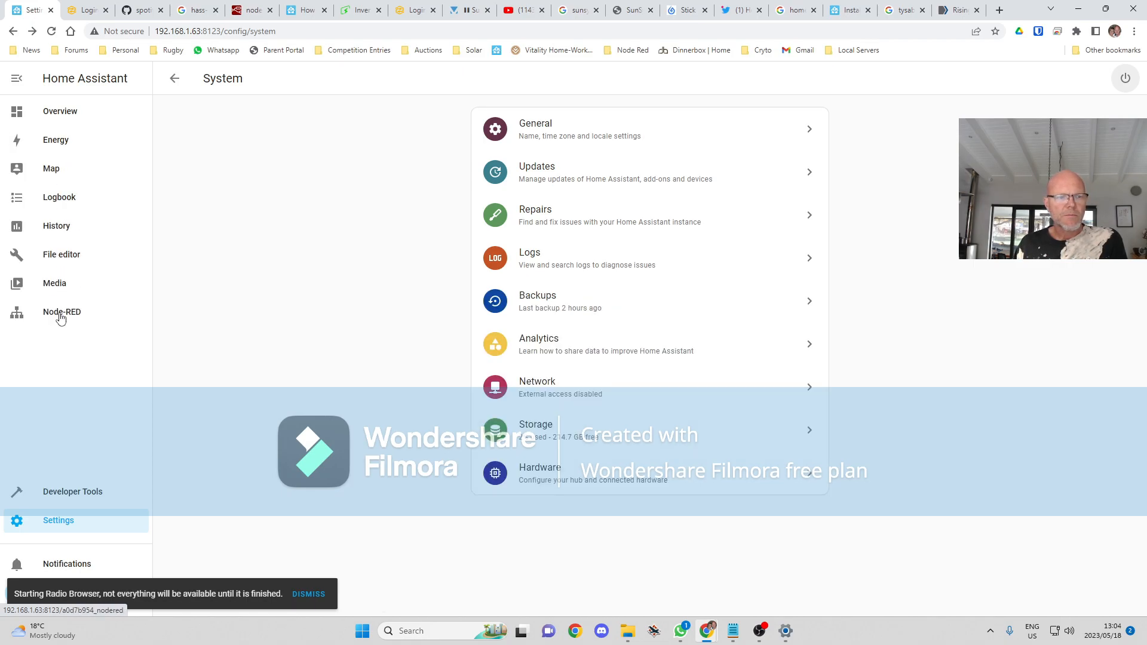
left_click(61, 312)
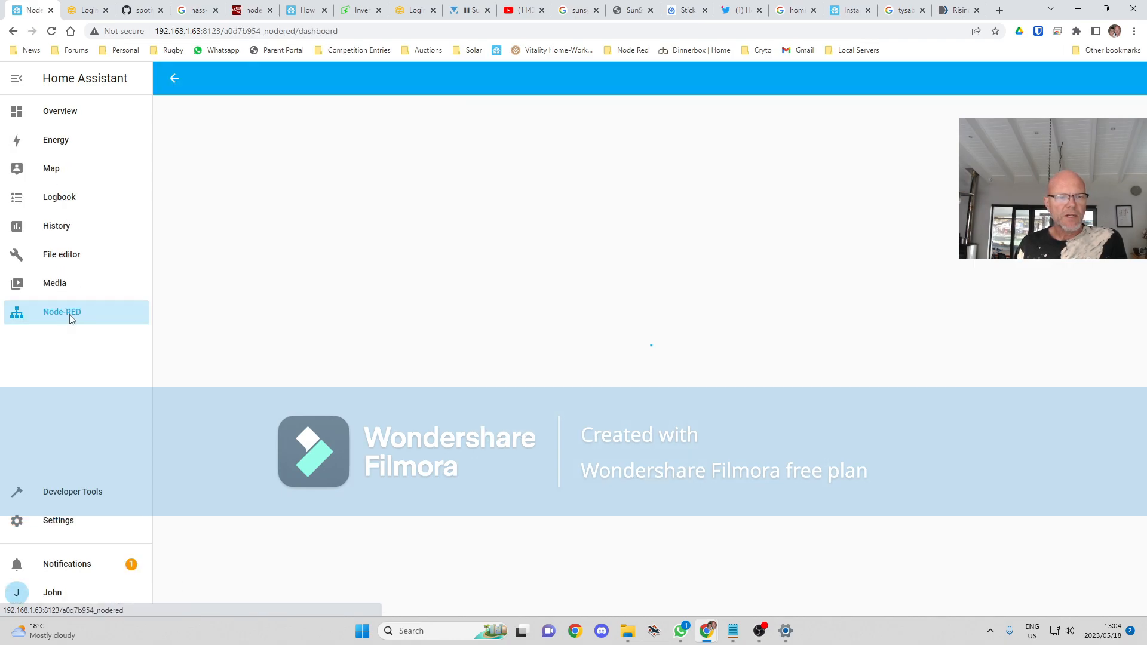
left_click(61, 312)
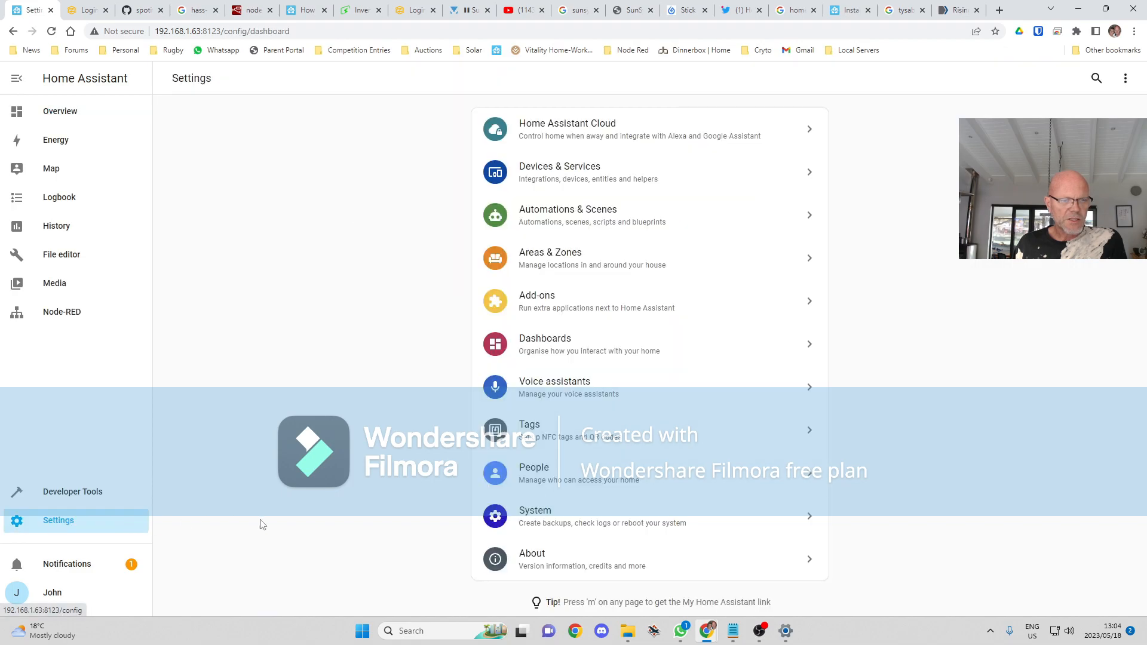
Add a new dashboard titled 'Inverter Dash' from Settings > Dashboards
left_click(545, 345)
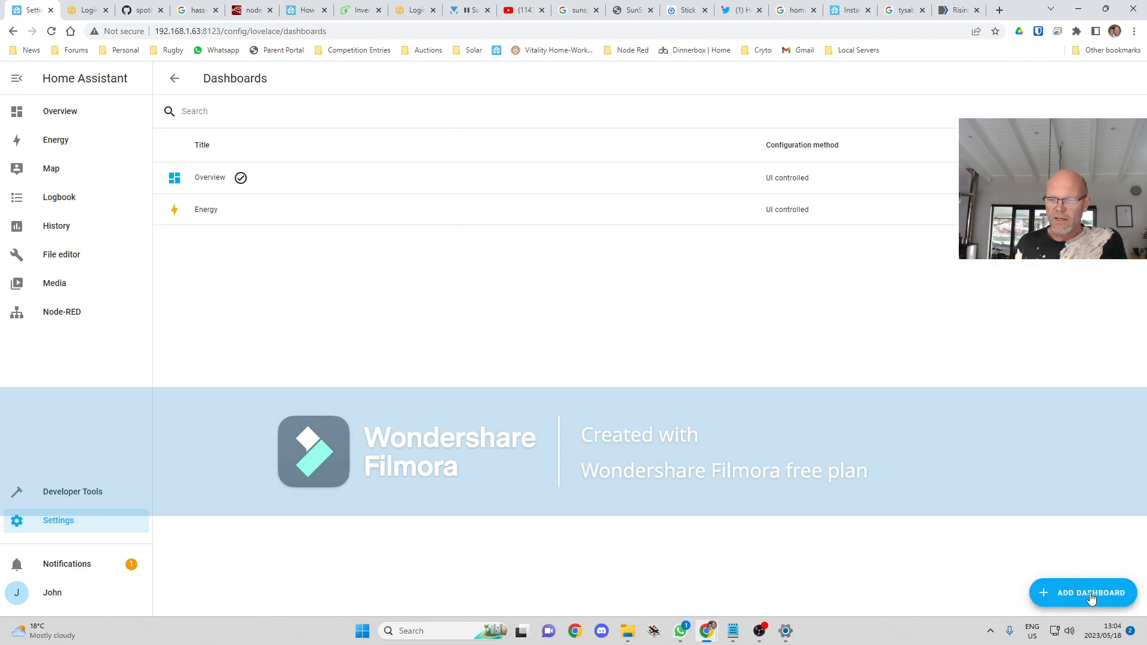
left_click(1082, 593)
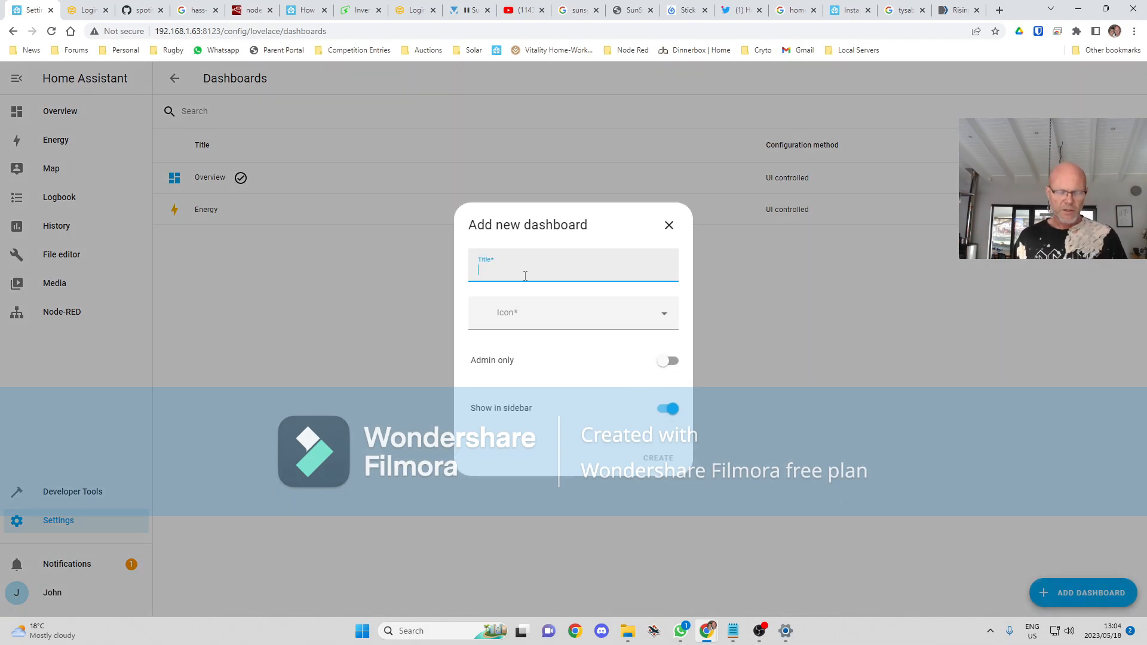
type("Inverter Dash")
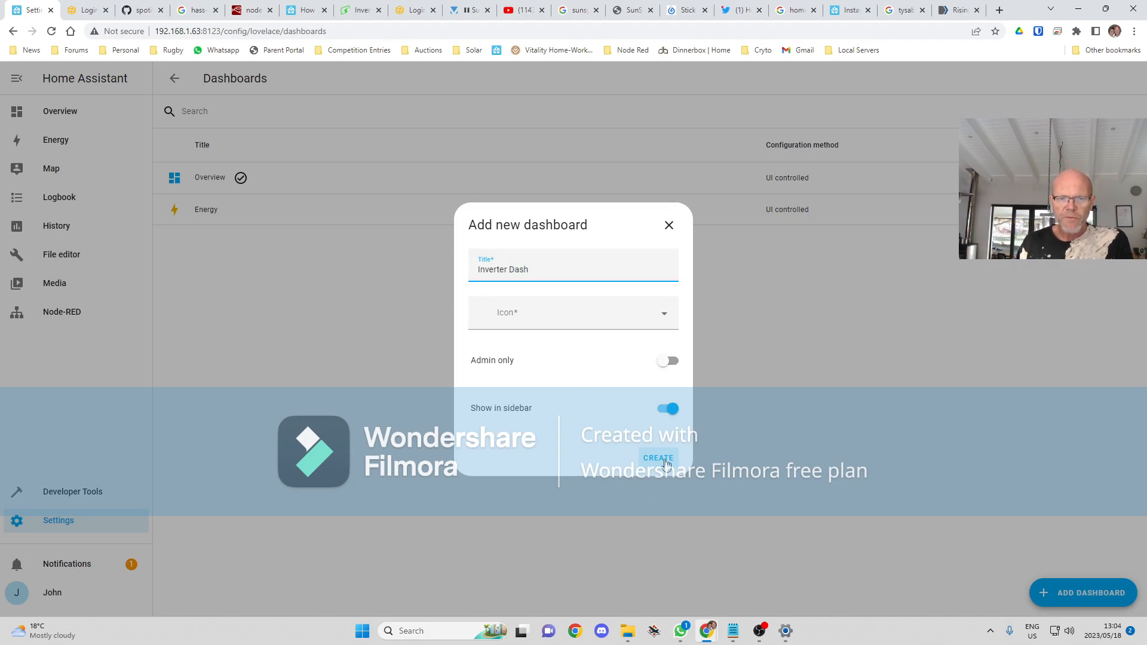
left_click(657, 458)
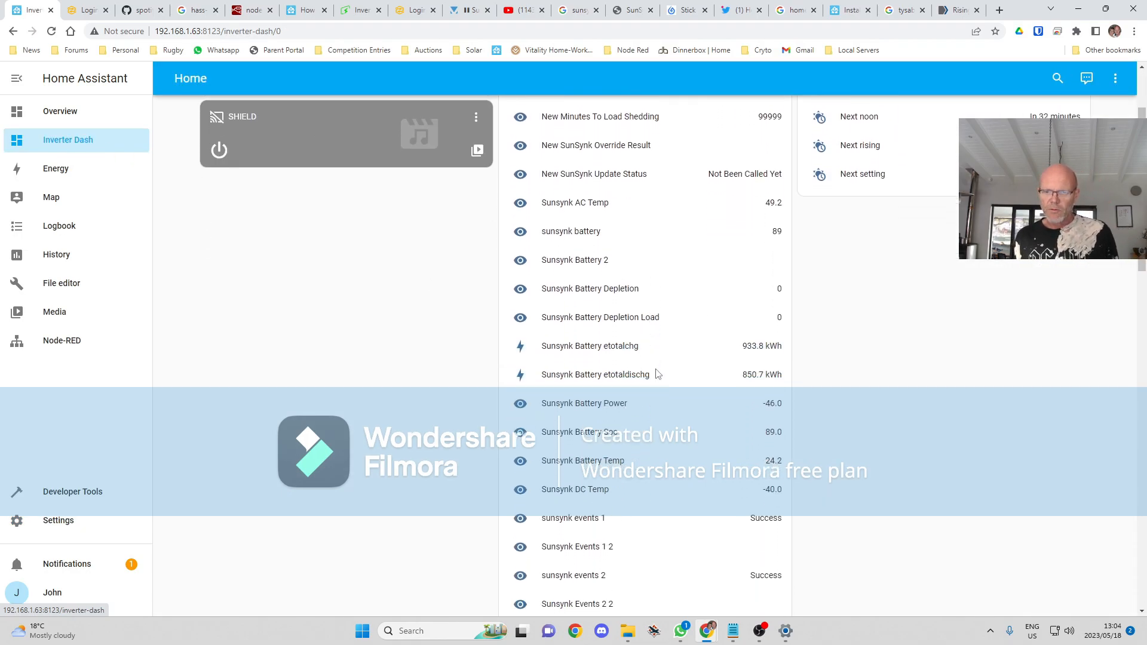
scroll("down", 3)
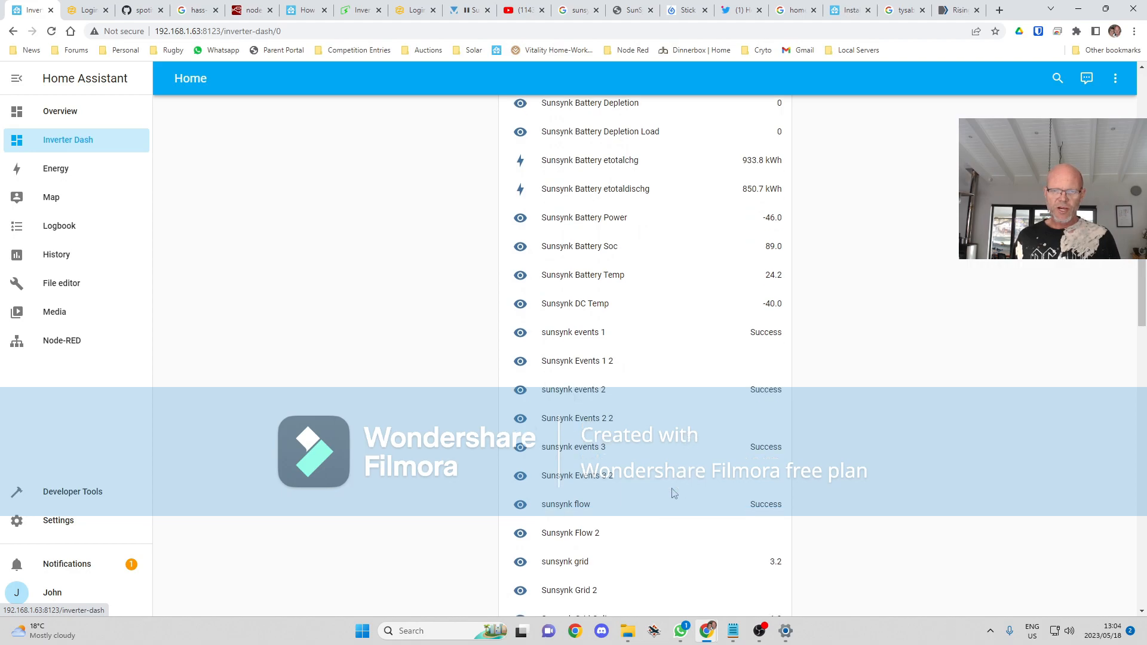
scroll("down", 3)
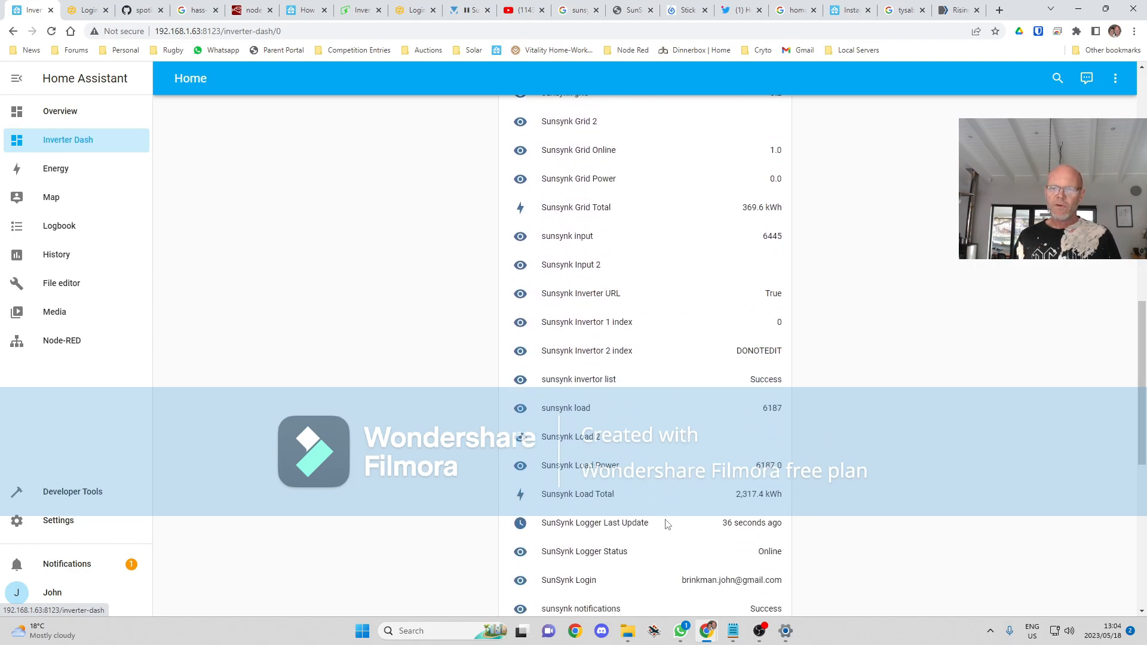
scroll("down", 3)
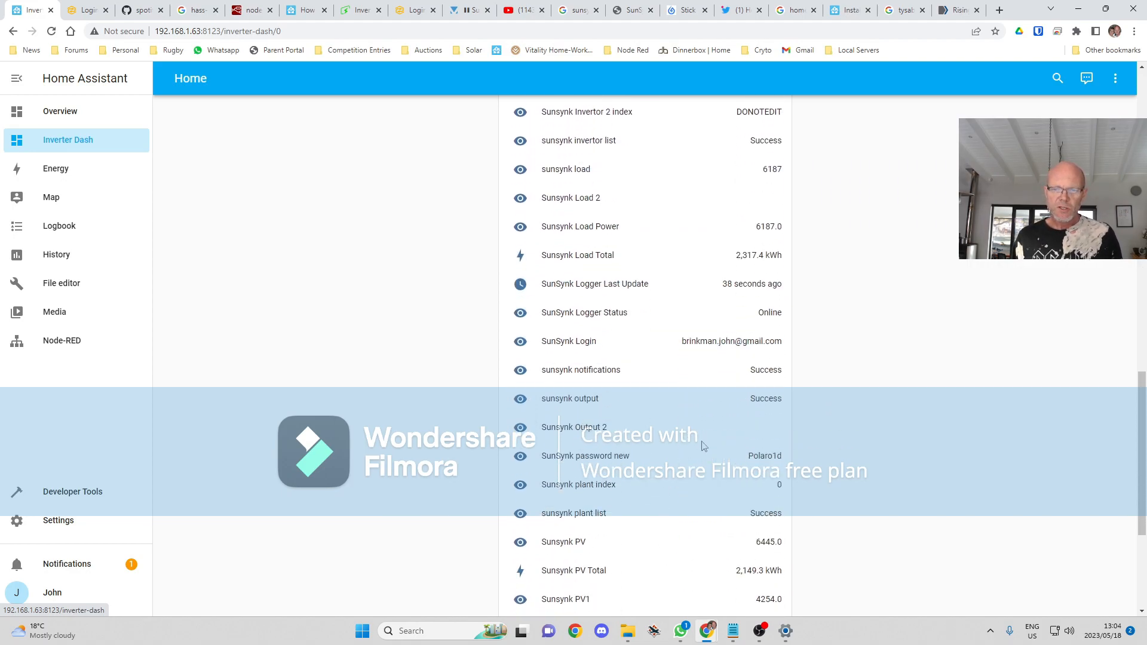
scroll("down", 3)
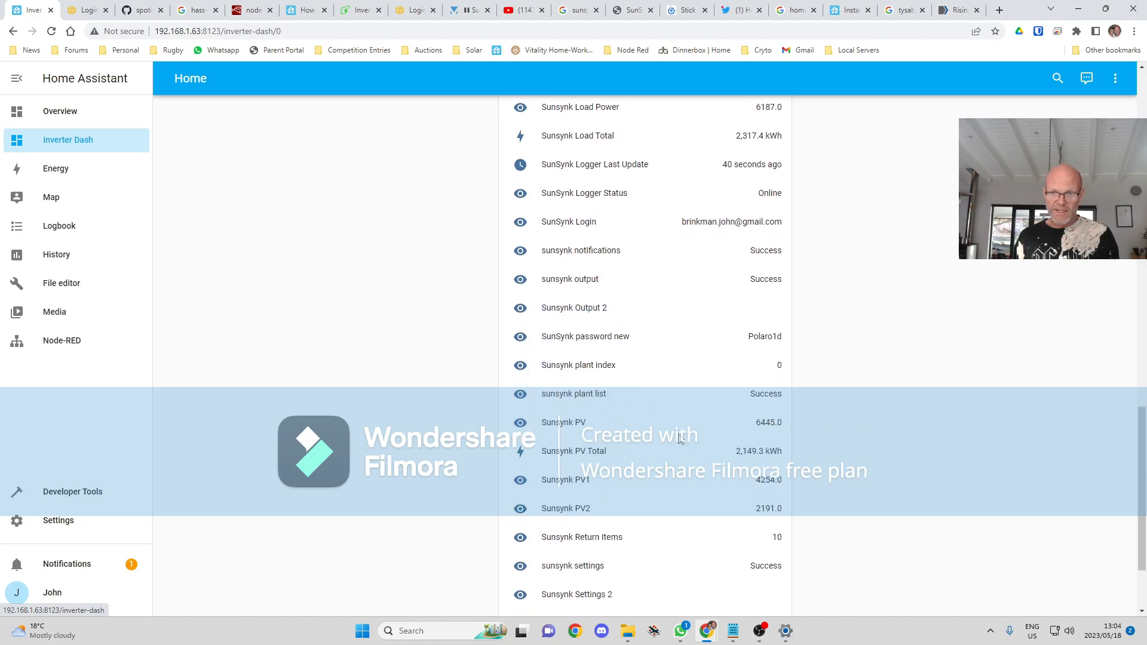
scroll("down", 3)
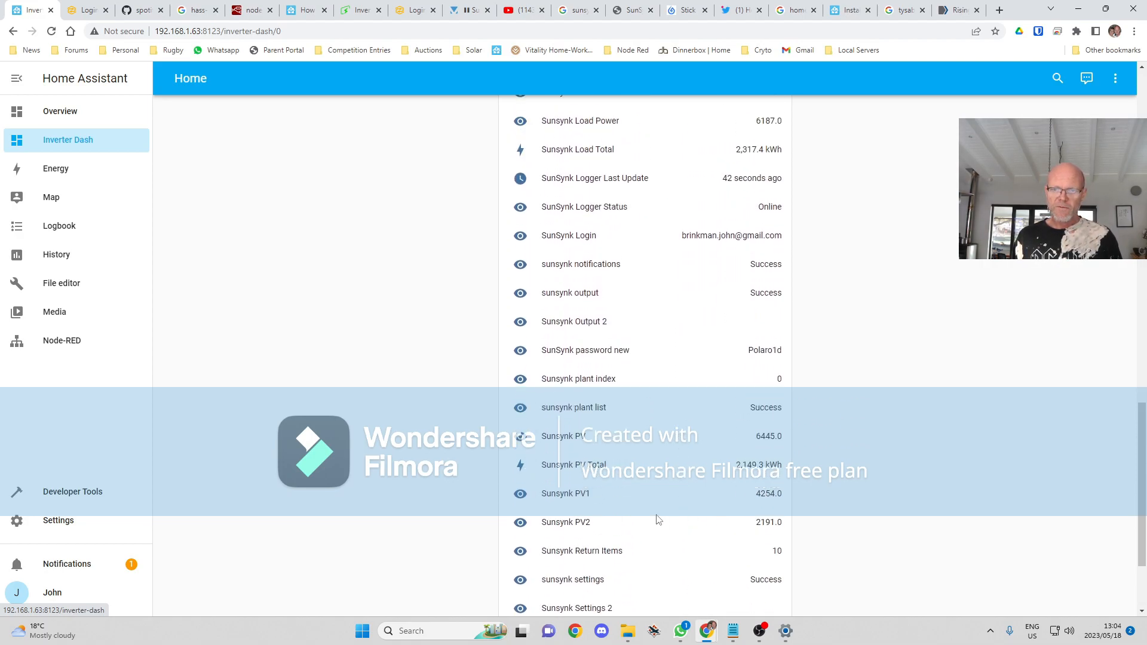
scroll("up", 3)
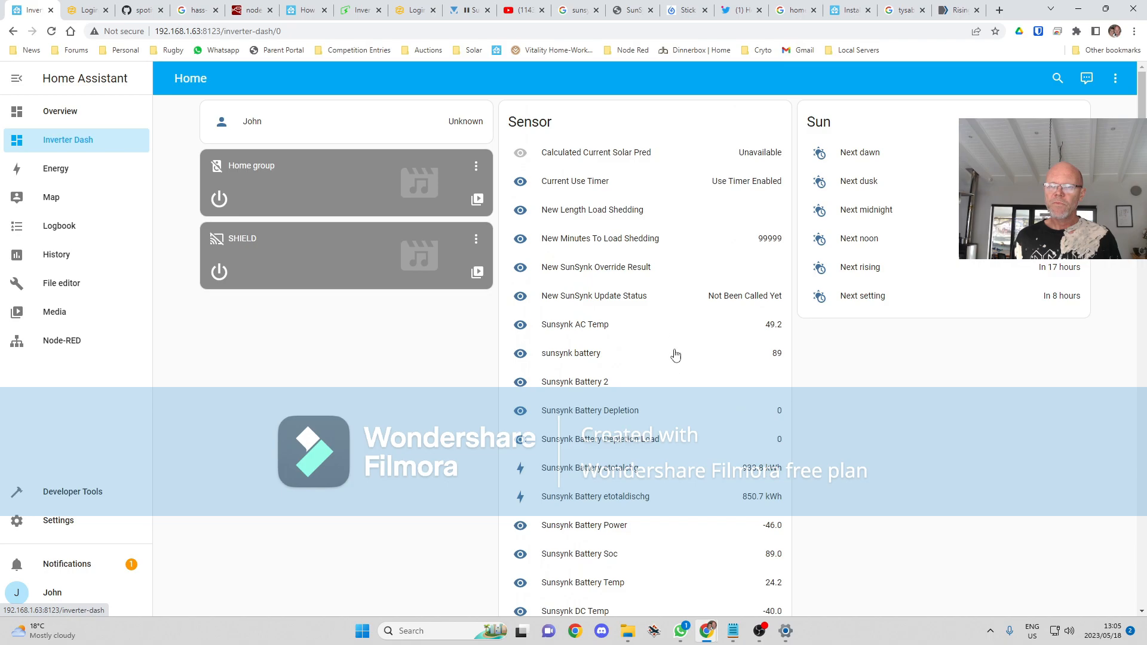
mouse_move(612, 517)
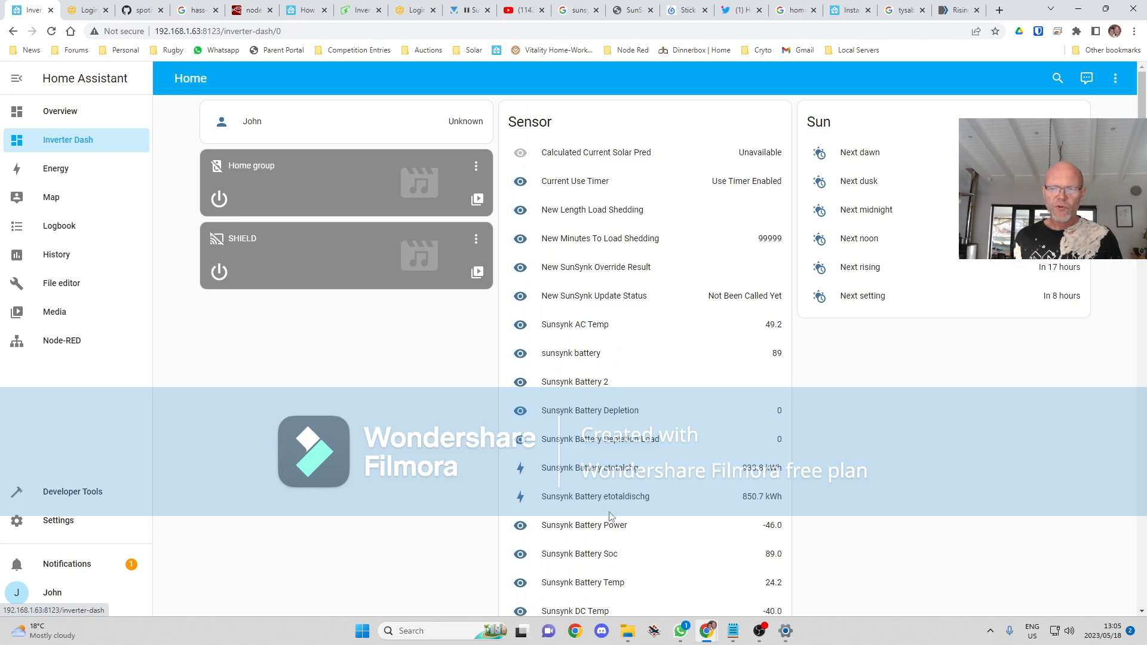
mouse_move(765, 445)
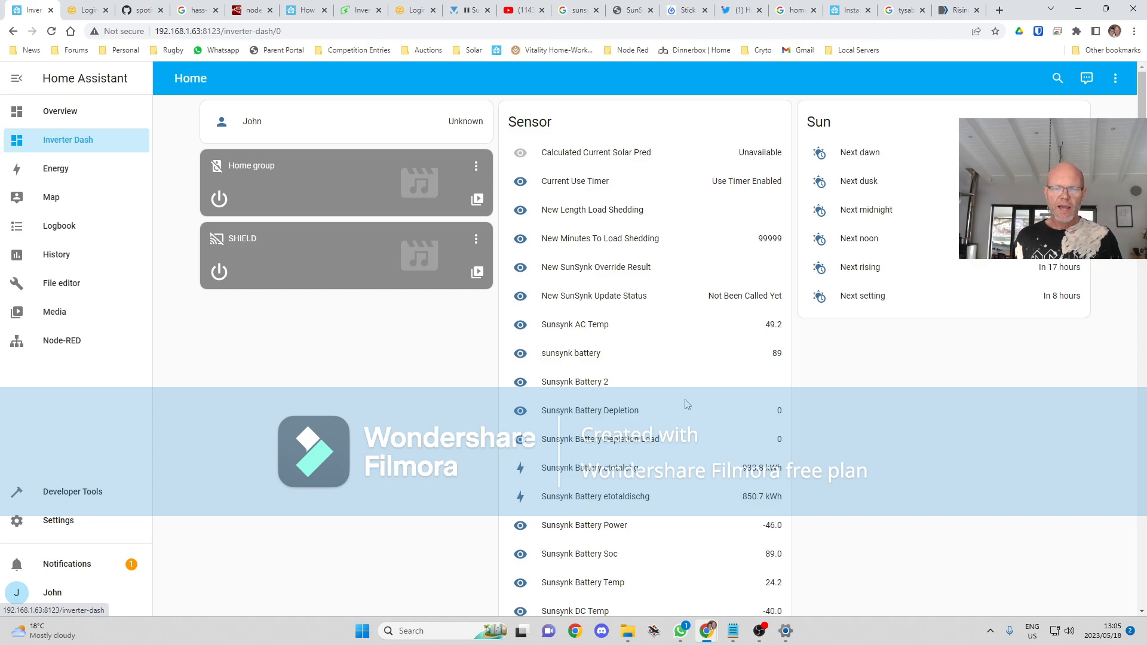
scroll("down", 3)
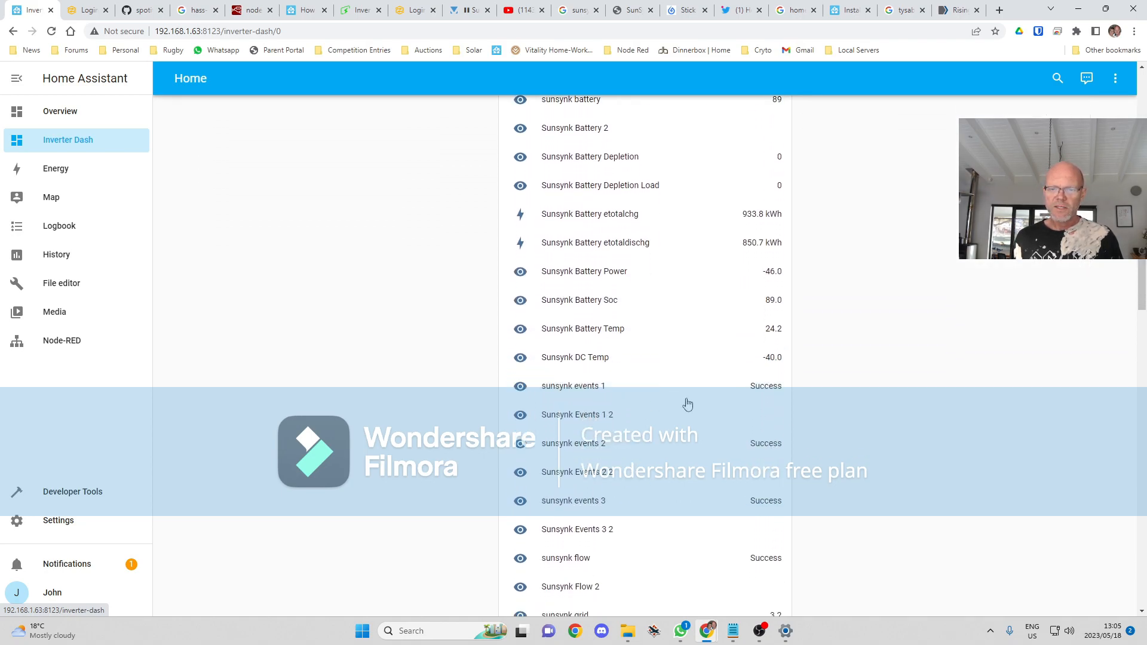
scroll("down", 3)
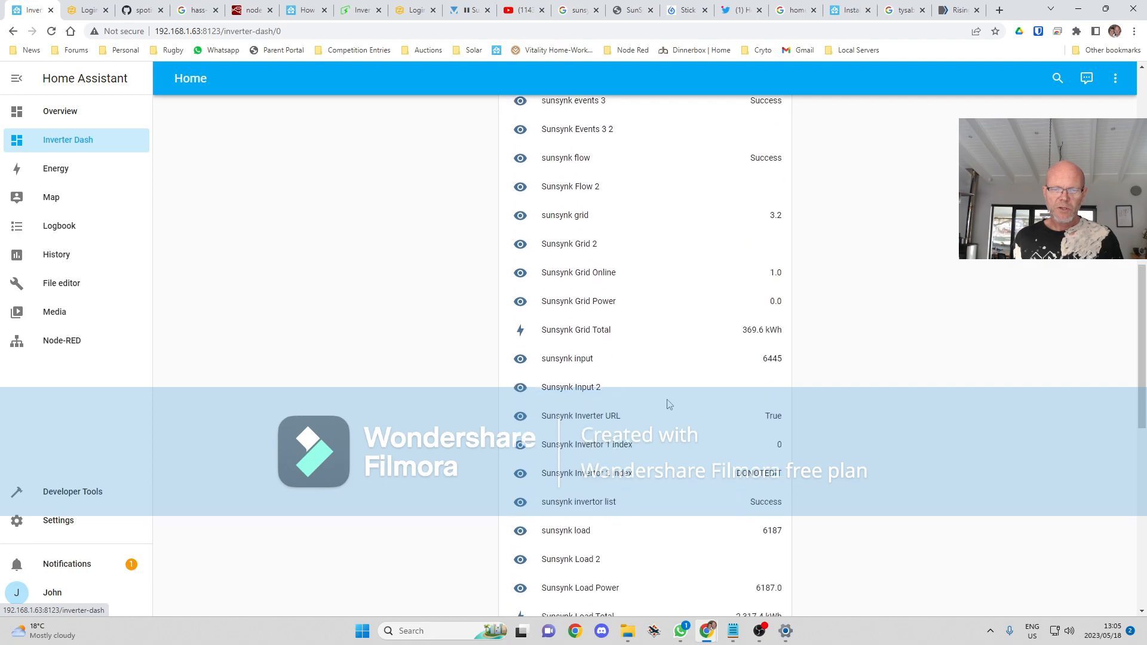
scroll("down", 3)
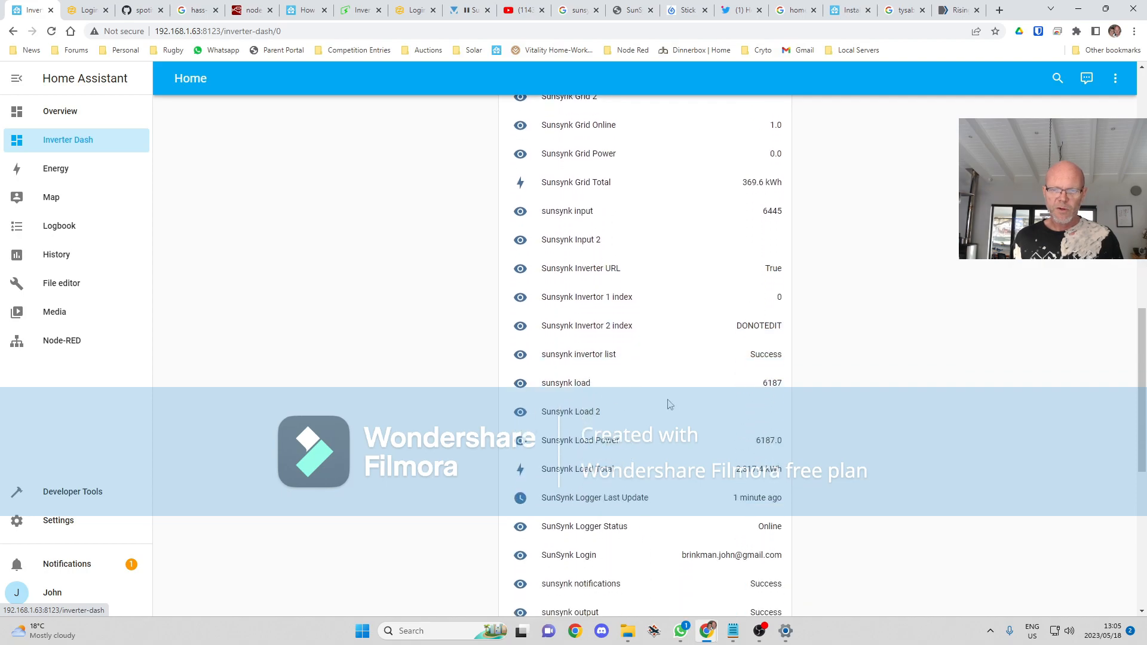
scroll("down", 3)
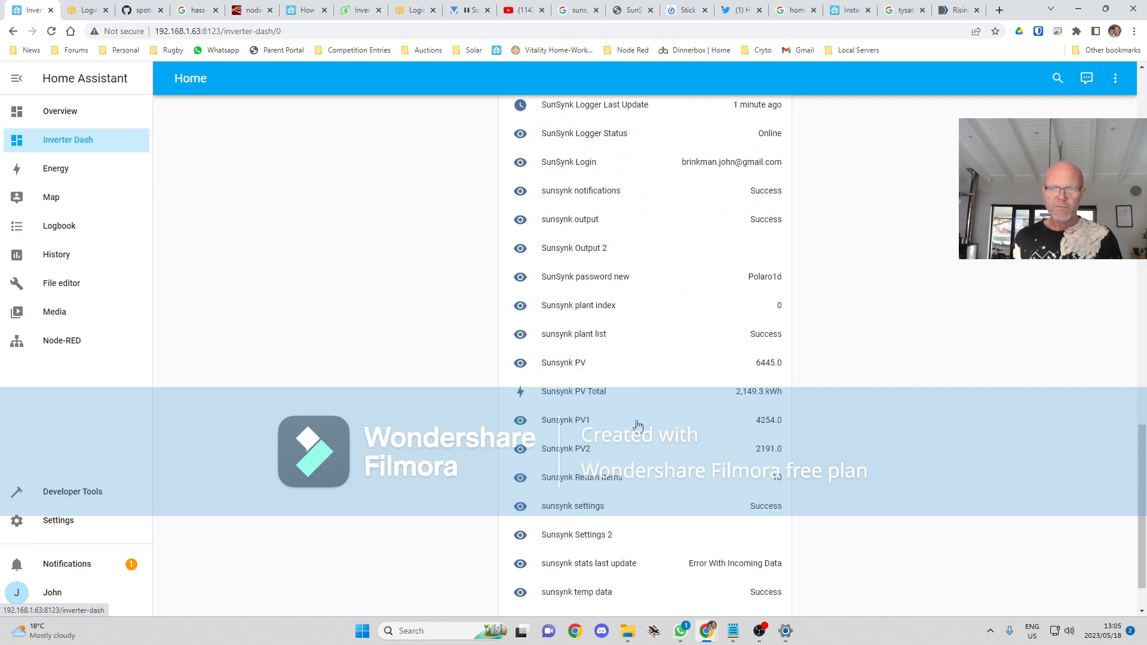
scroll("down", 3)
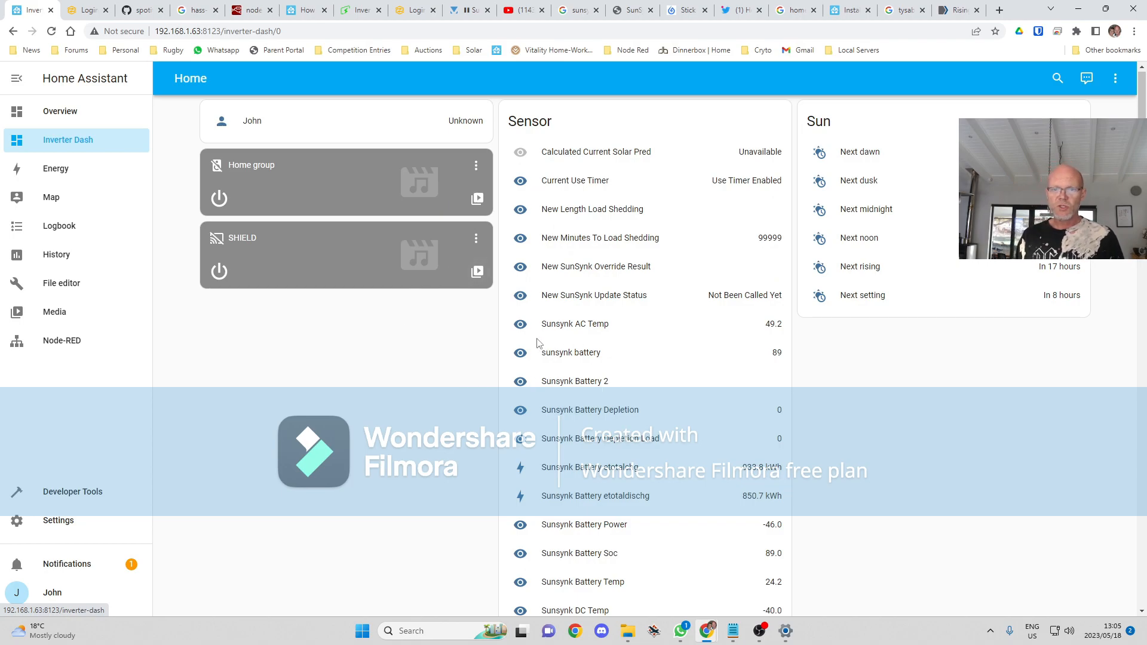
mouse_move(610, 422)
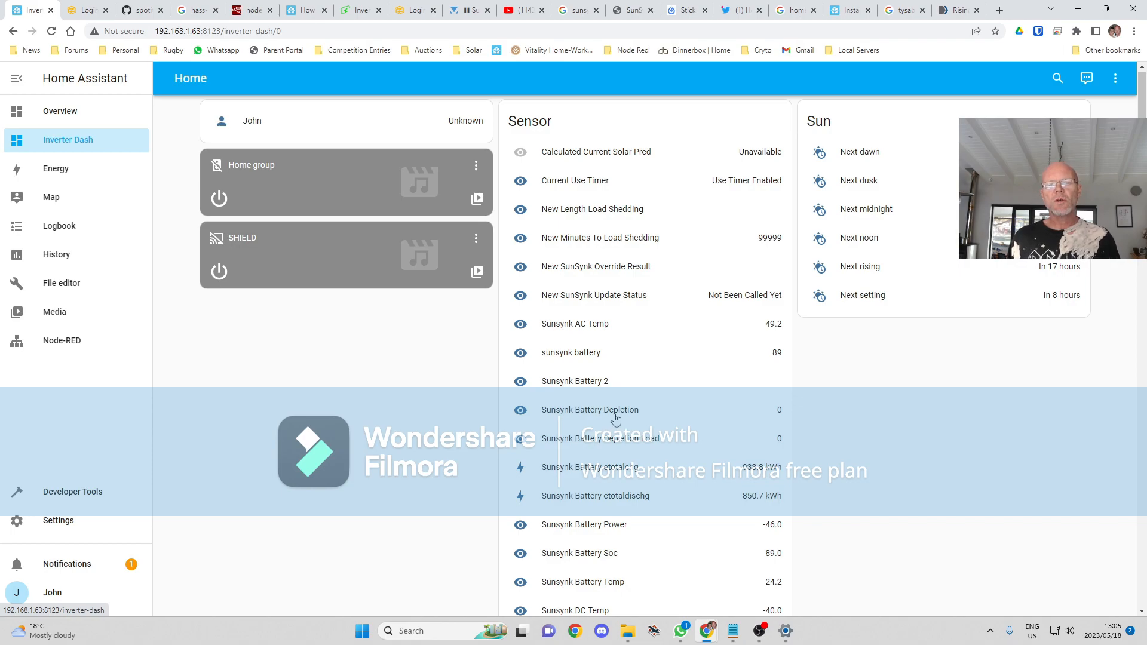
mouse_move(682, 409)
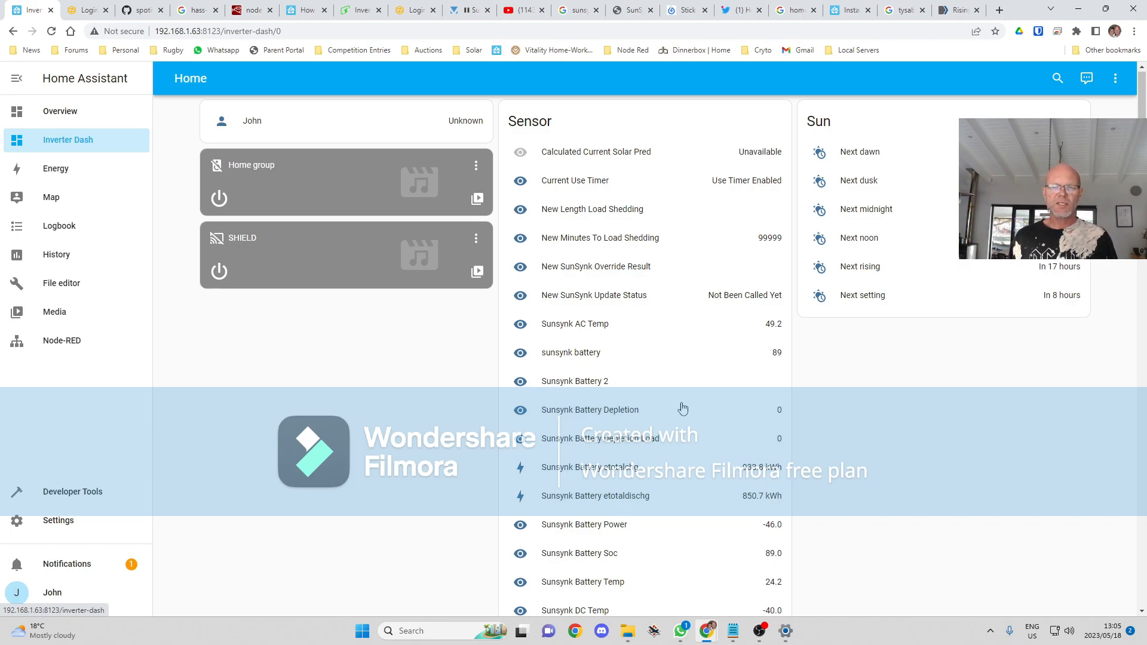
mouse_move(652, 399)
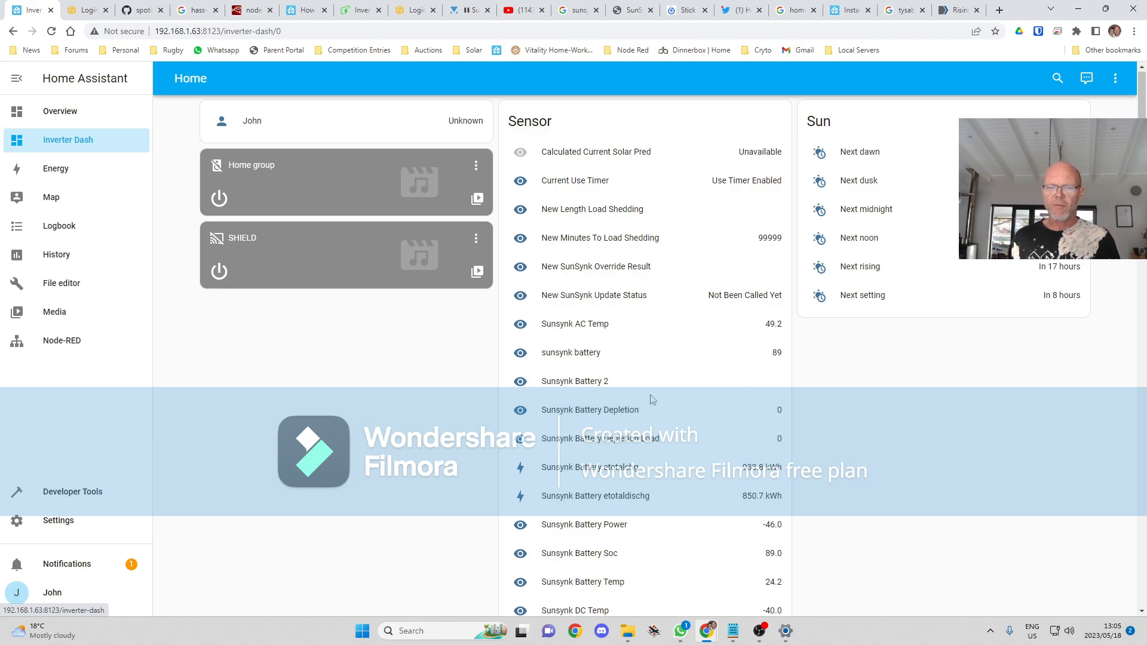